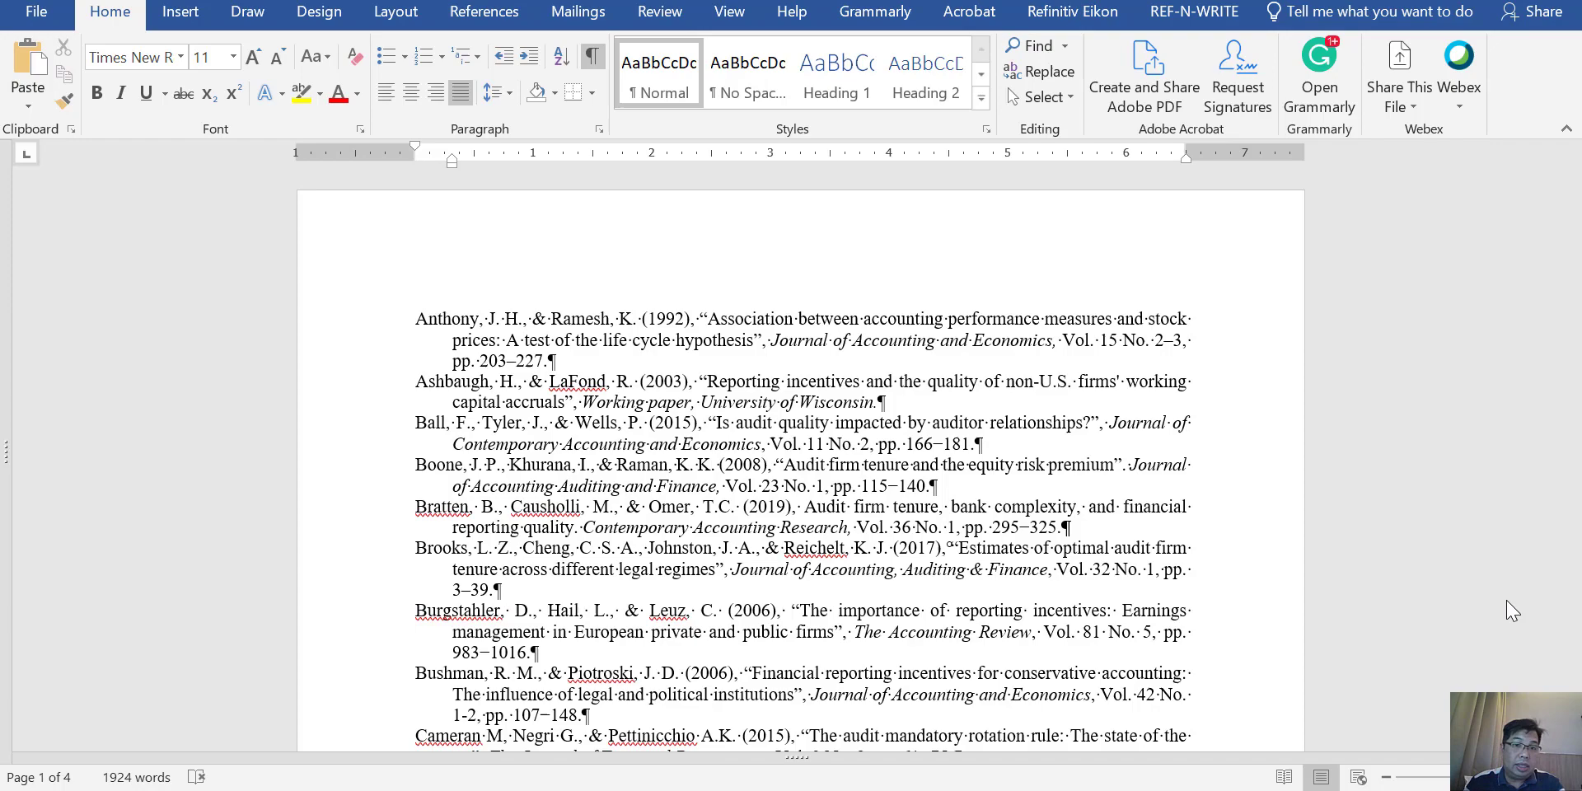
Replace all ^p paragraph marks with ^p^p and confirm the 66 replacements.
{"action": "scroll", "scroll_direction": "down", "scroll_amount": 3}
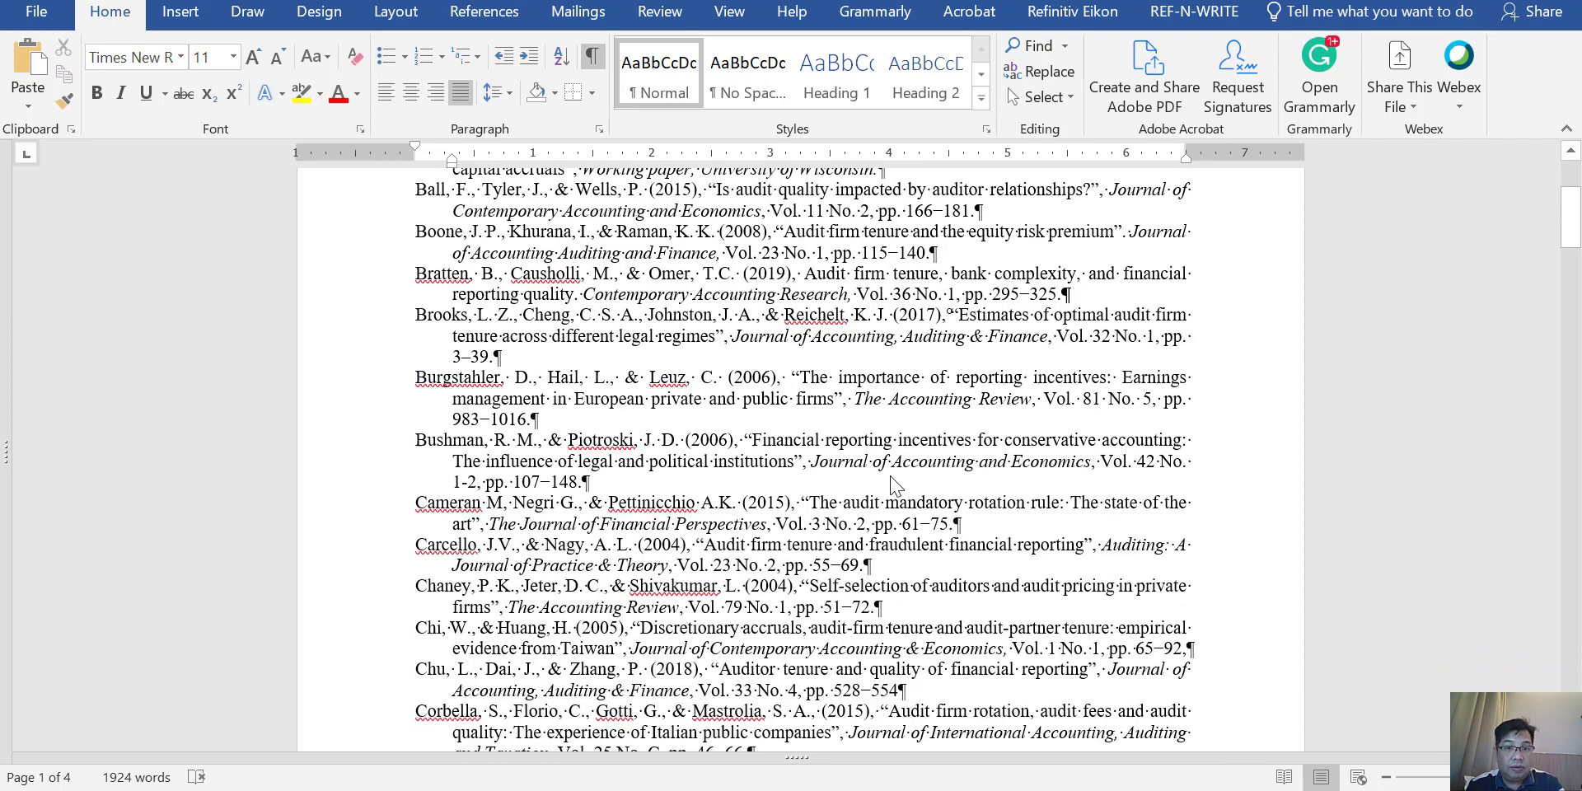
{"action": "scroll", "scroll_direction": "down", "scroll_amount": 3}
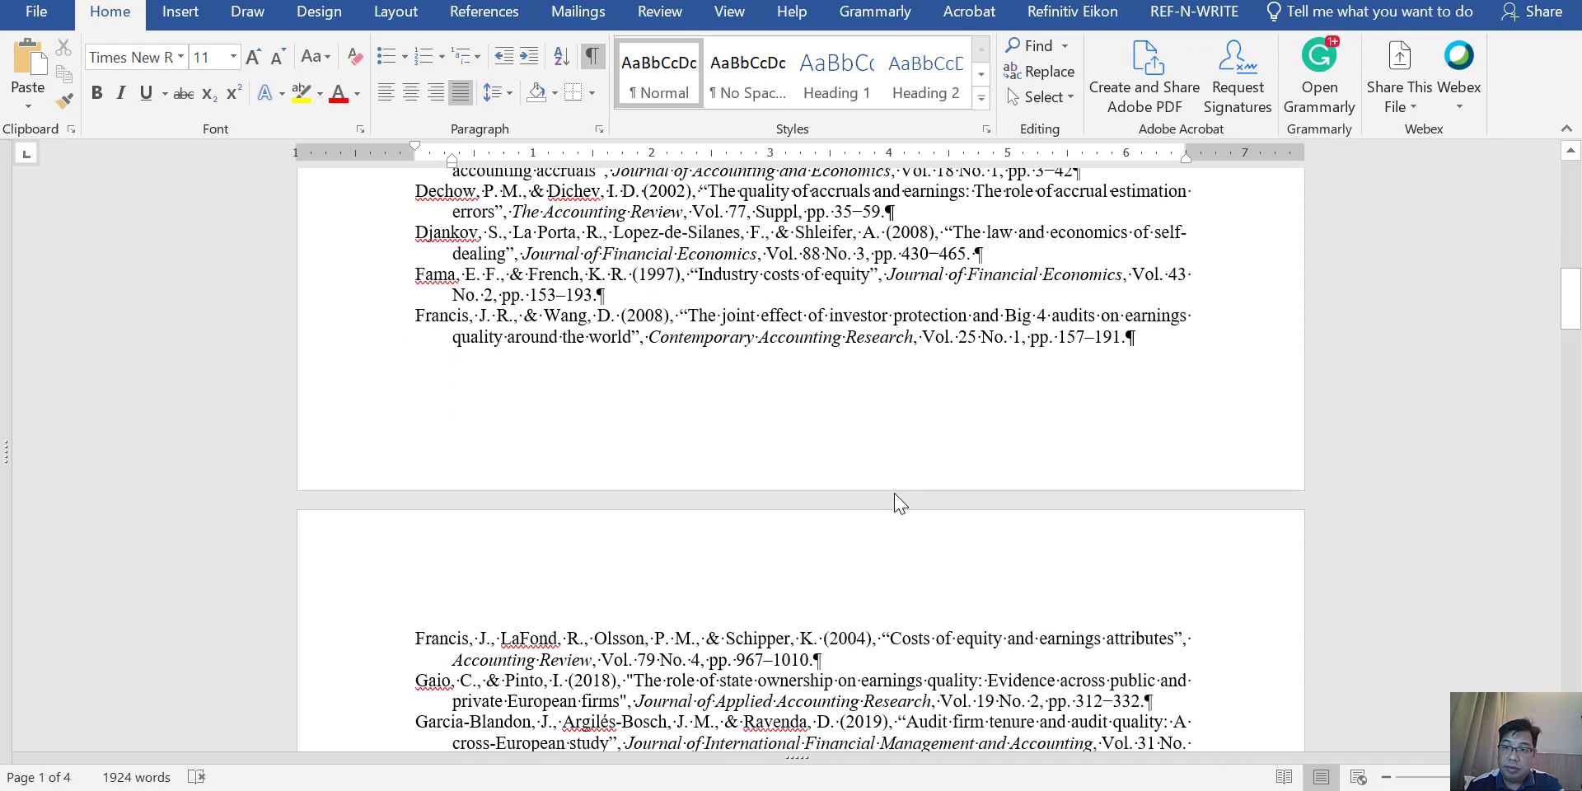
{"action": "scroll", "scroll_direction": "down", "scroll_amount": 3}
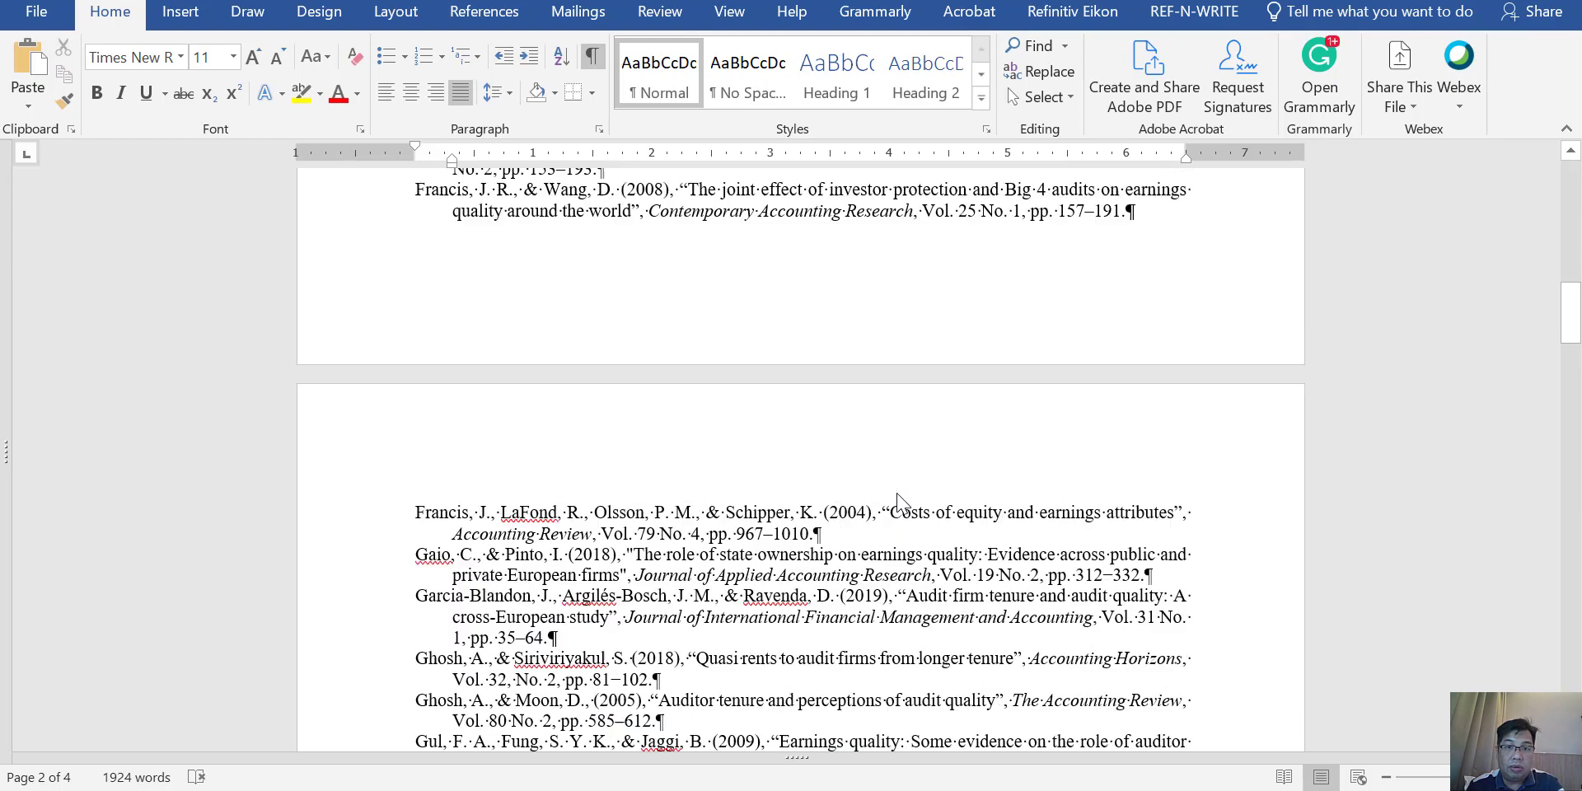
{"action": "scroll", "scroll_direction": "up", "scroll_amount": 3}
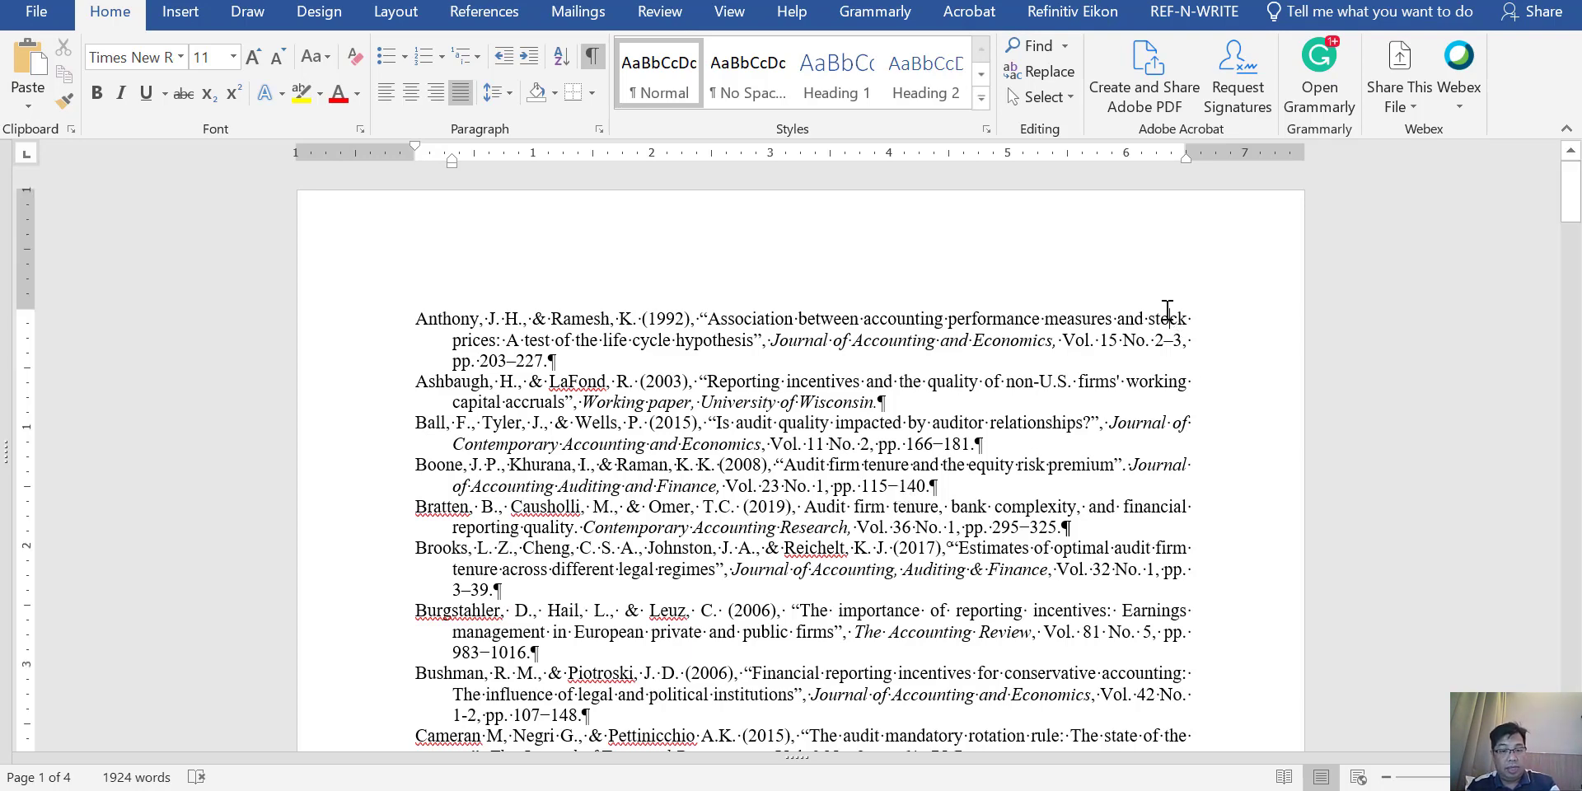
{"action": "left_click", "coordinate": [1048, 71]}
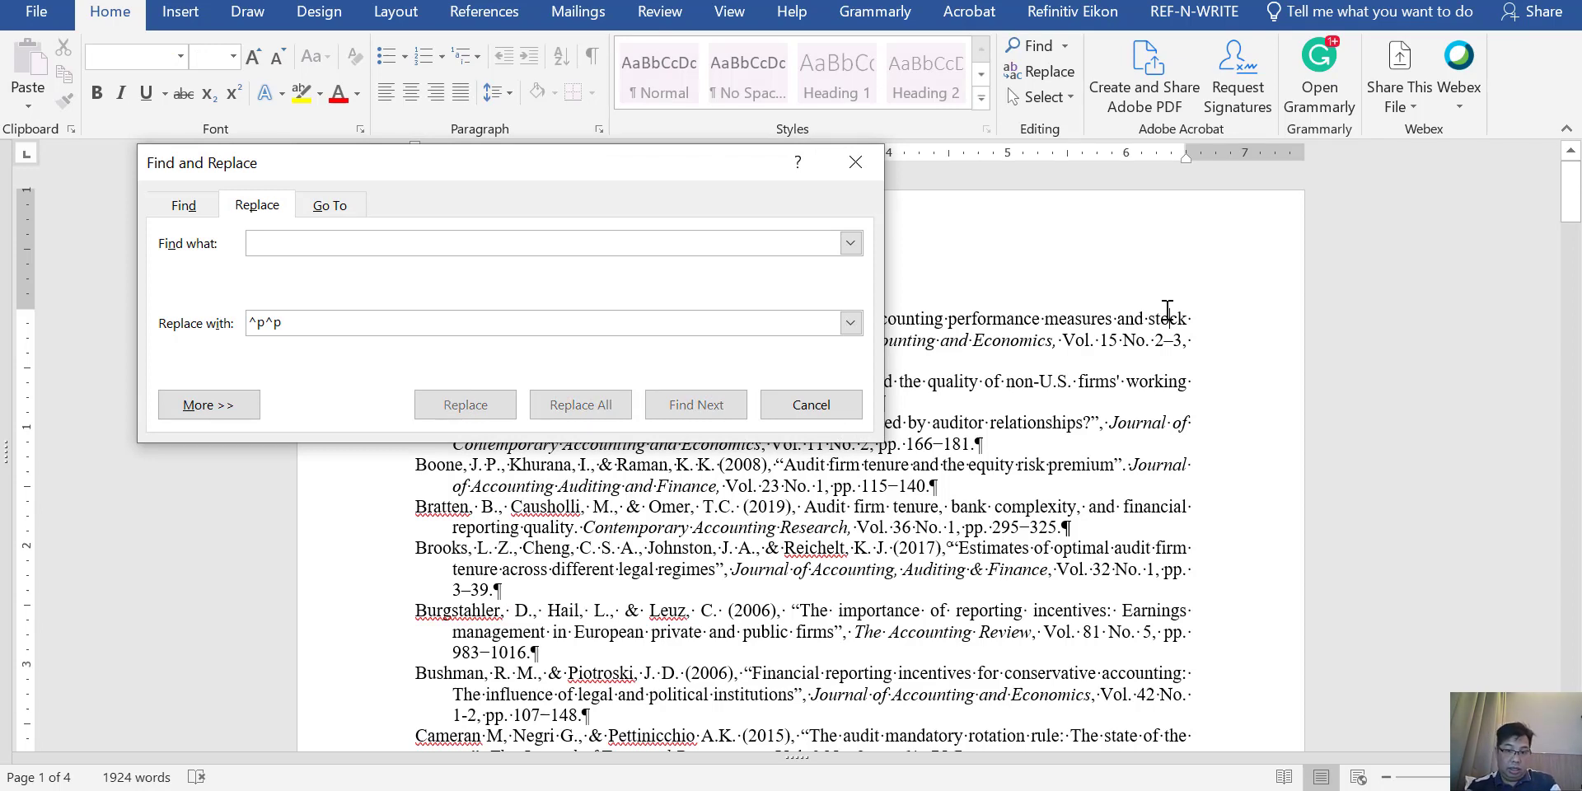
{"action": "type", "text": "^"}
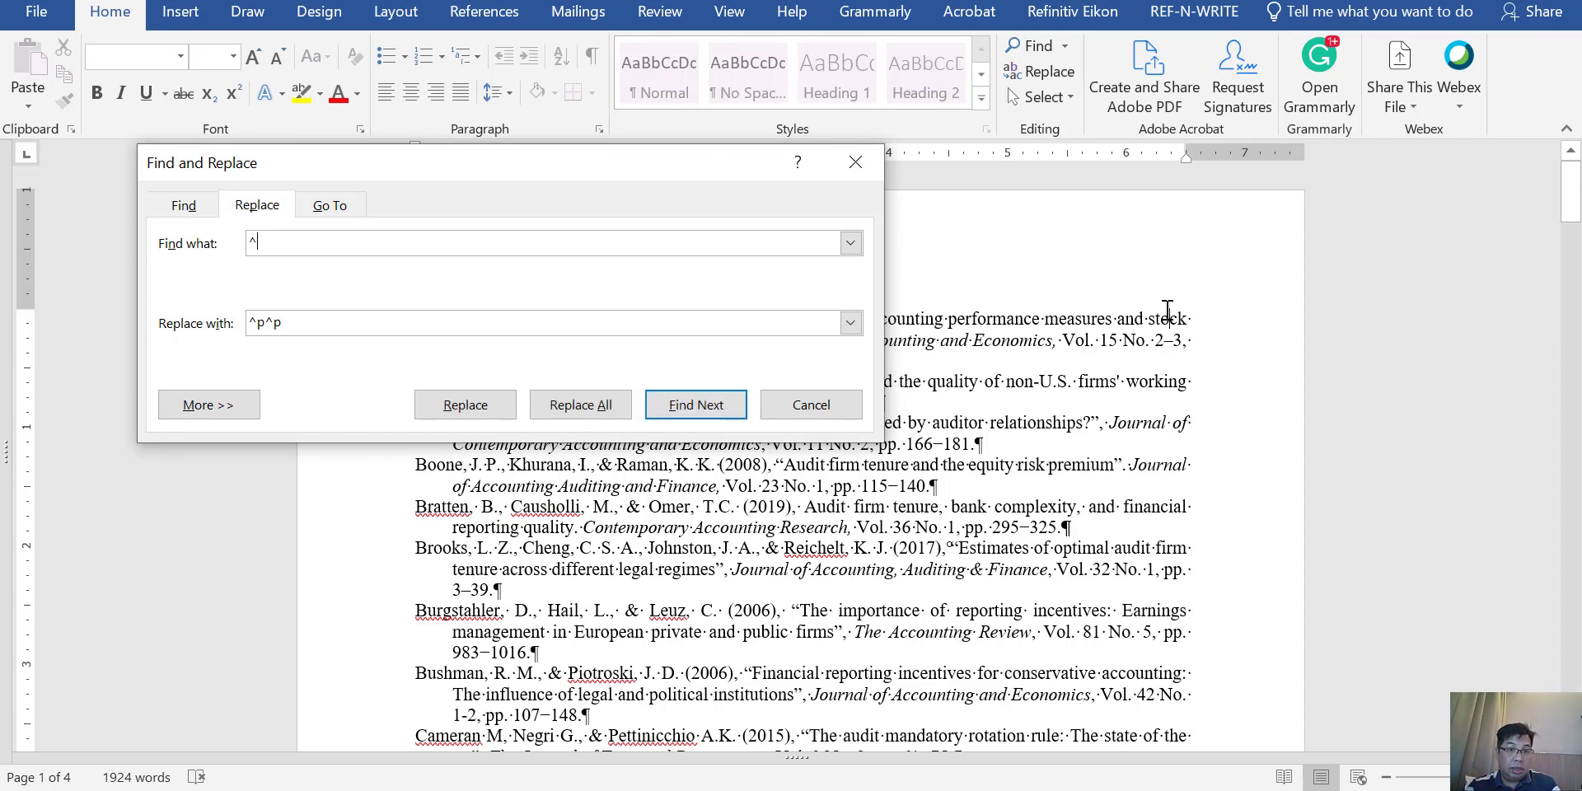
{"action": "type", "text": "p"}
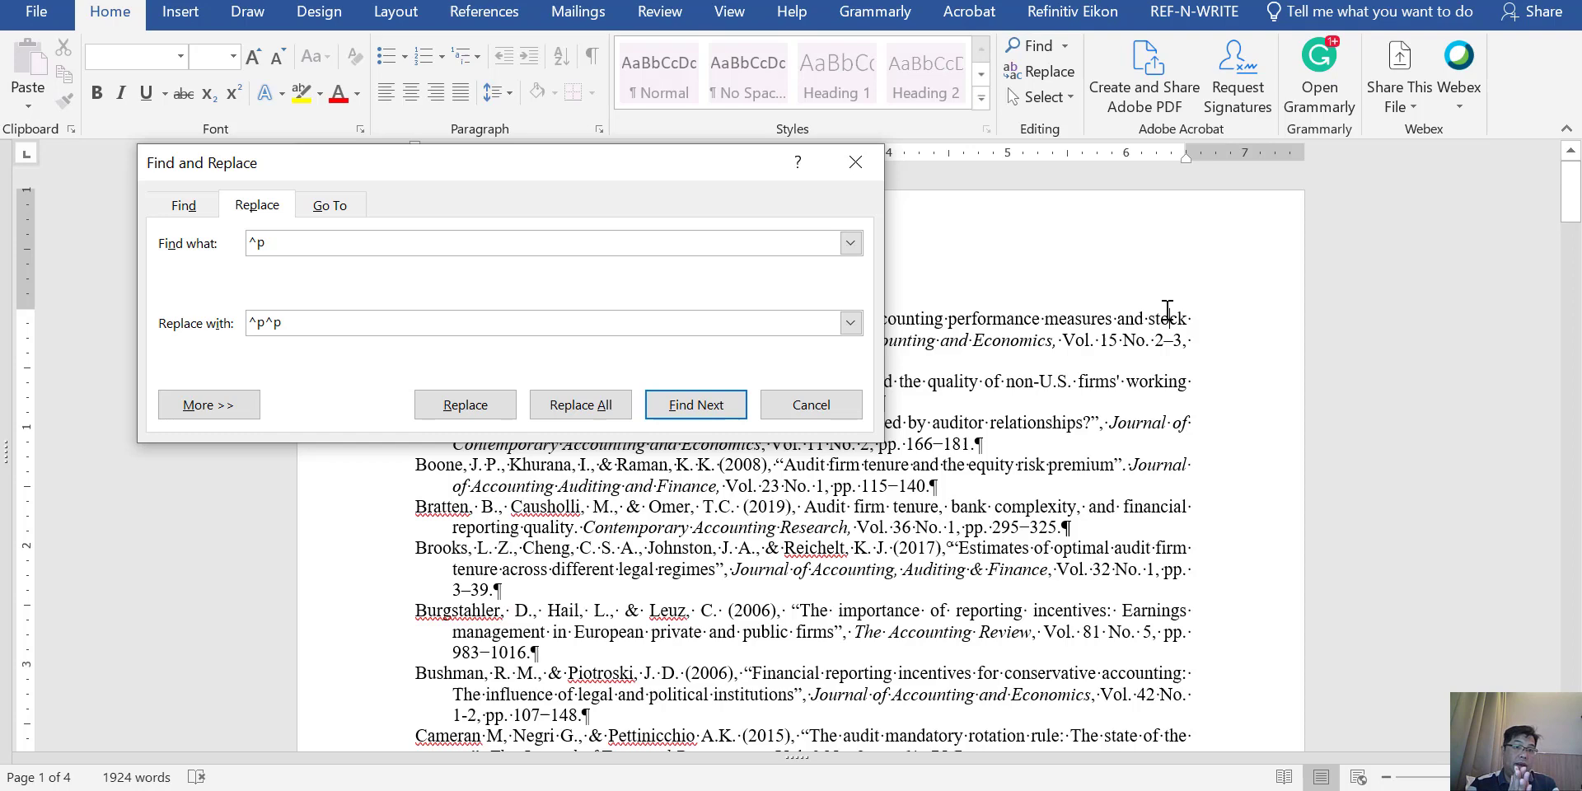
{"action": "mouse_move", "coordinate": [346, 297]}
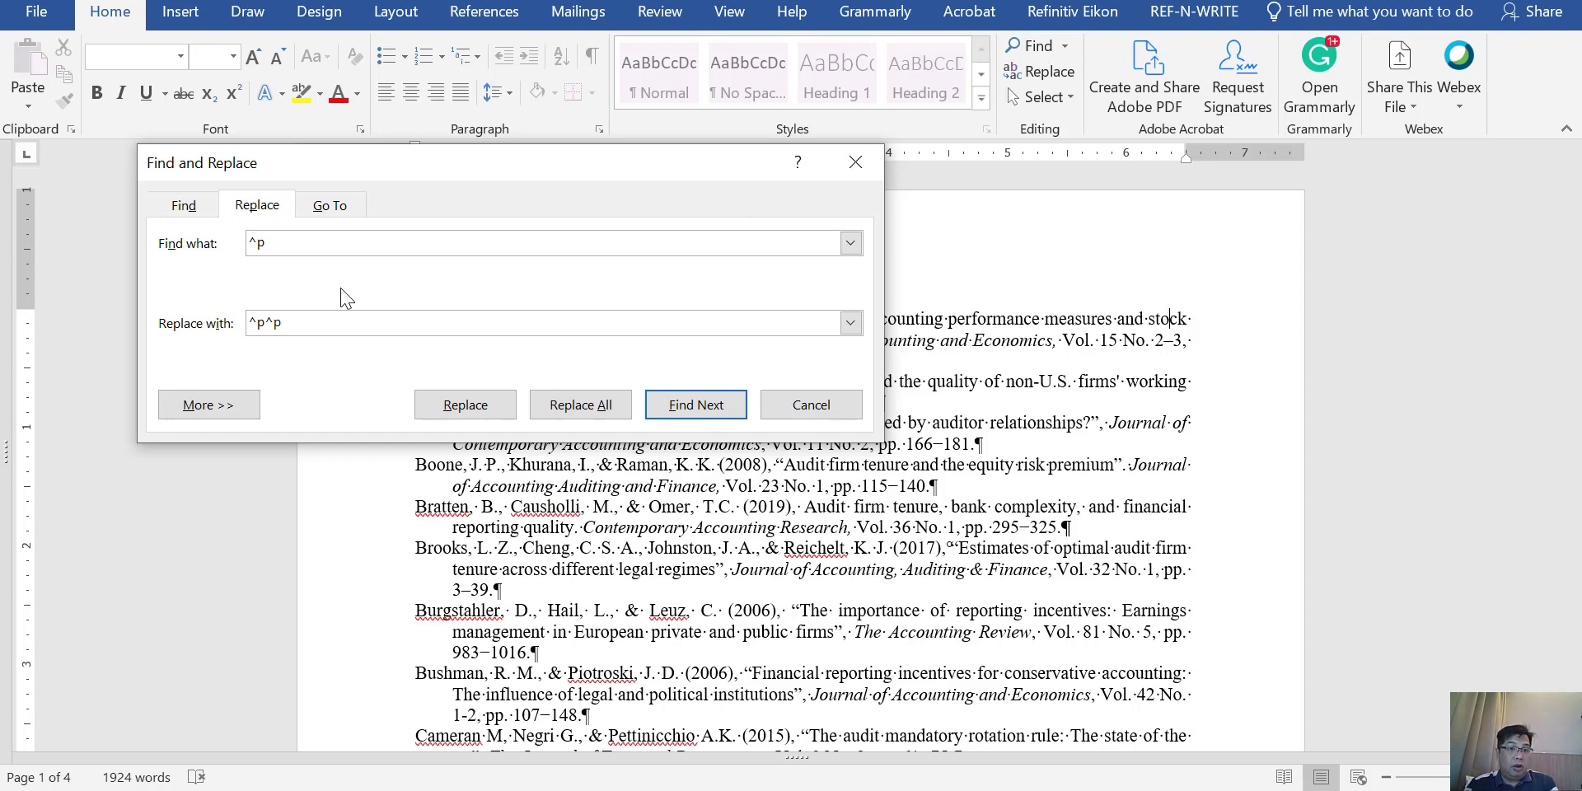
{"action": "left_click", "coordinate": [580, 404]}
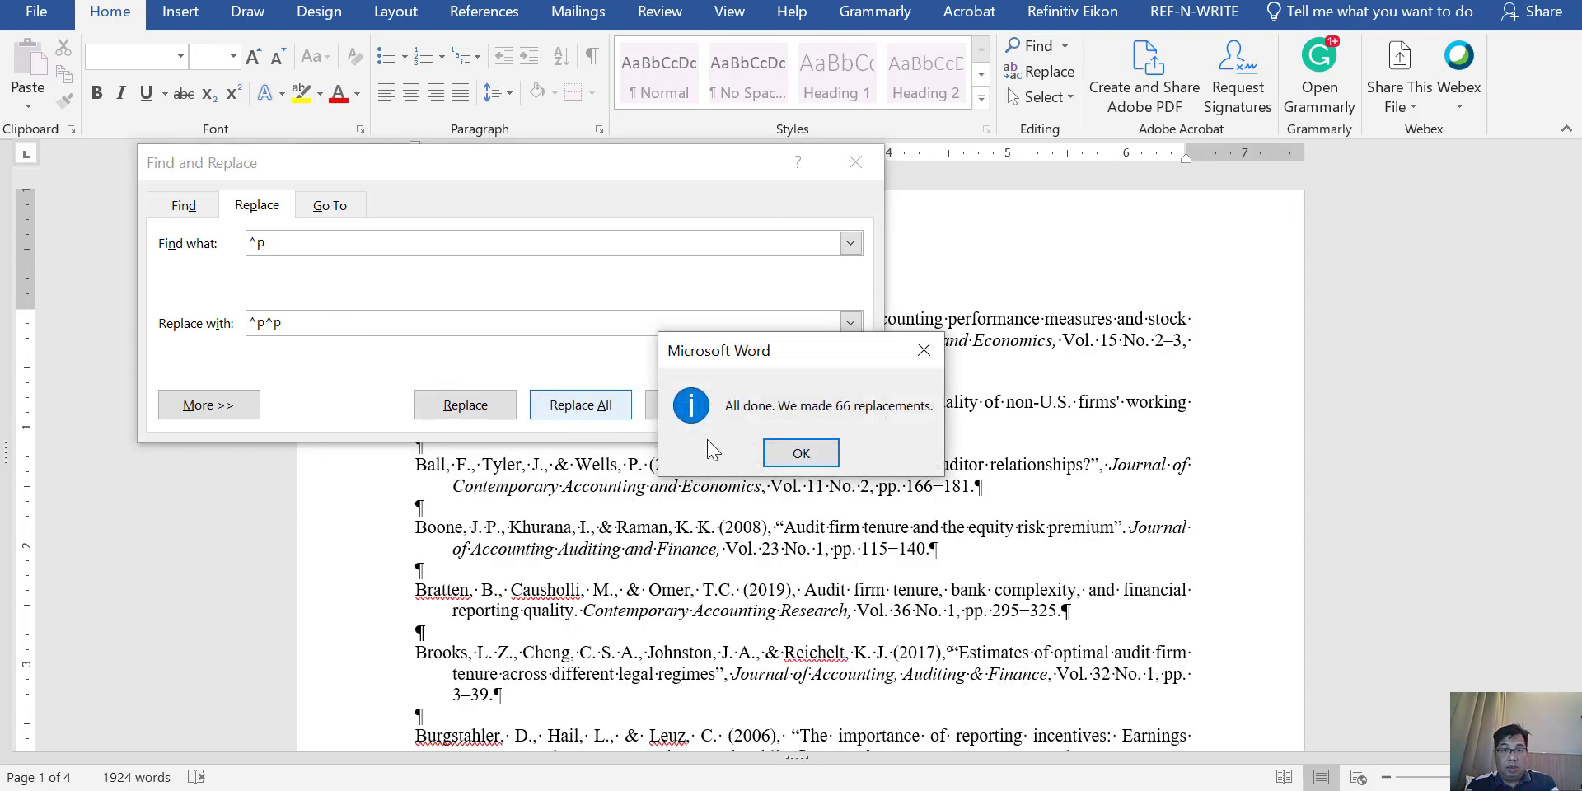
{"action": "left_click", "coordinate": [800, 452]}
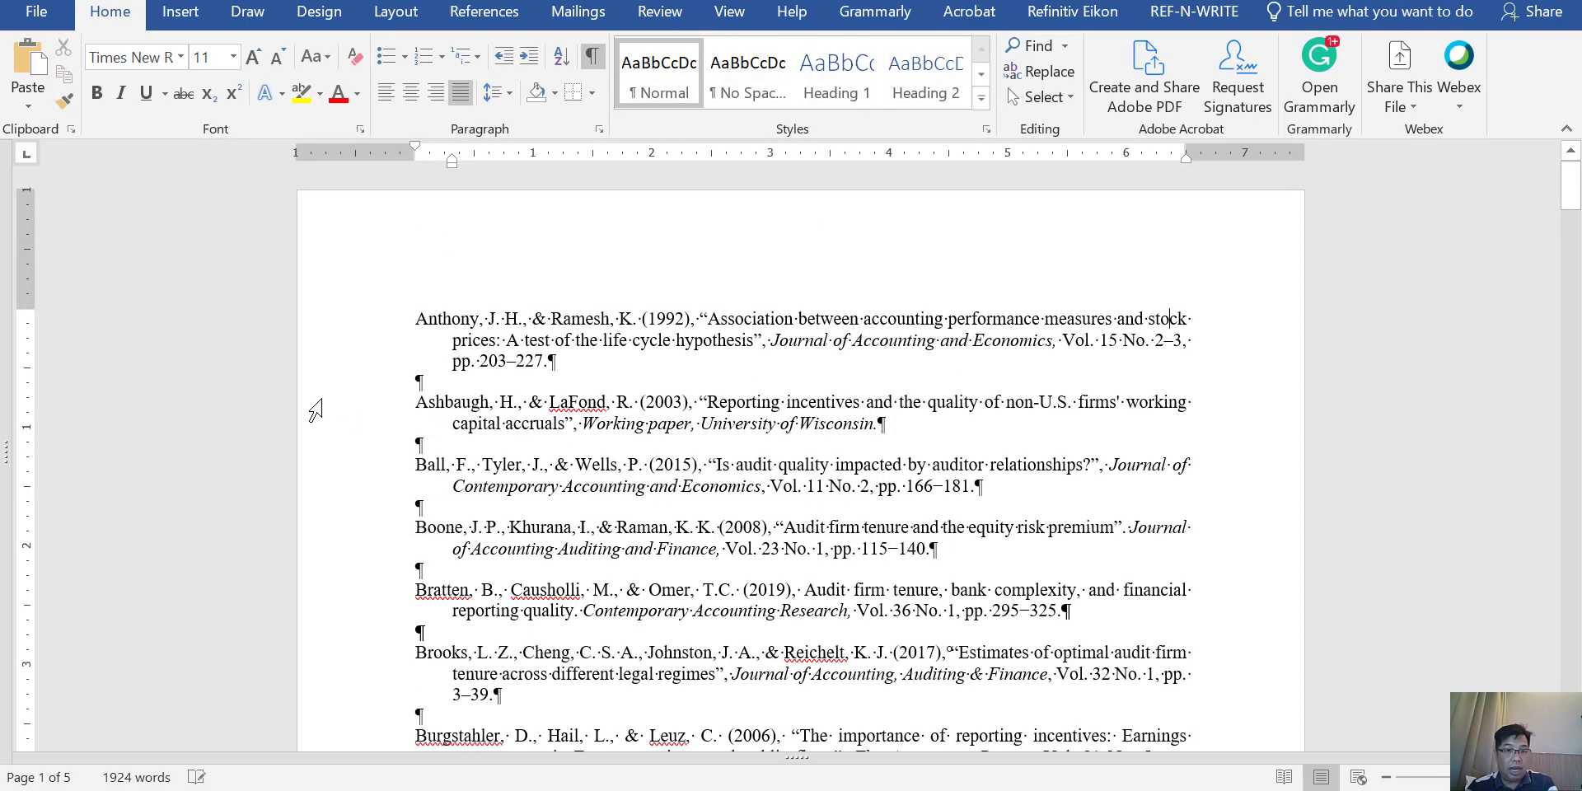
{"action": "mouse_move", "coordinate": [482, 385]}
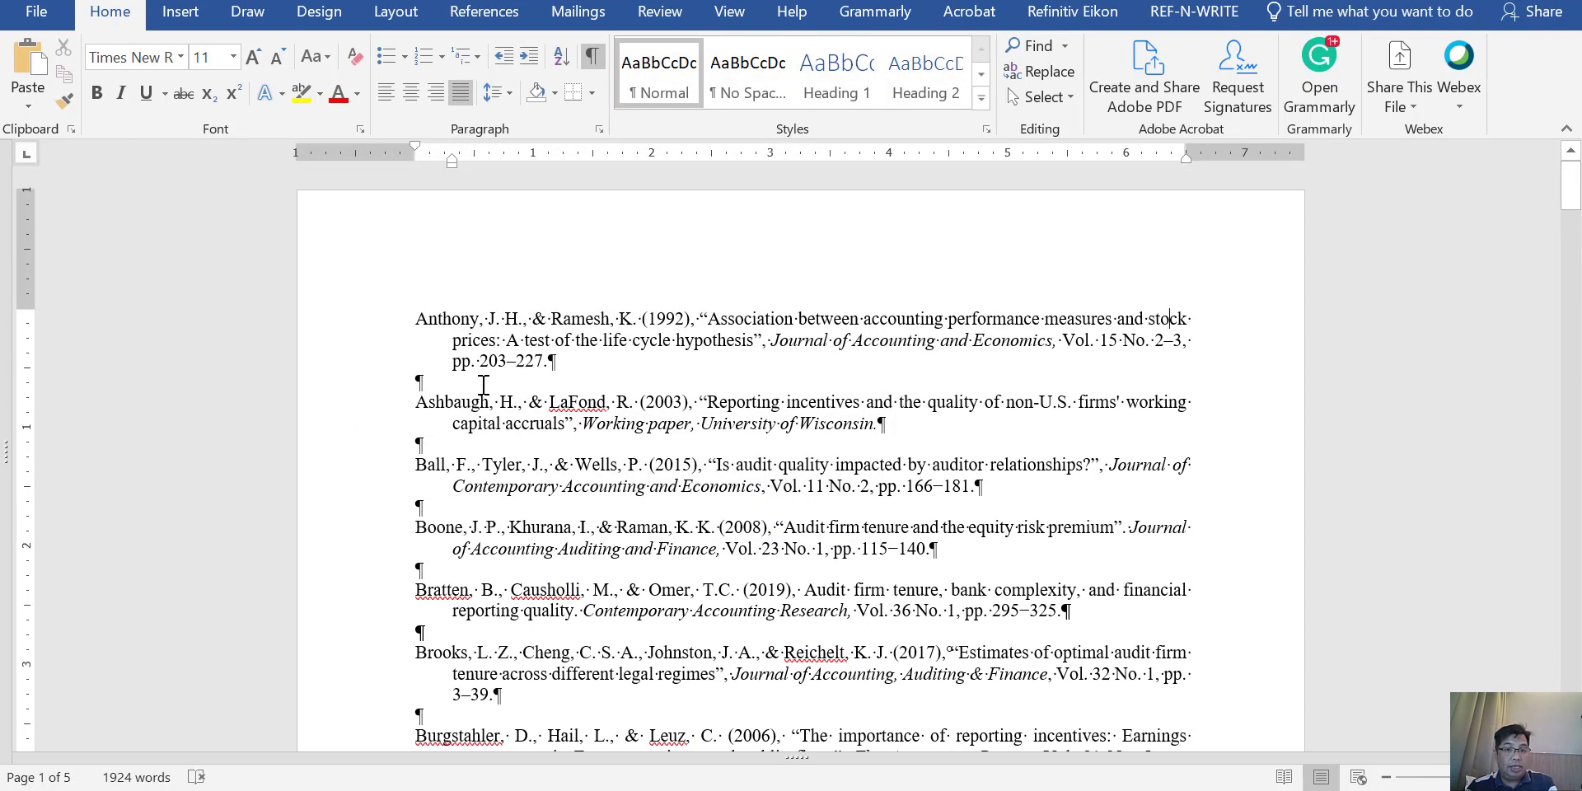
{"action": "scroll", "scroll_direction": "down", "scroll_amount": 3}
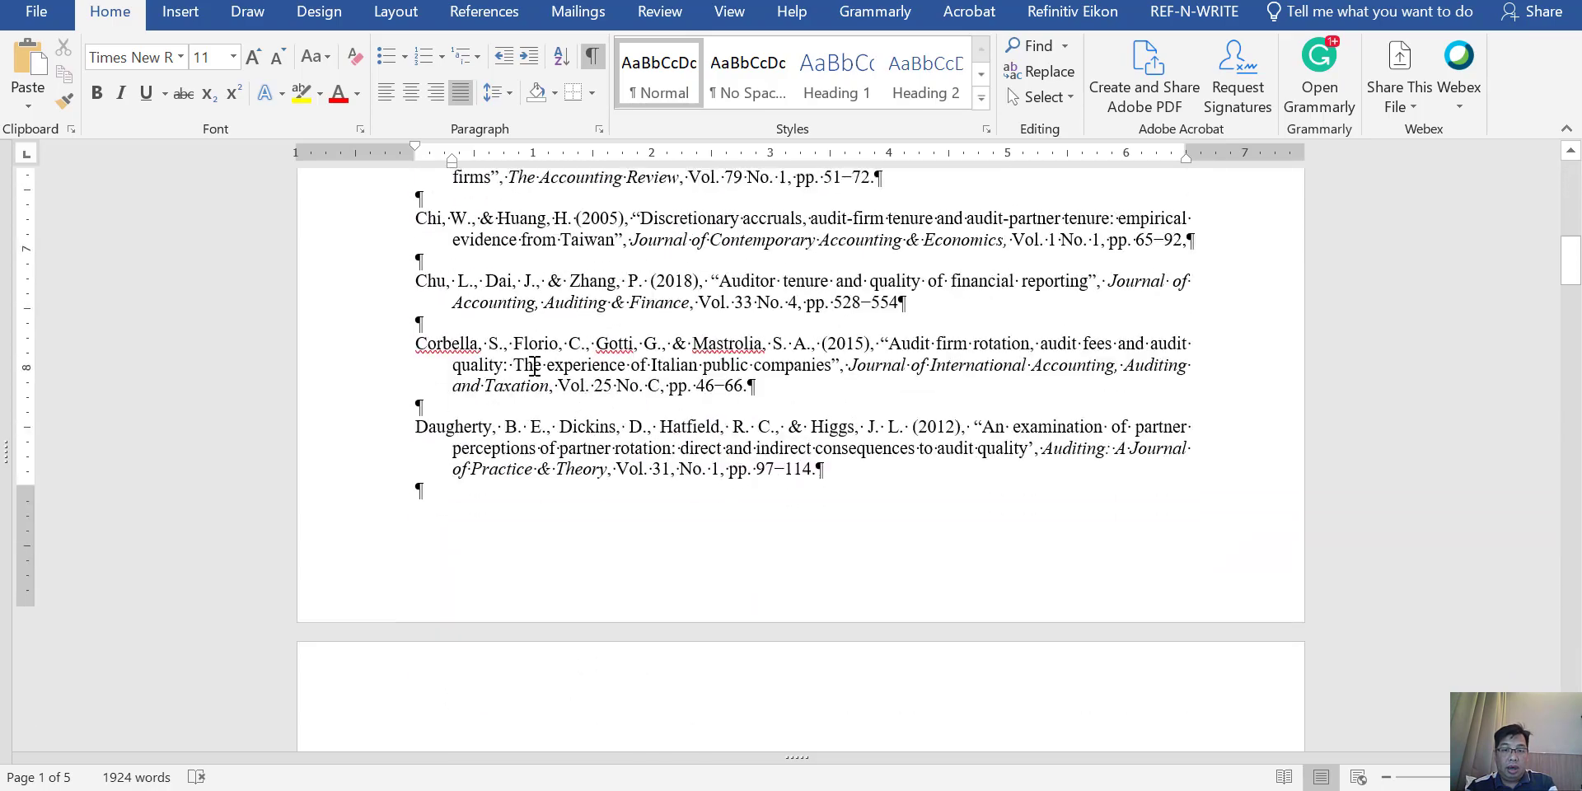
{"action": "scroll", "scroll_direction": "down", "scroll_amount": 3}
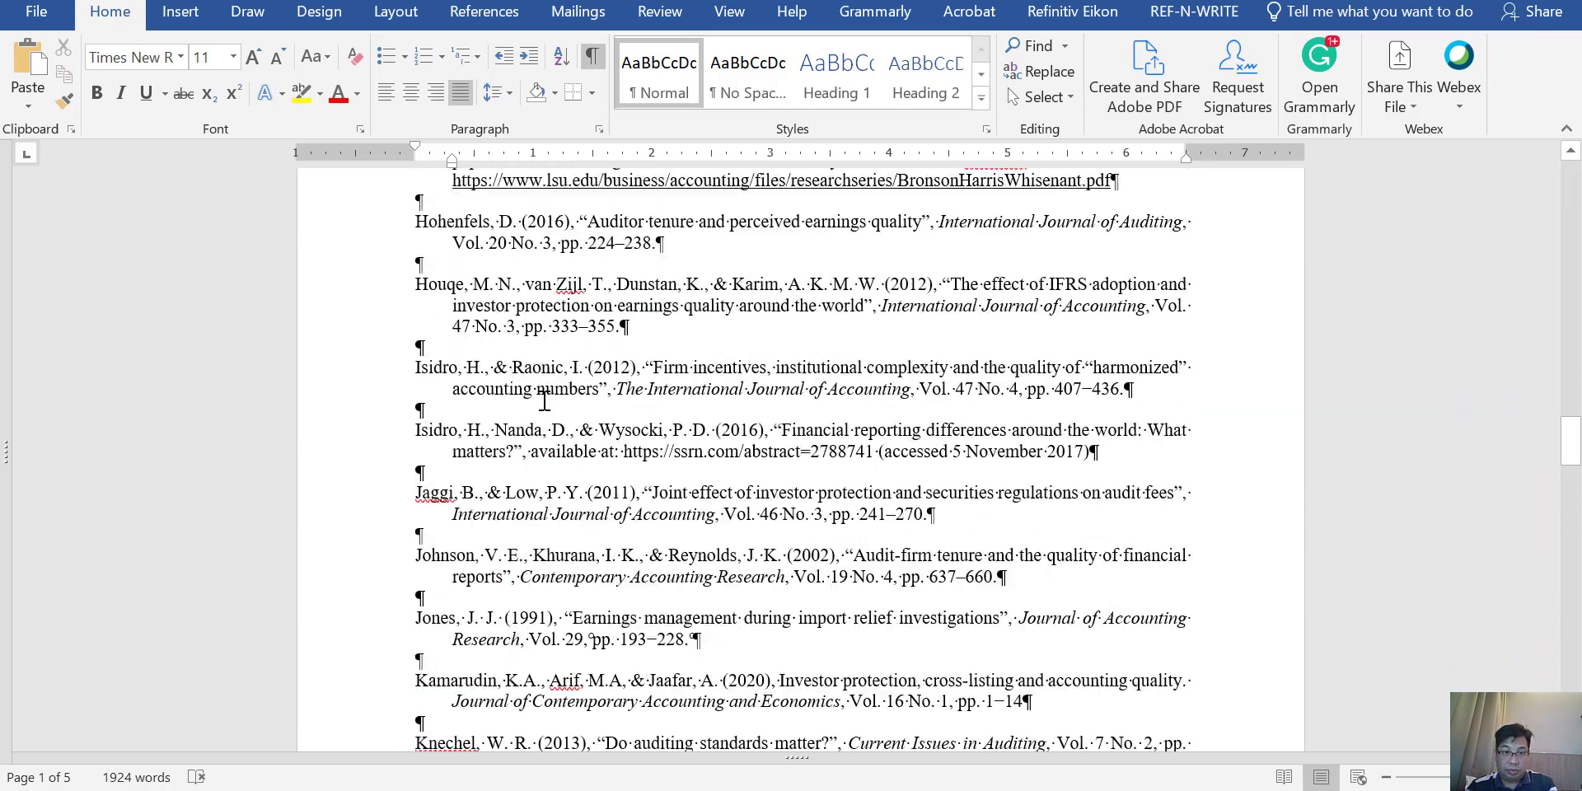
{"action": "scroll", "scroll_direction": "down", "scroll_amount": 3}
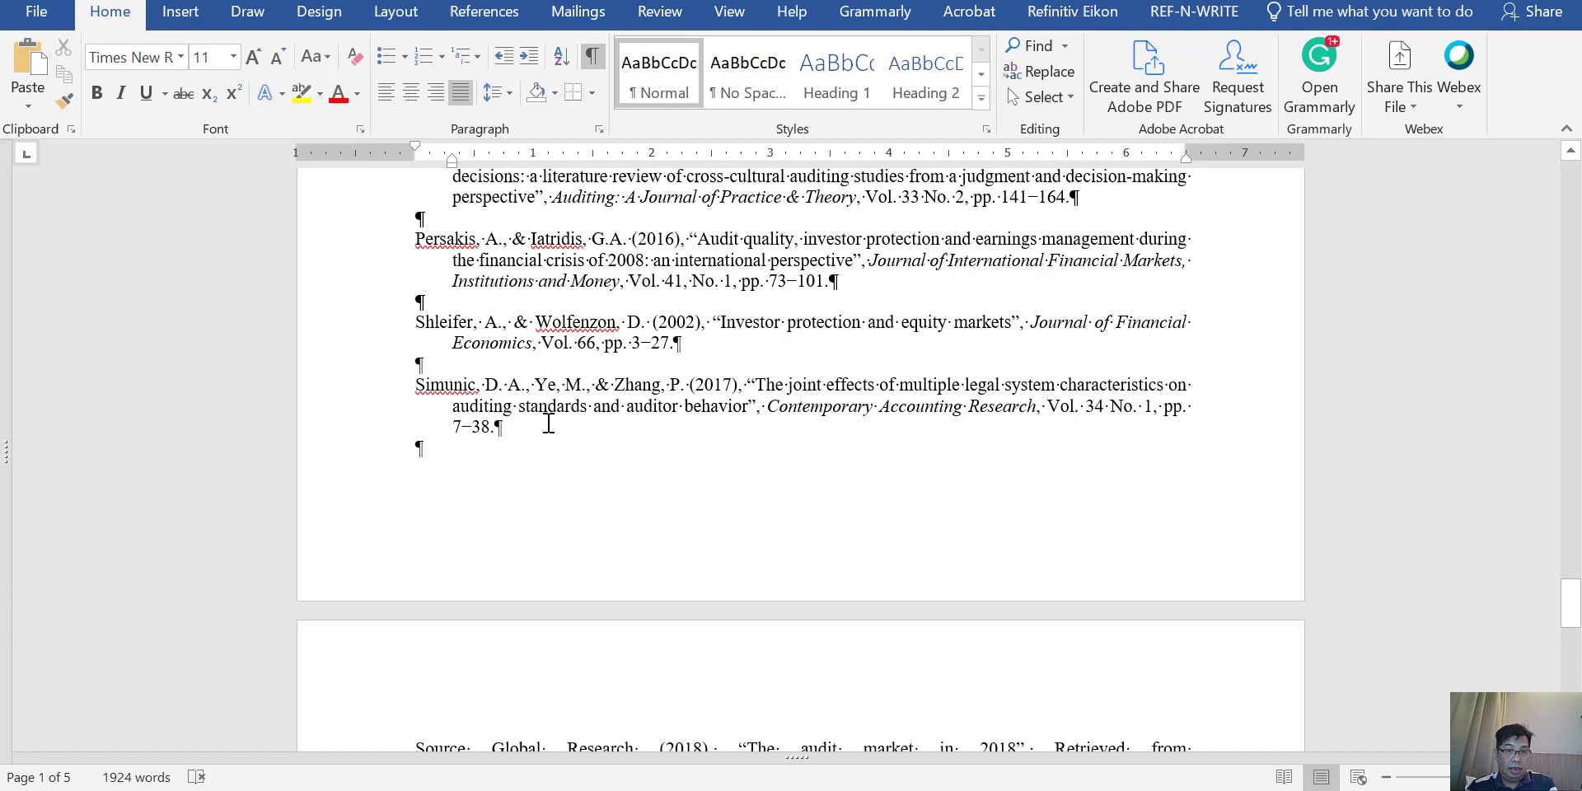
{"action": "scroll", "scroll_direction": "down", "scroll_amount": 3}
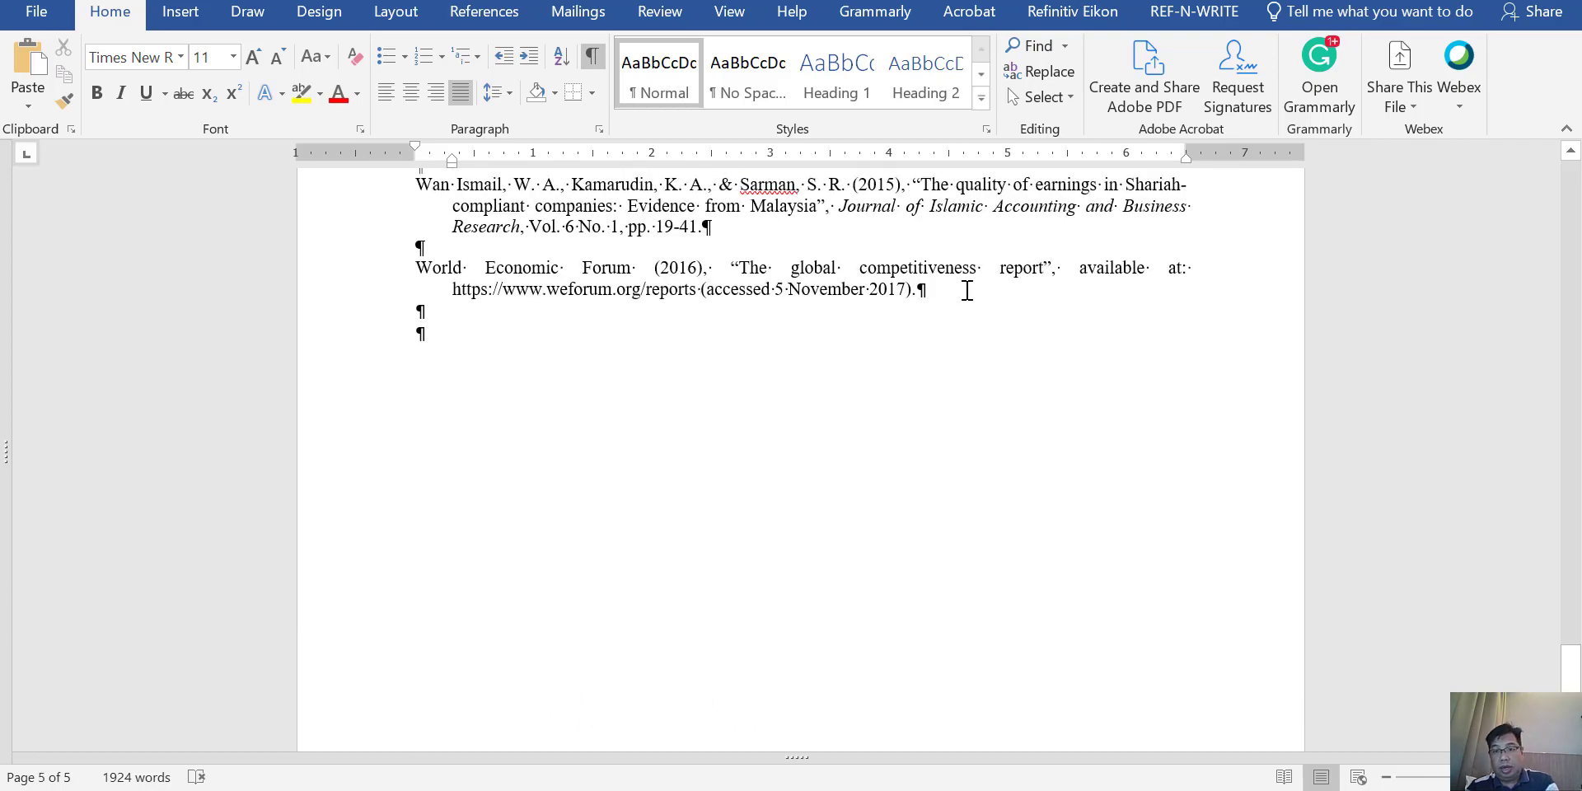
{"action": "scroll", "scroll_direction": "up", "scroll_amount": 3}
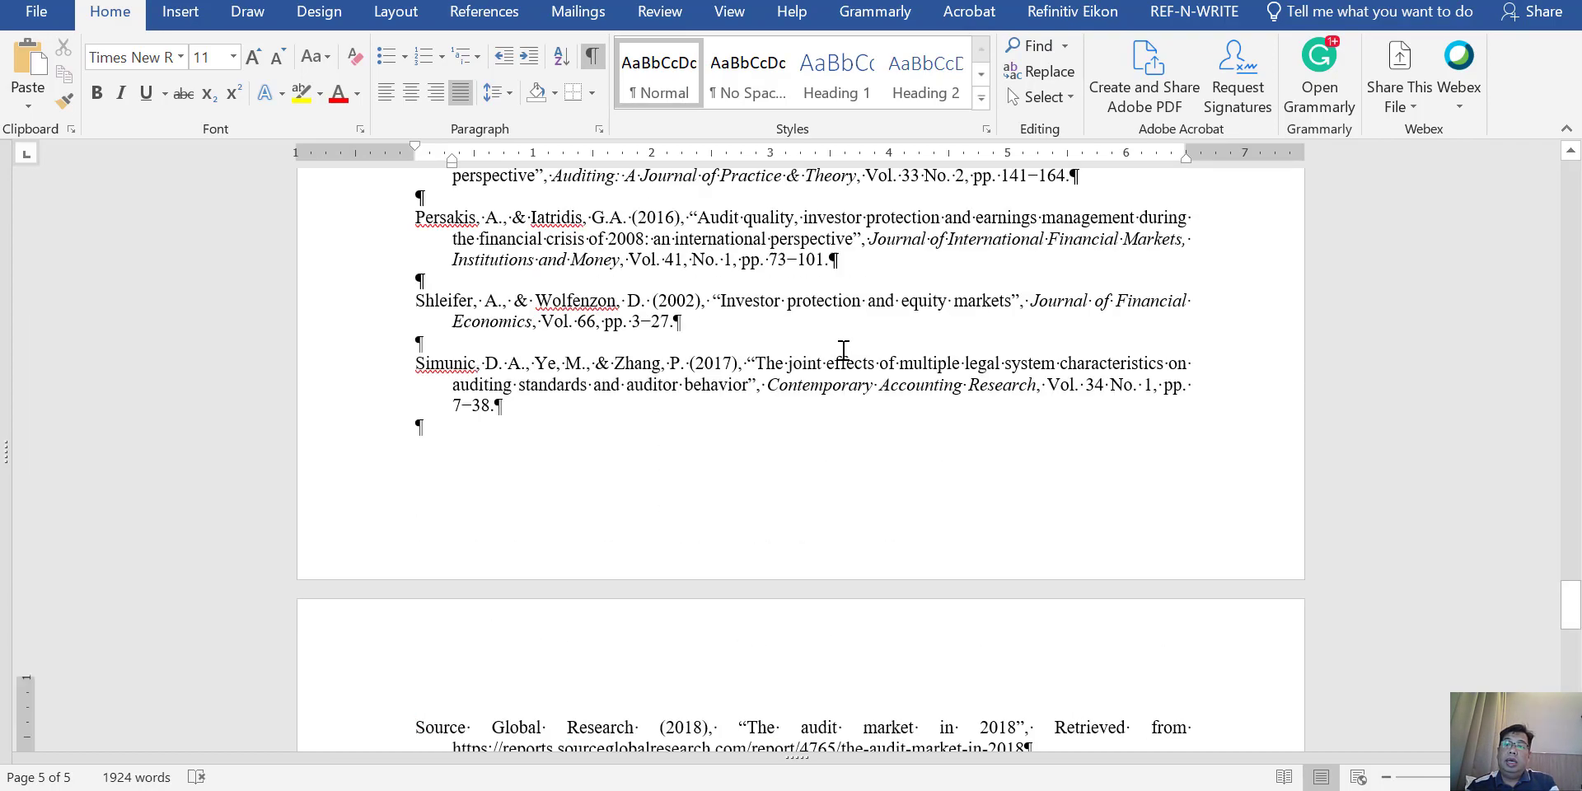
{"action": "scroll", "scroll_direction": "up", "scroll_amount": 3}
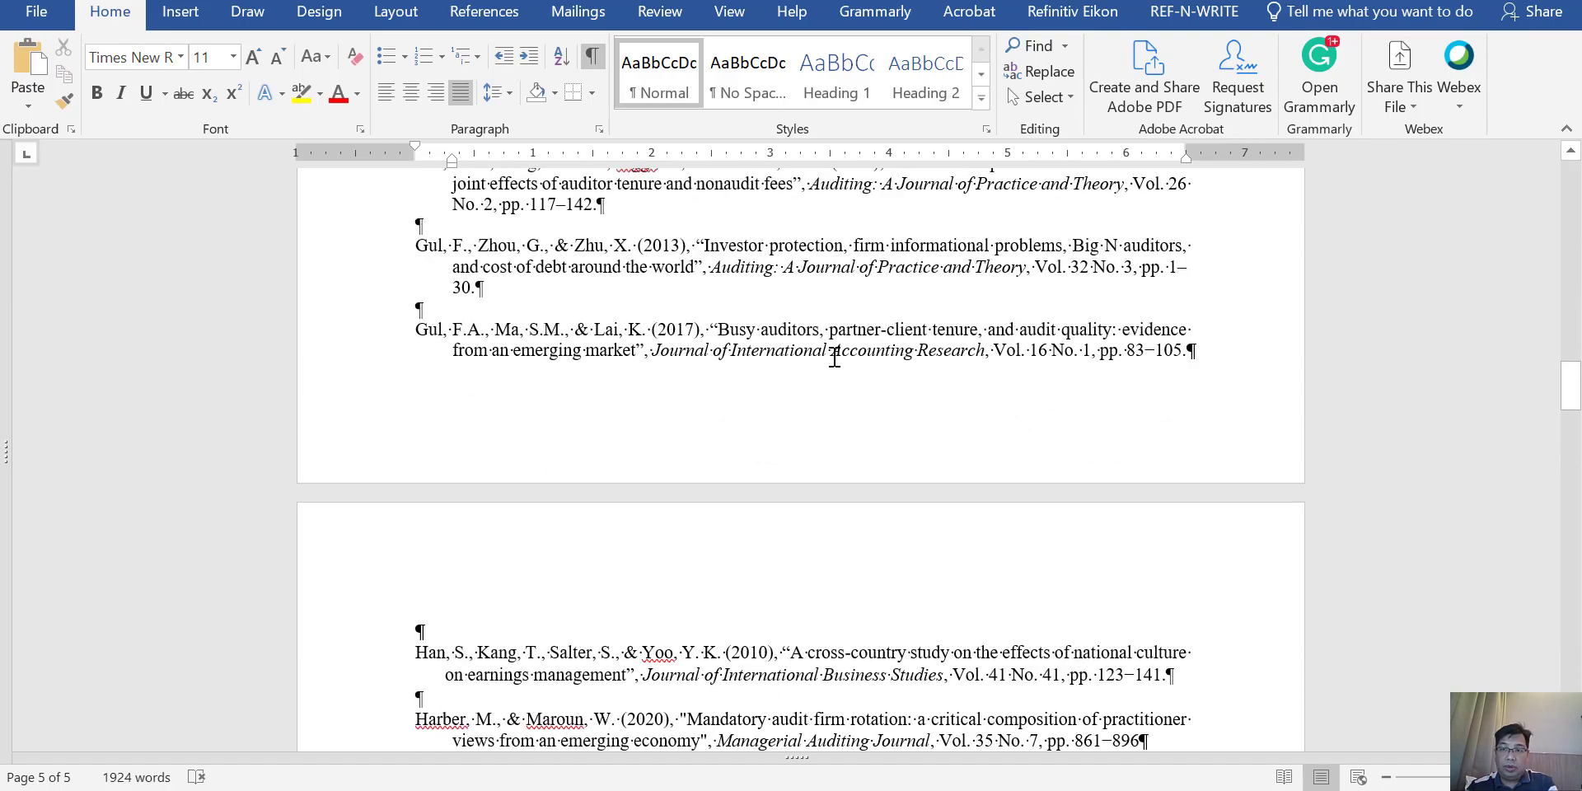
{"action": "scroll", "scroll_direction": "up", "scroll_amount": 3}
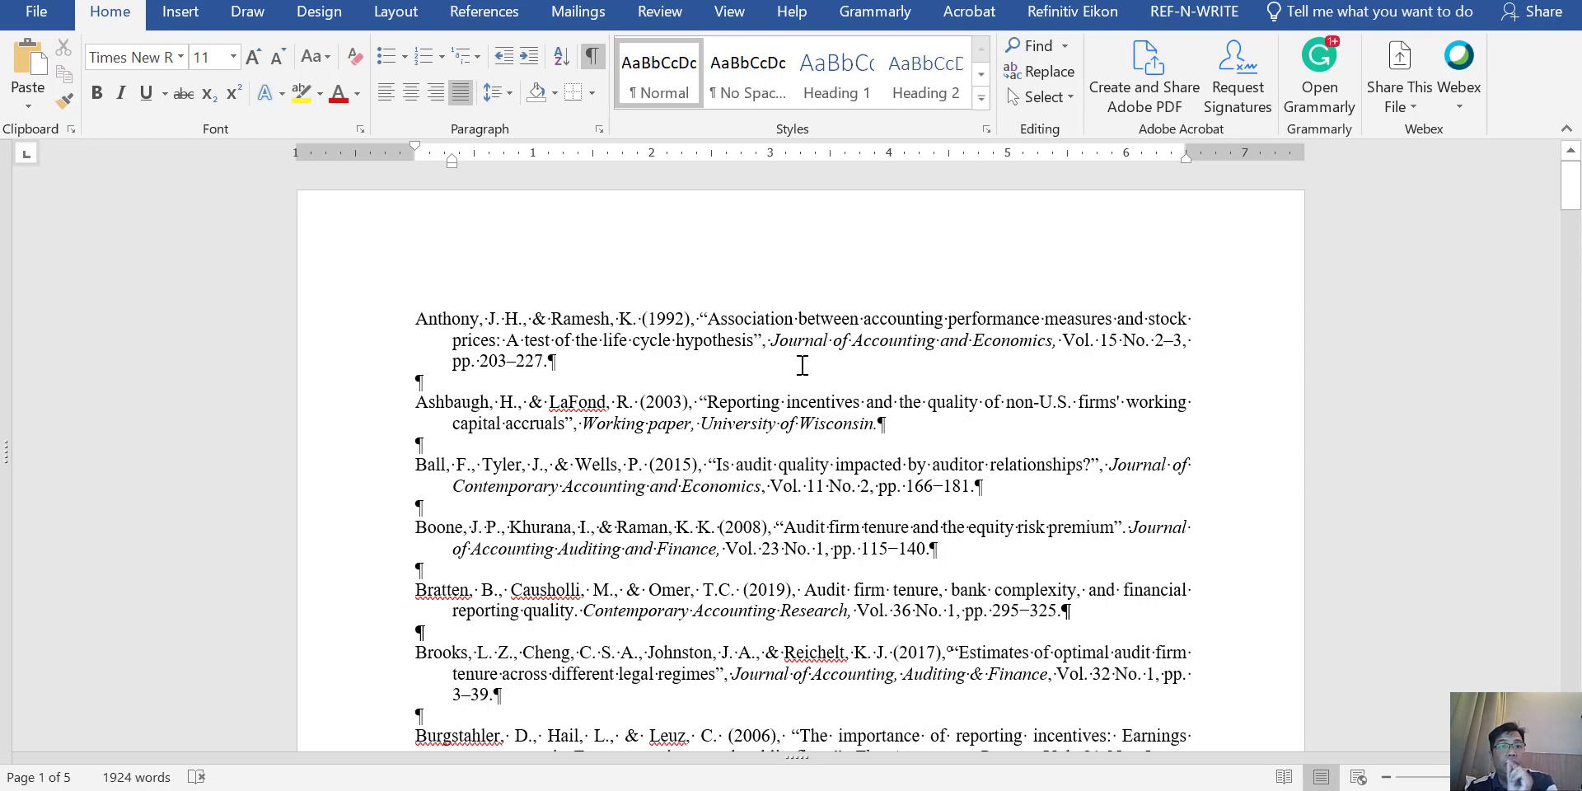
{"action": "mouse_move", "coordinate": [625, 329]}
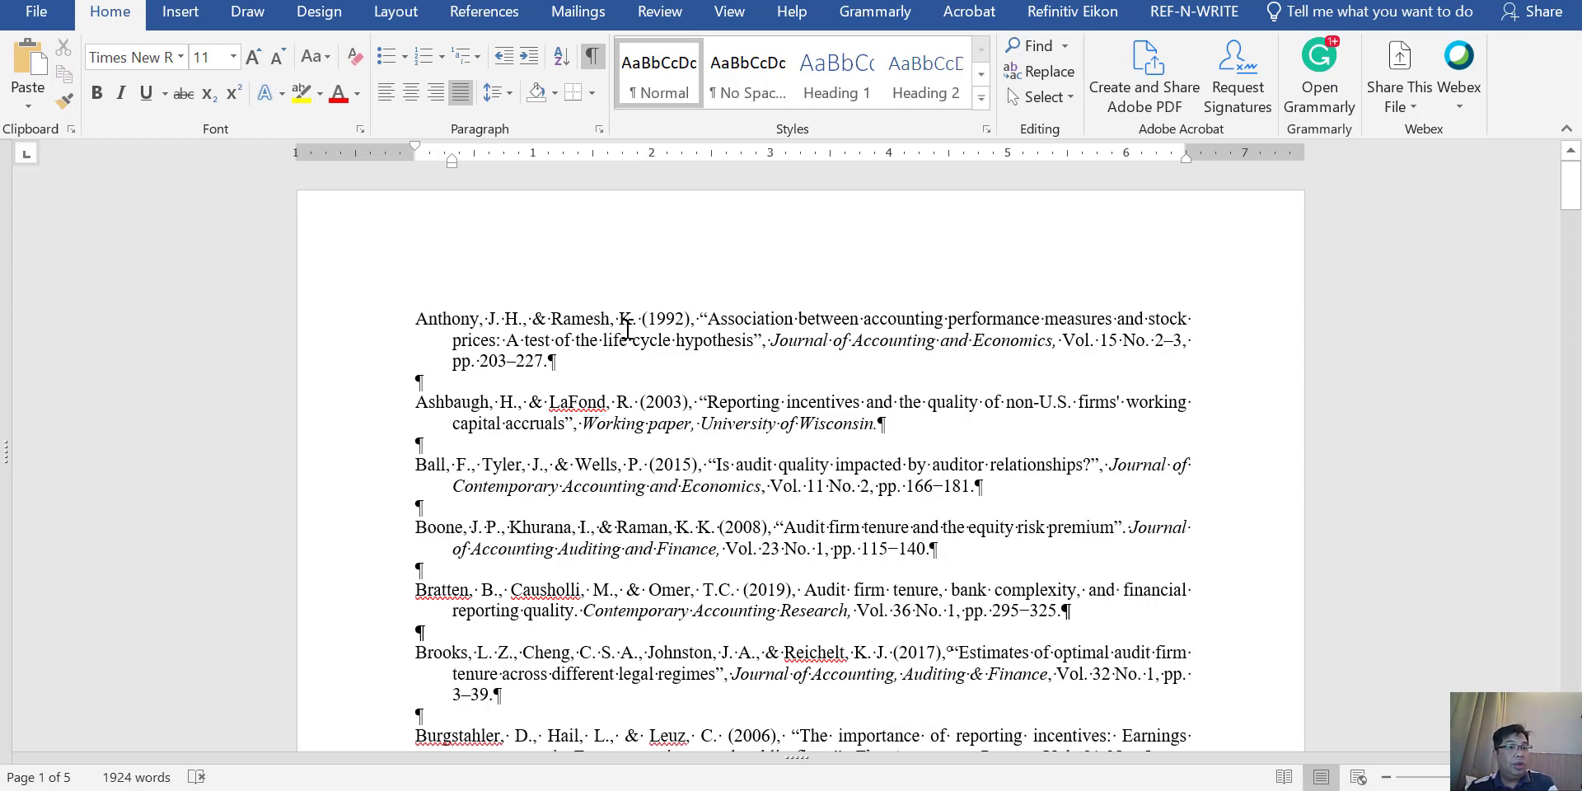
Start a Save As named 'reference' with Plain Text as the file type.
{"action": "left_click", "coordinate": [37, 12]}
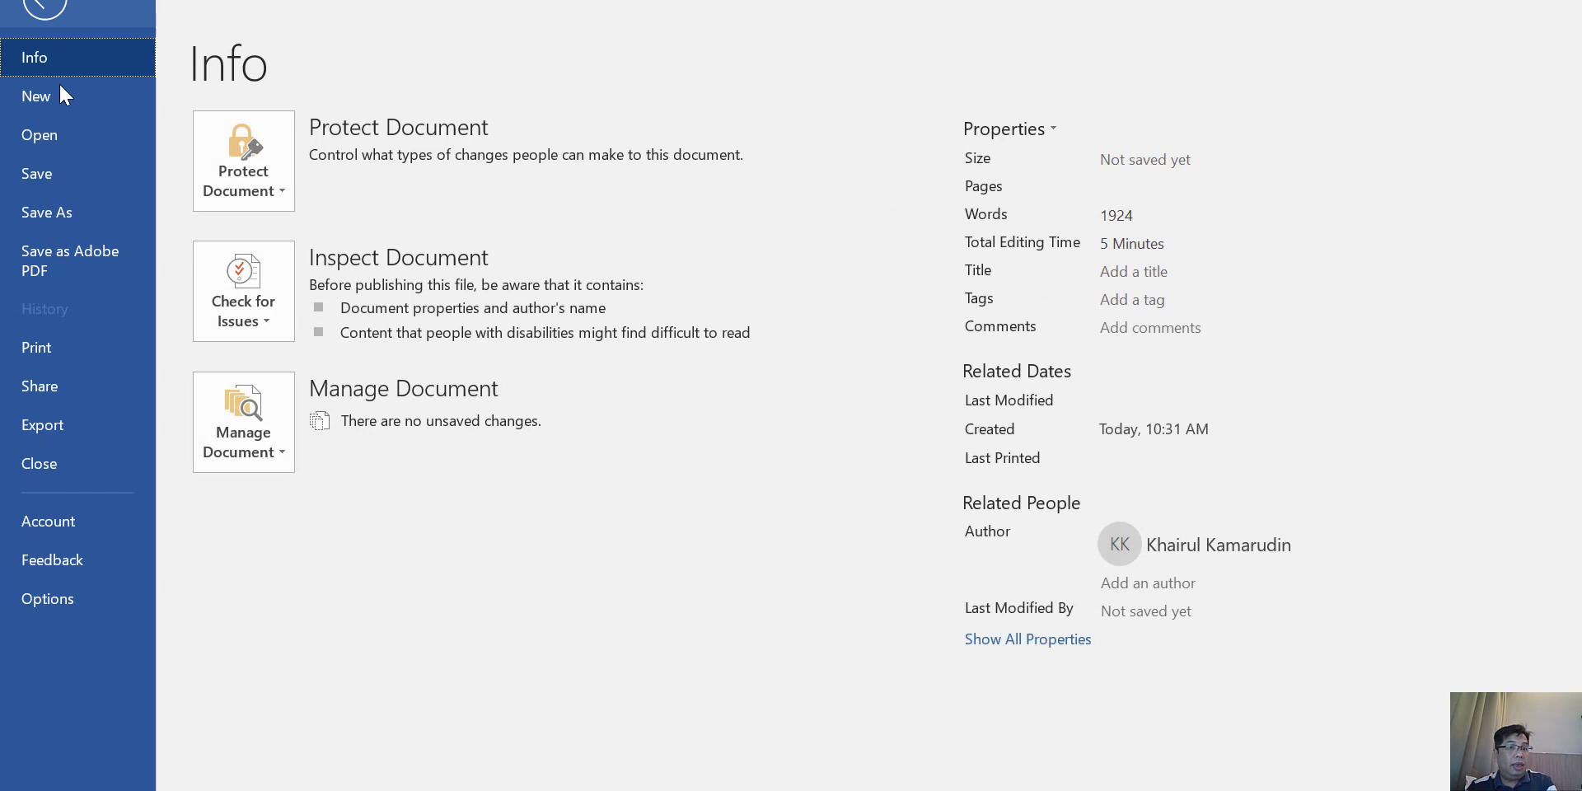
{"action": "left_click", "coordinate": [46, 212]}
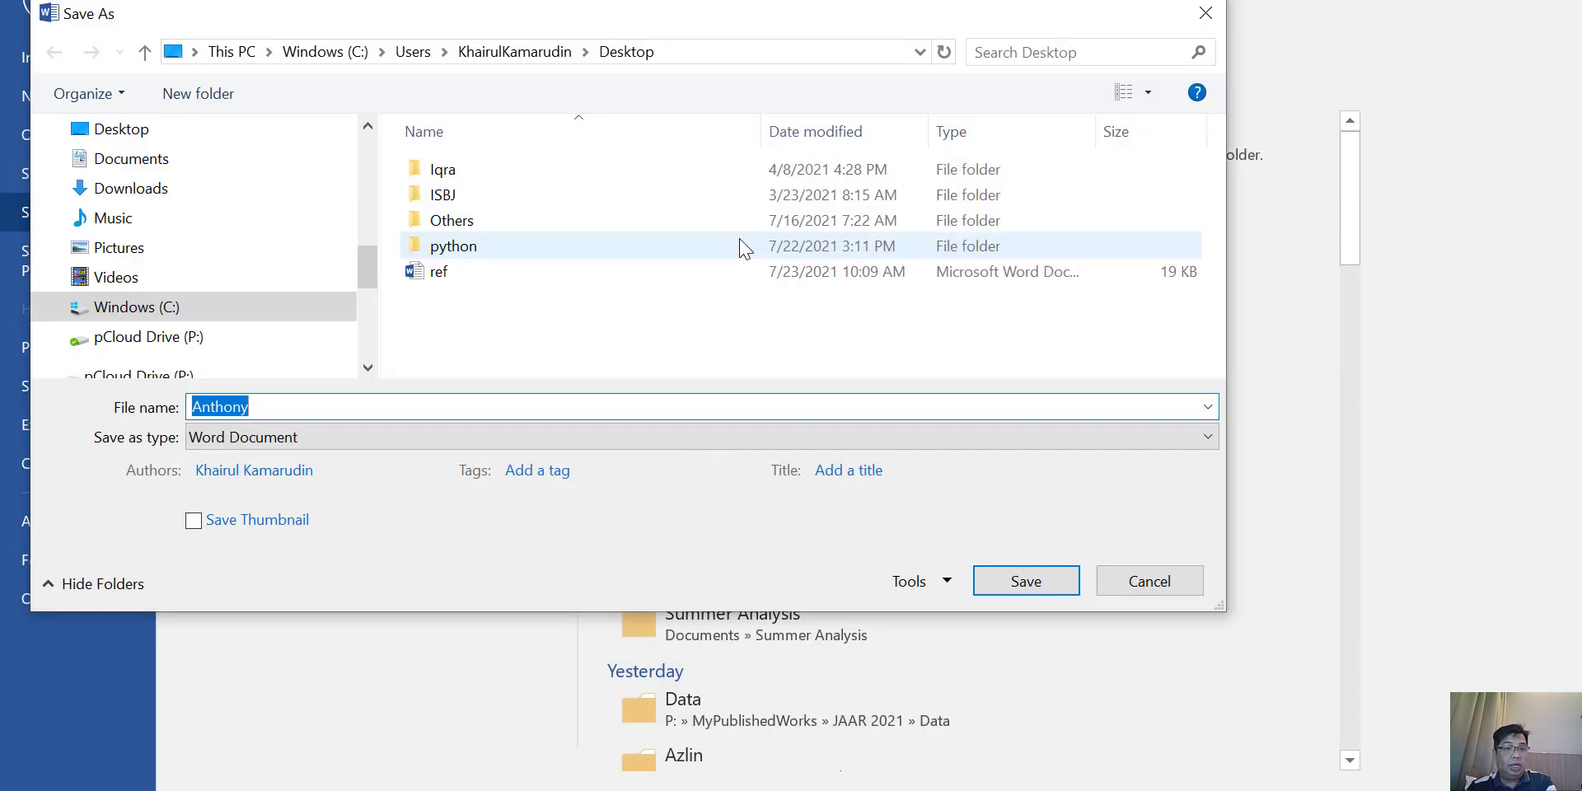
{"action": "type", "text": "referenc"}
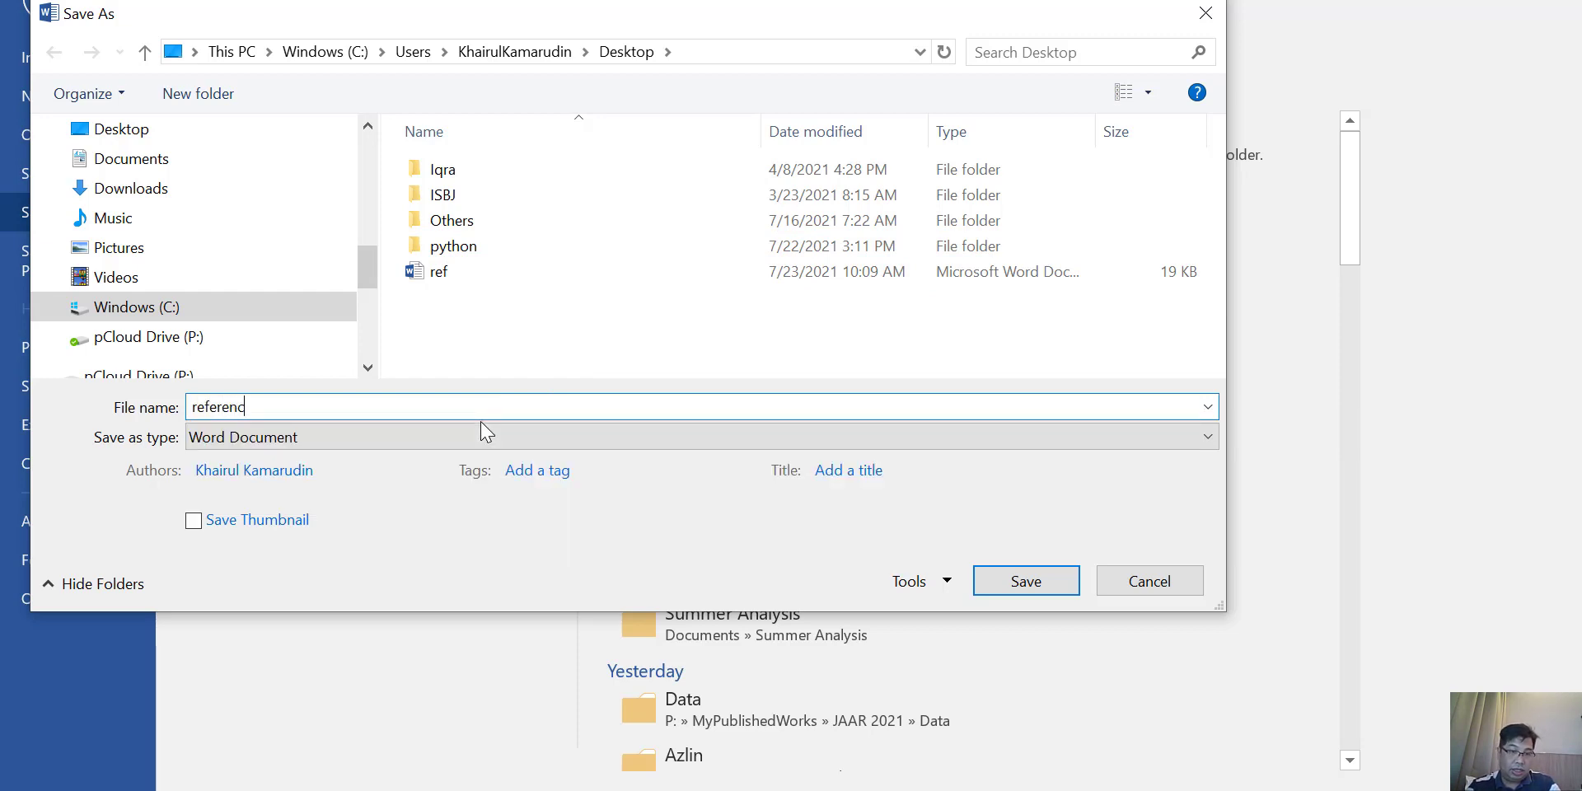
{"action": "type", "text": "e"}
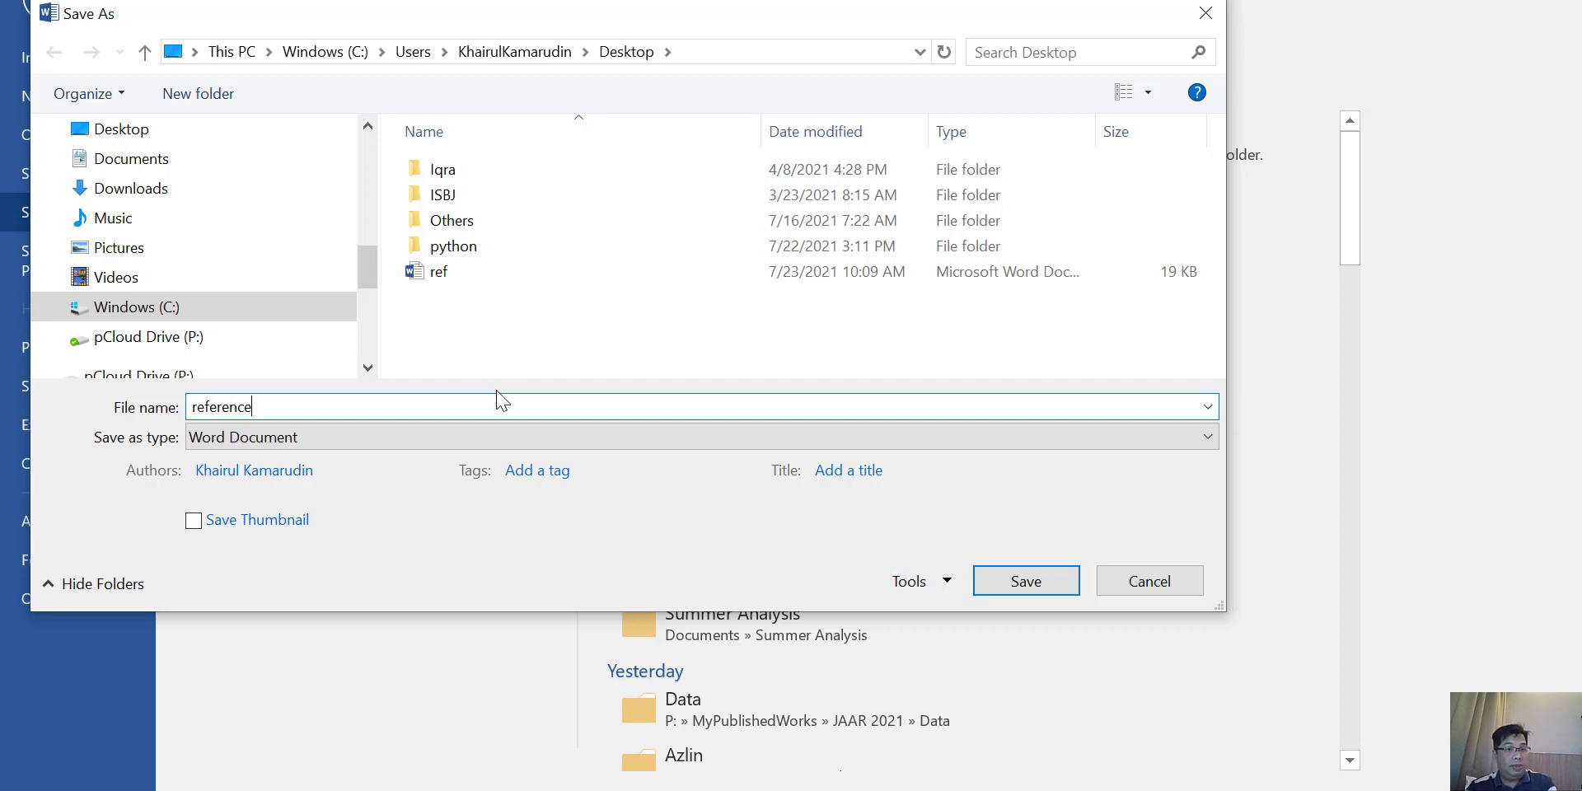
{"action": "mouse_move", "coordinate": [140, 457]}
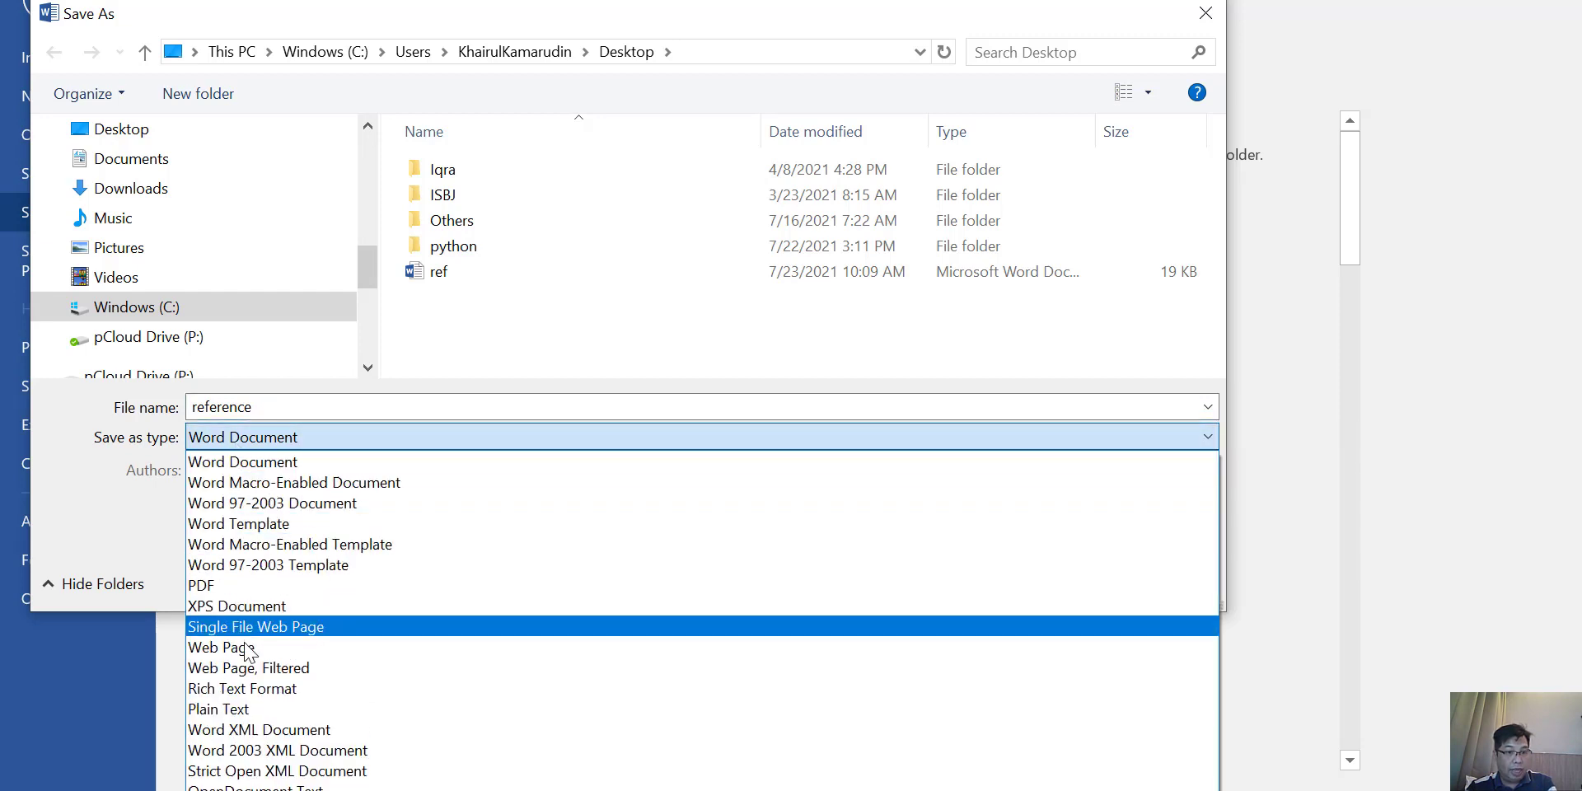
{"action": "left_click", "coordinate": [217, 708]}
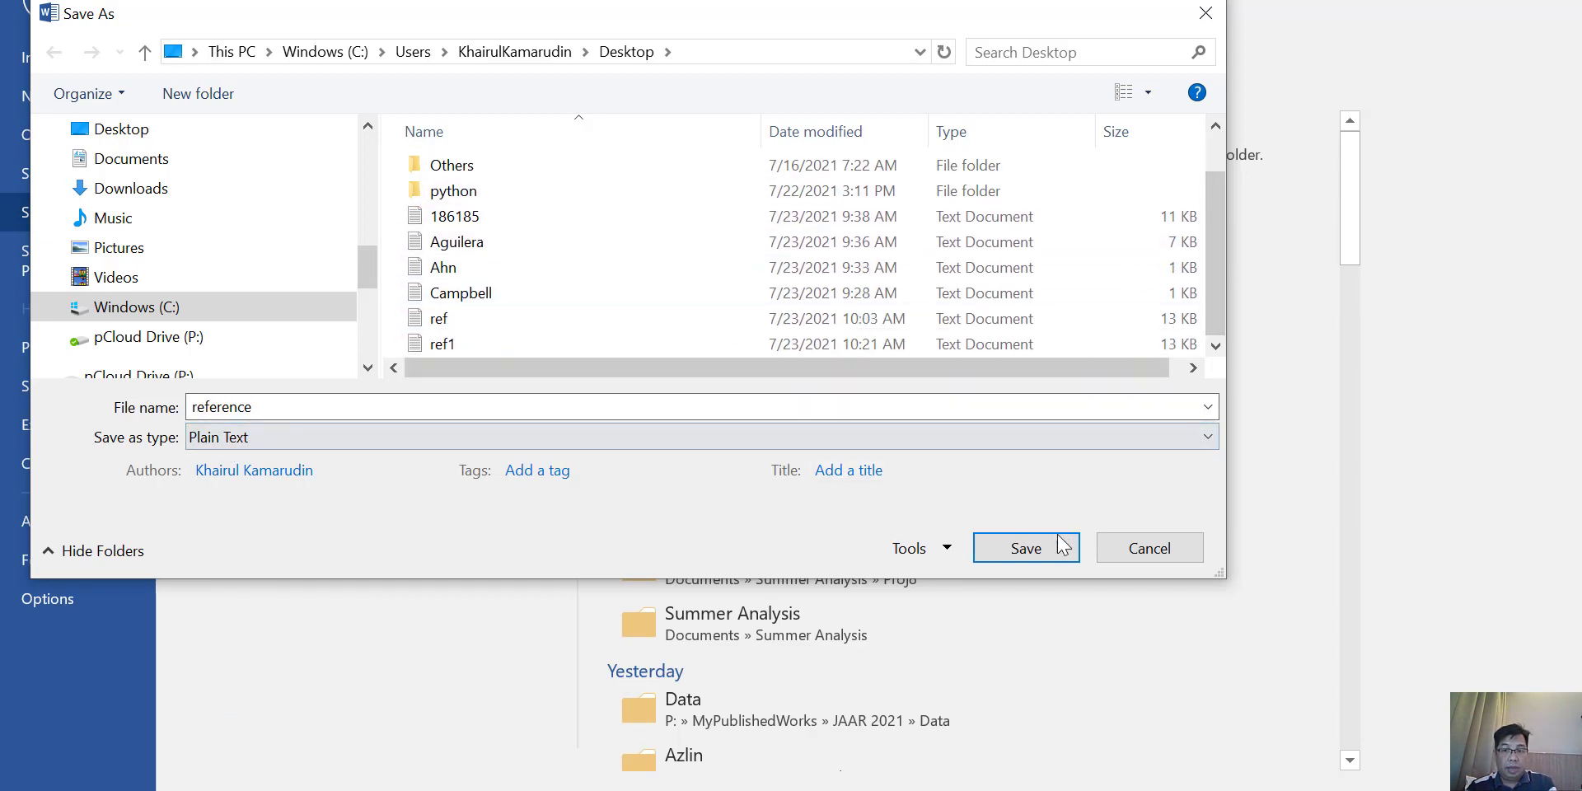
{"action": "left_click", "coordinate": [1024, 547]}
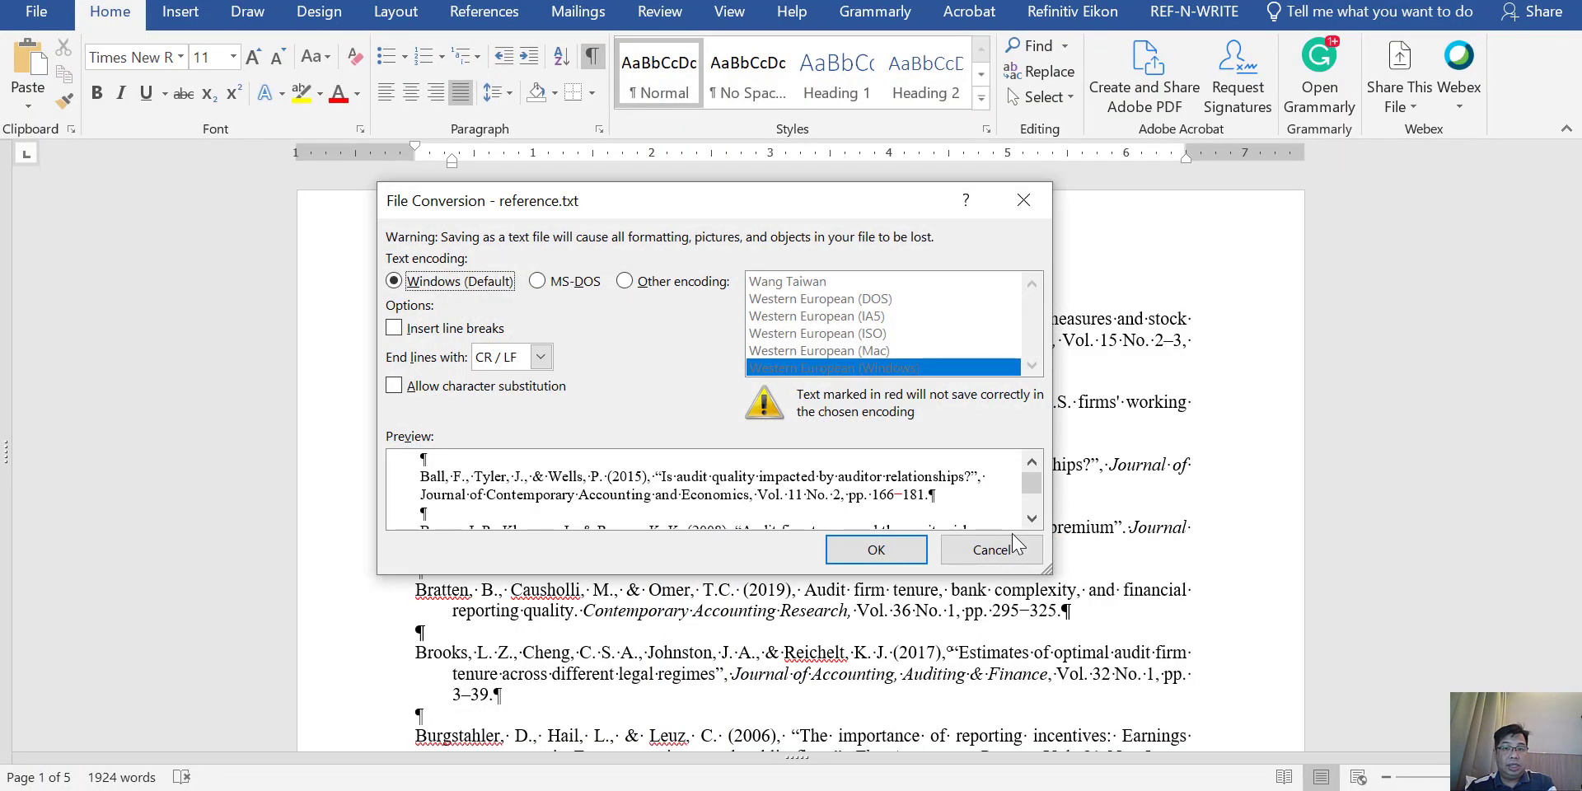
{"action": "mouse_move", "coordinate": [500, 536]}
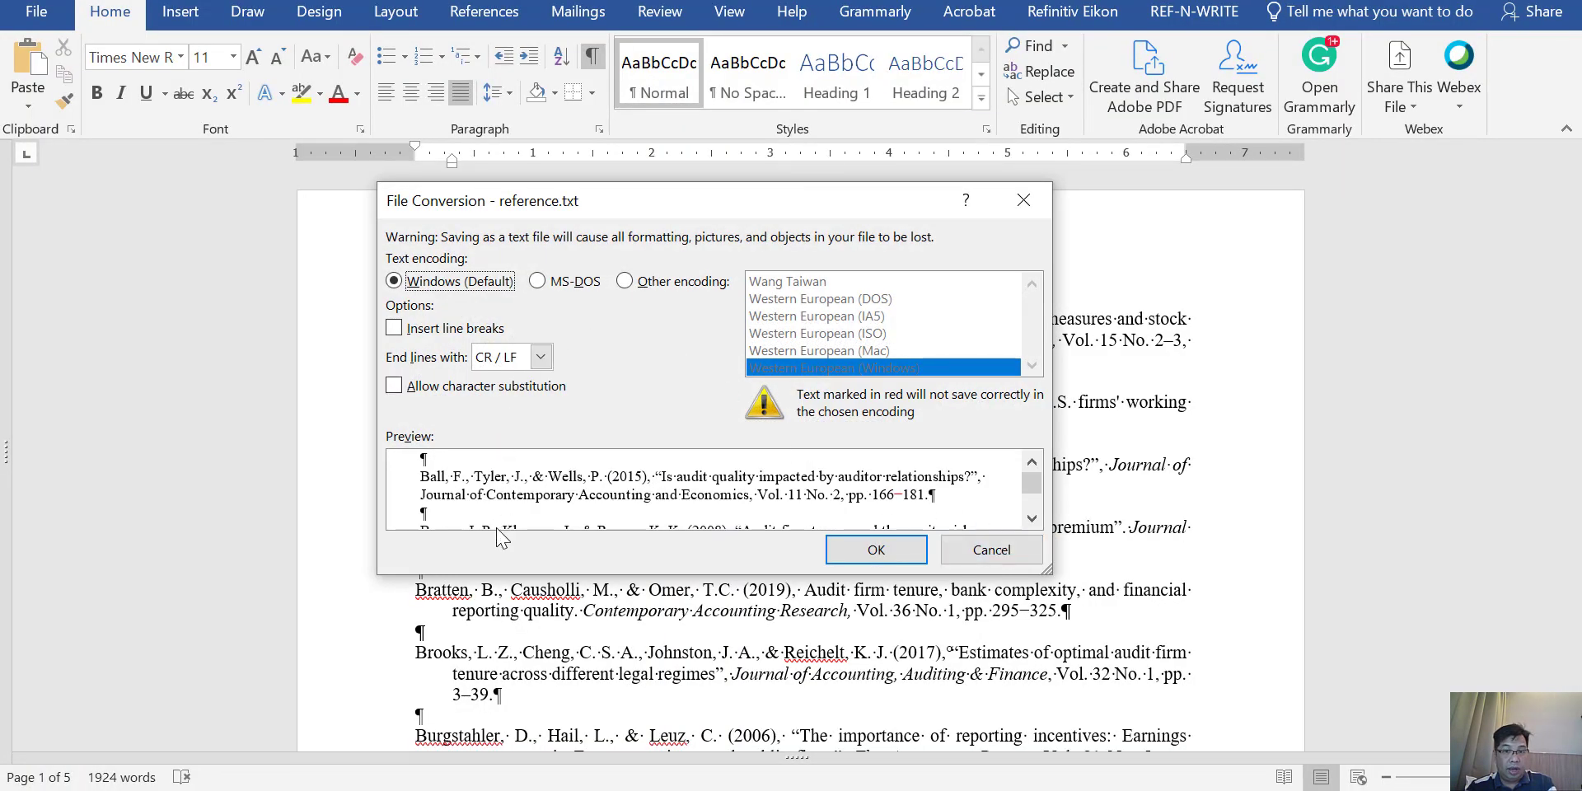
{"action": "mouse_move", "coordinate": [601, 293]}
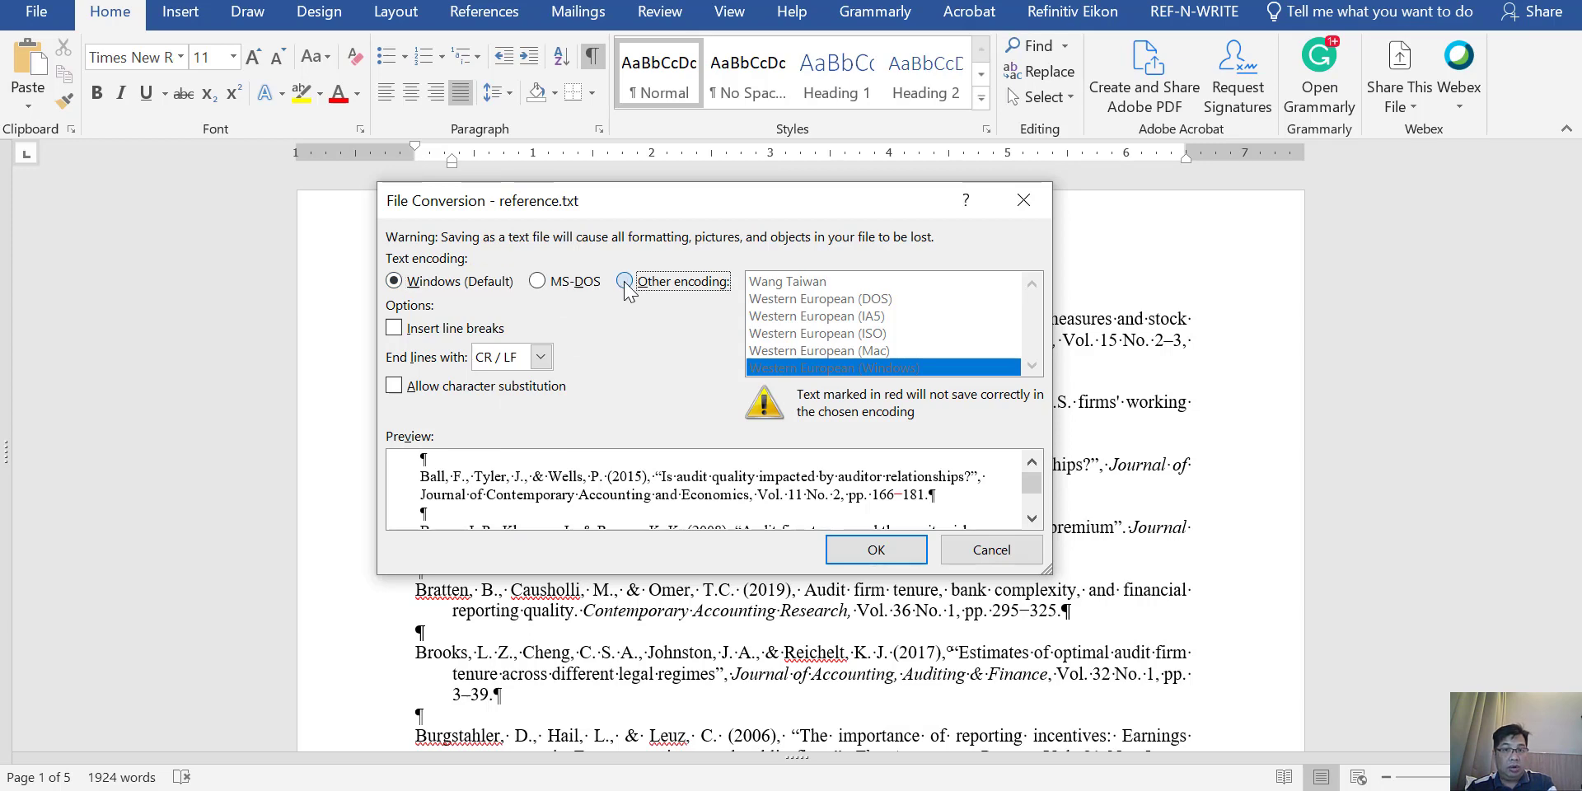
{"action": "left_click", "coordinate": [1031, 282]}
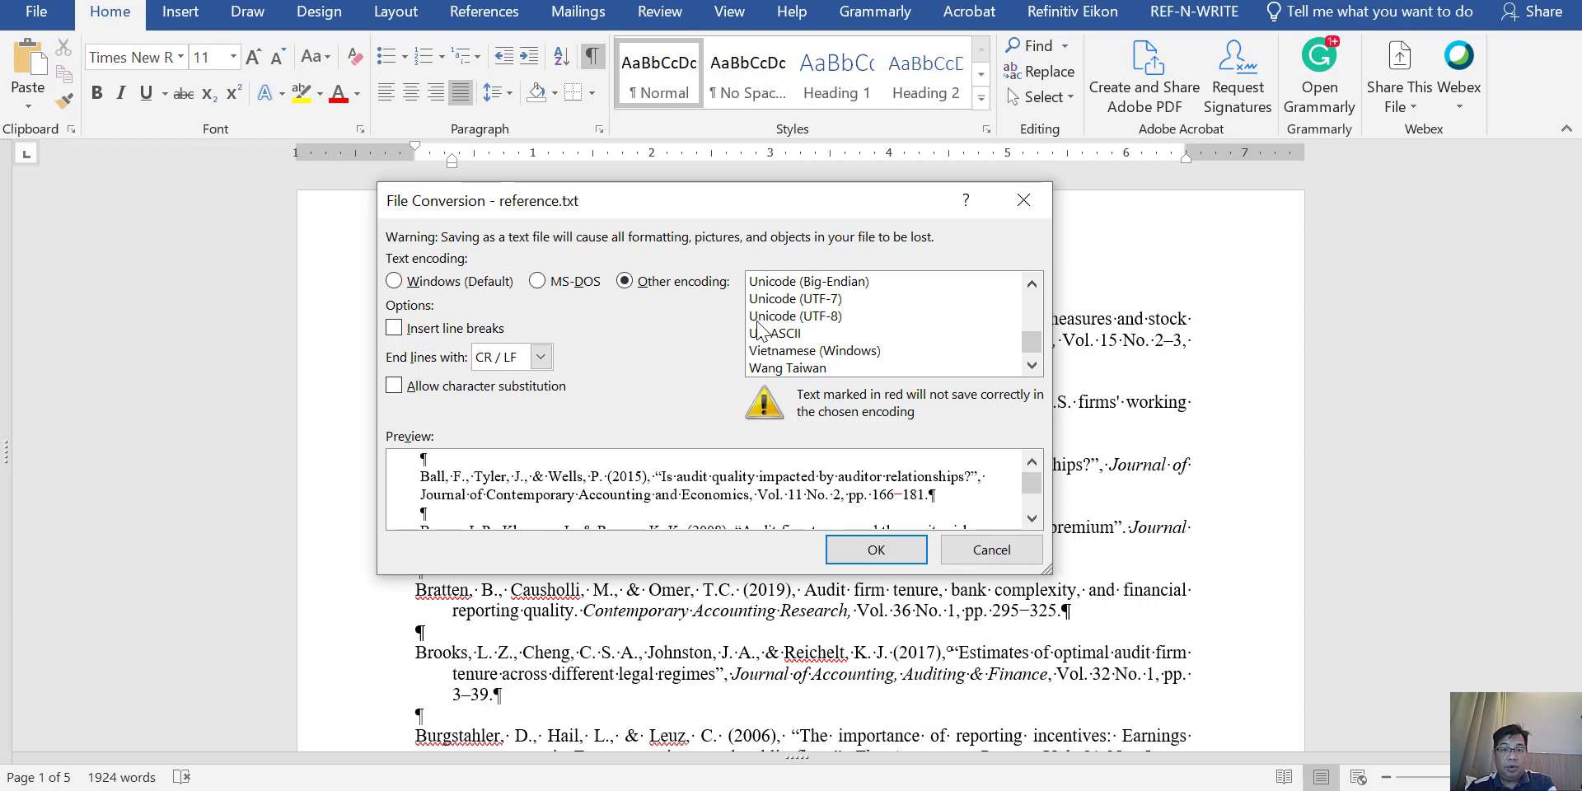
{"action": "left_click", "coordinate": [795, 316]}
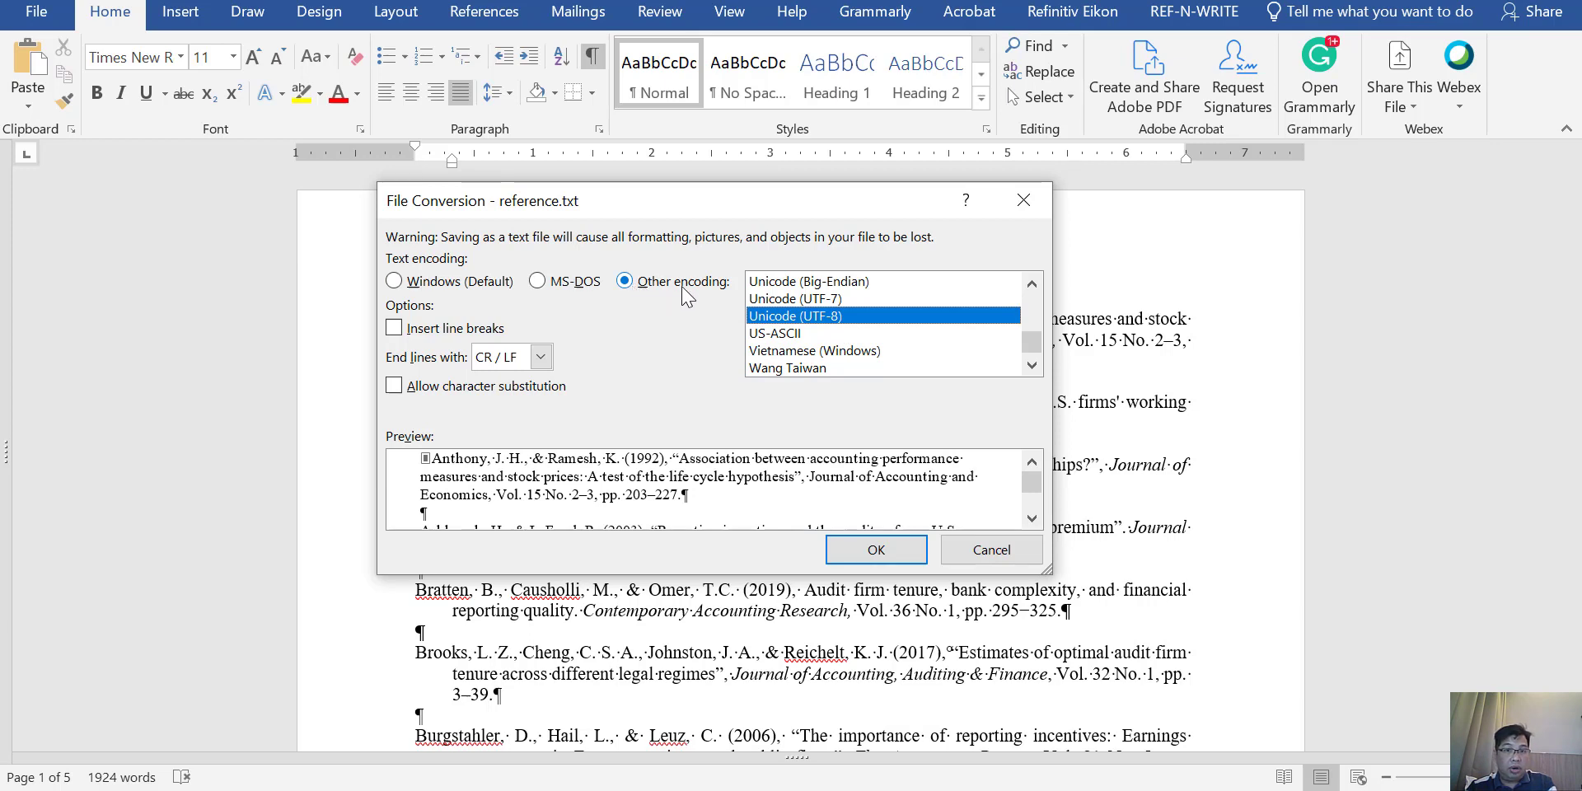
{"action": "mouse_move", "coordinate": [791, 330]}
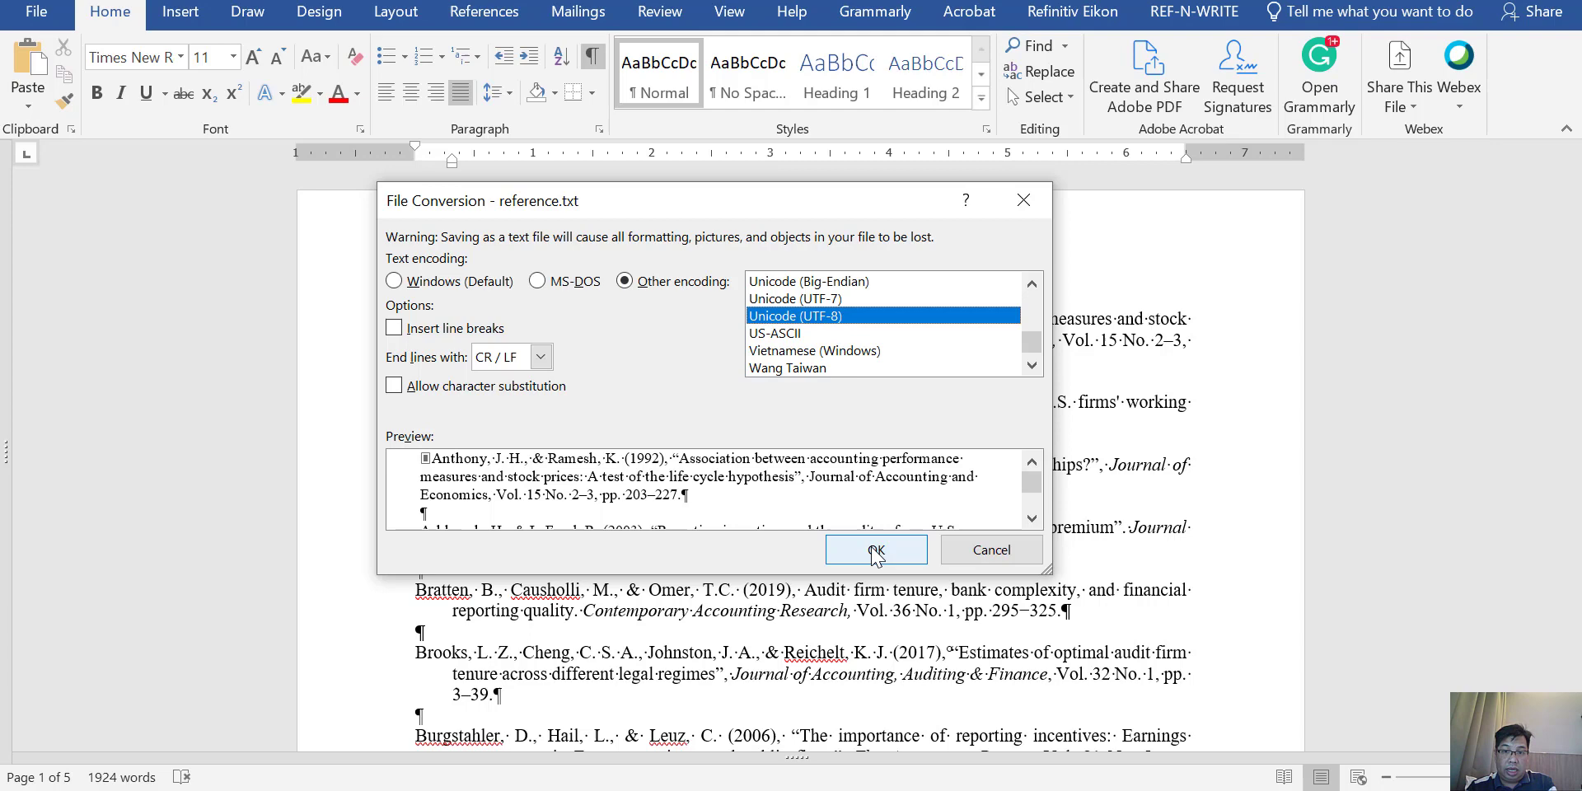
{"action": "left_click", "coordinate": [875, 548]}
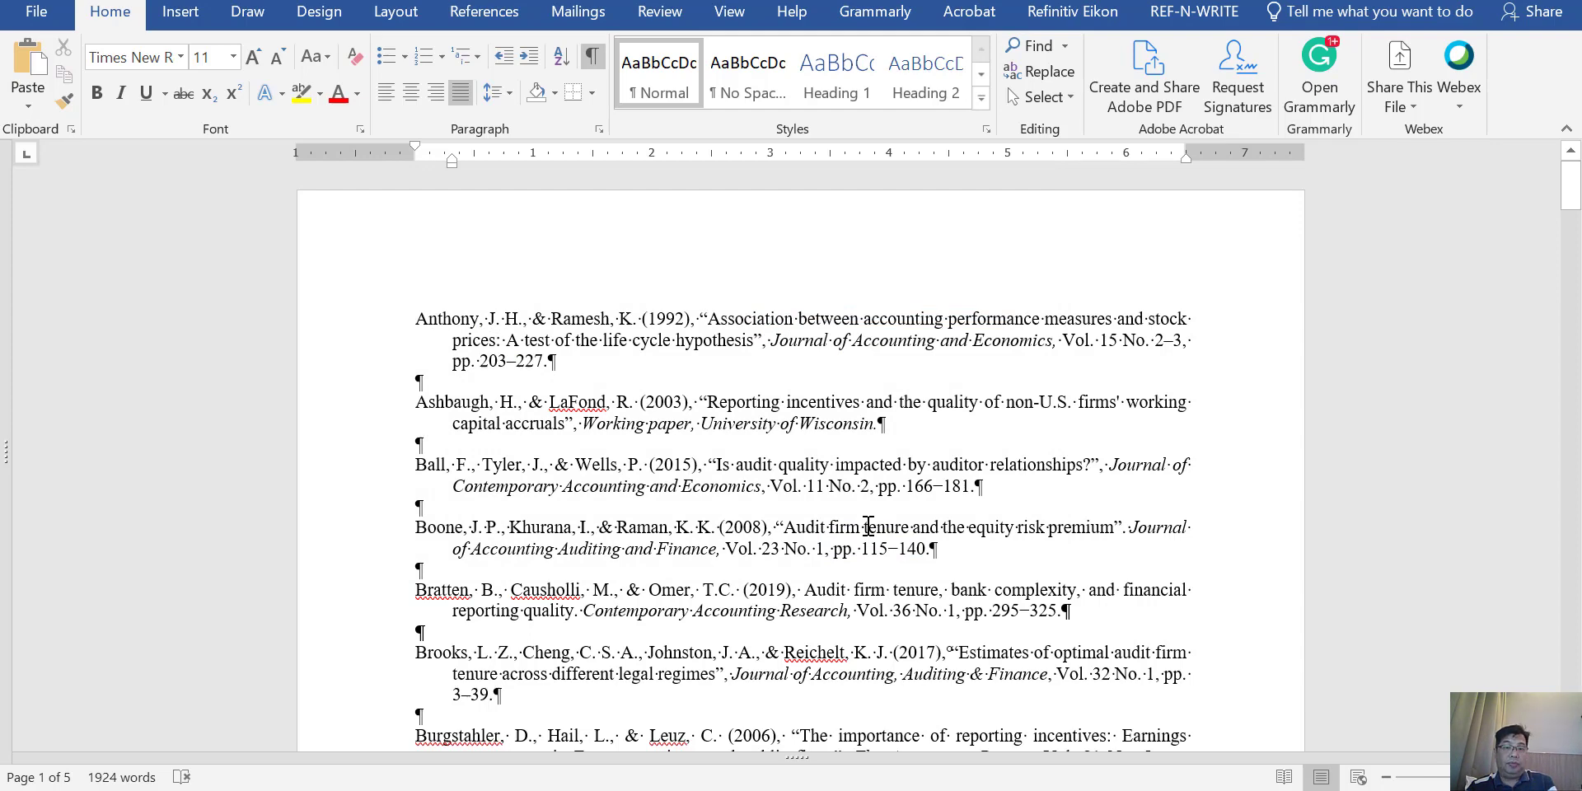
{"action": "mouse_move", "coordinate": [866, 525]}
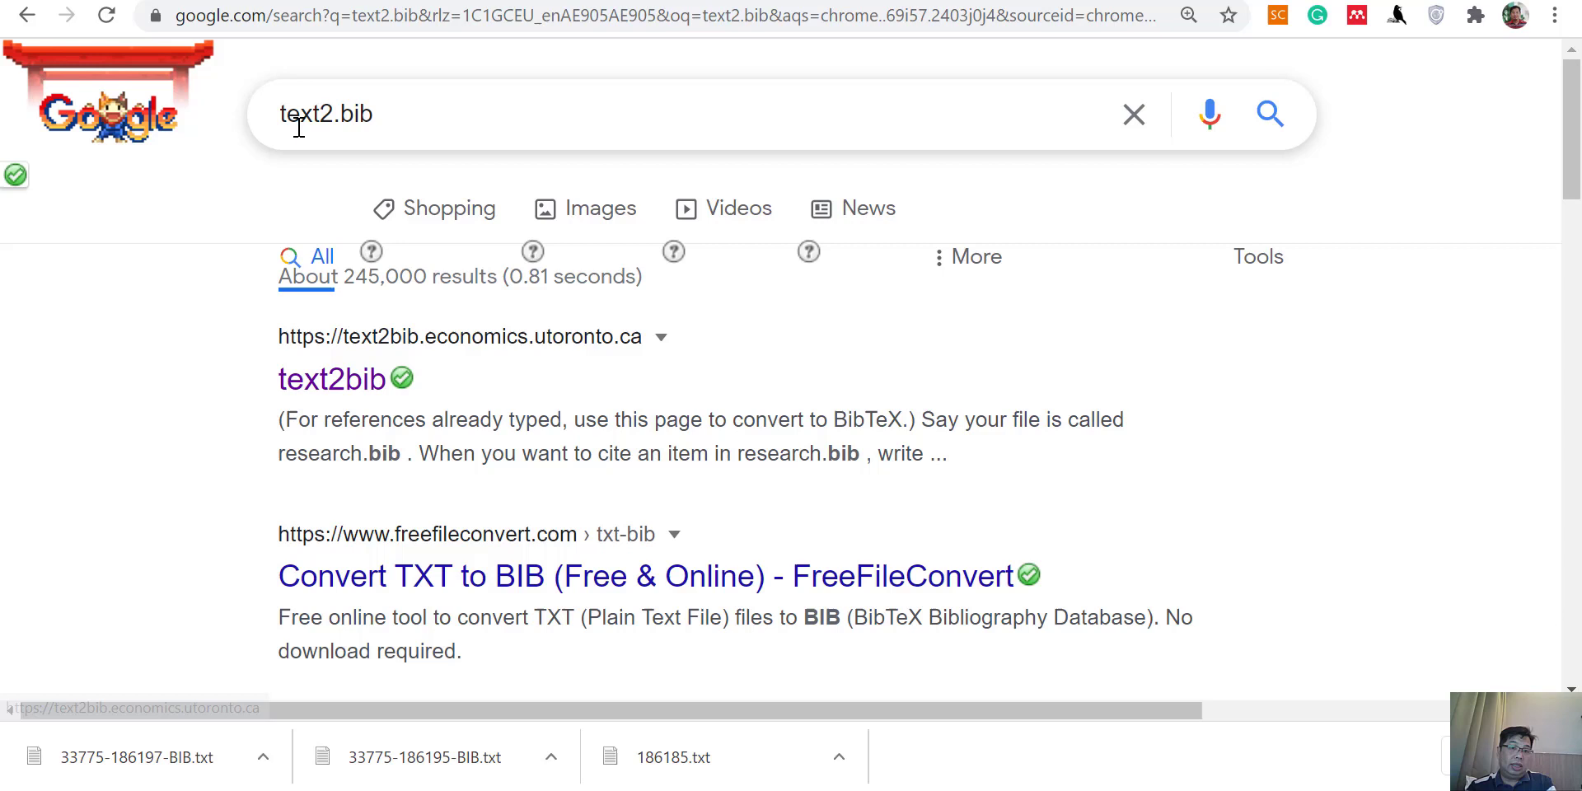
{"action": "mouse_move", "coordinate": [391, 117]}
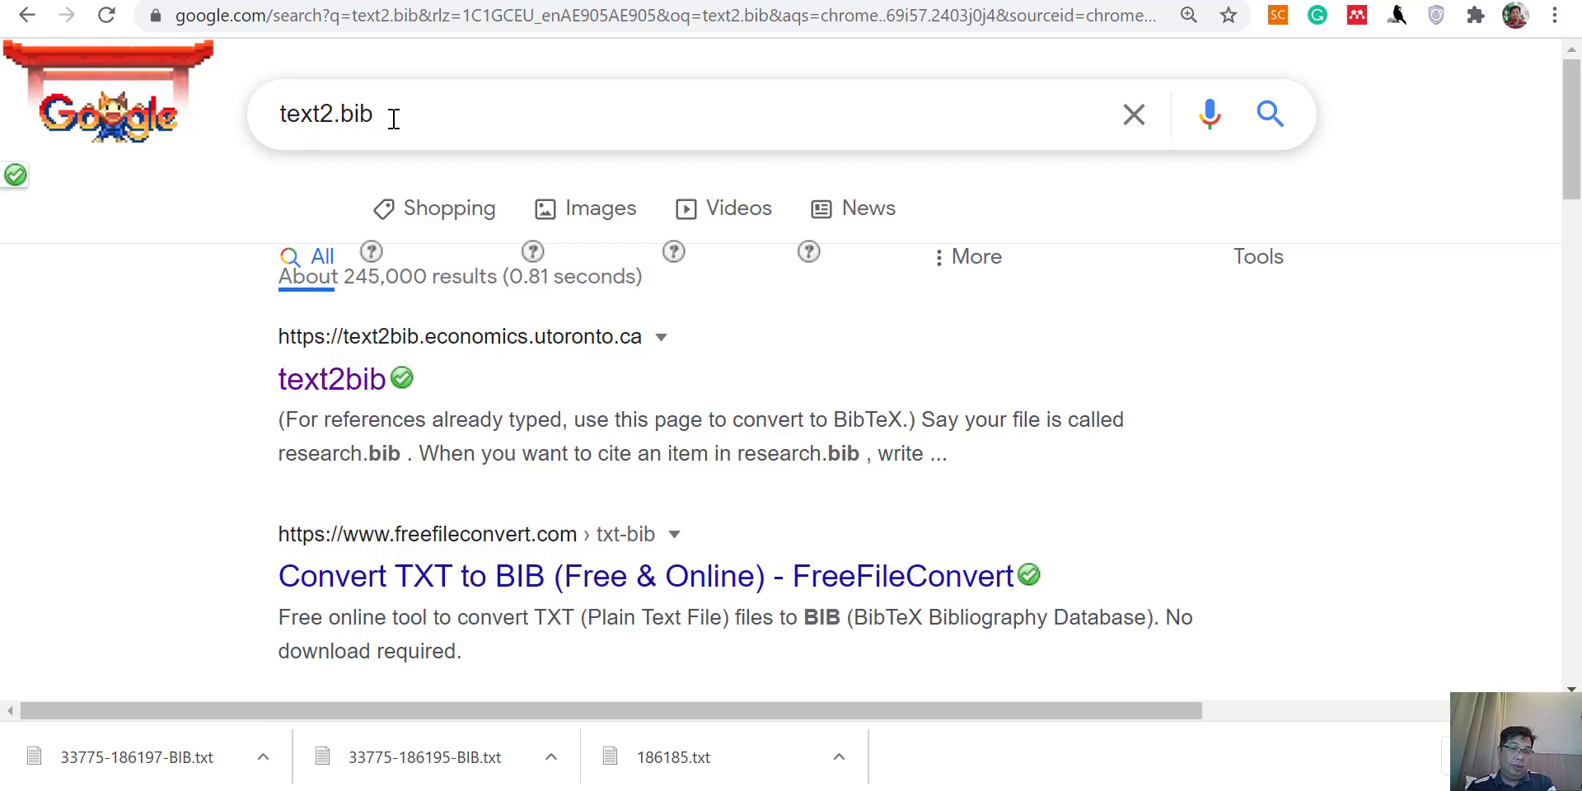
Correct the Google search query to text2bib.
{"action": "left_click", "coordinate": [580, 114]}
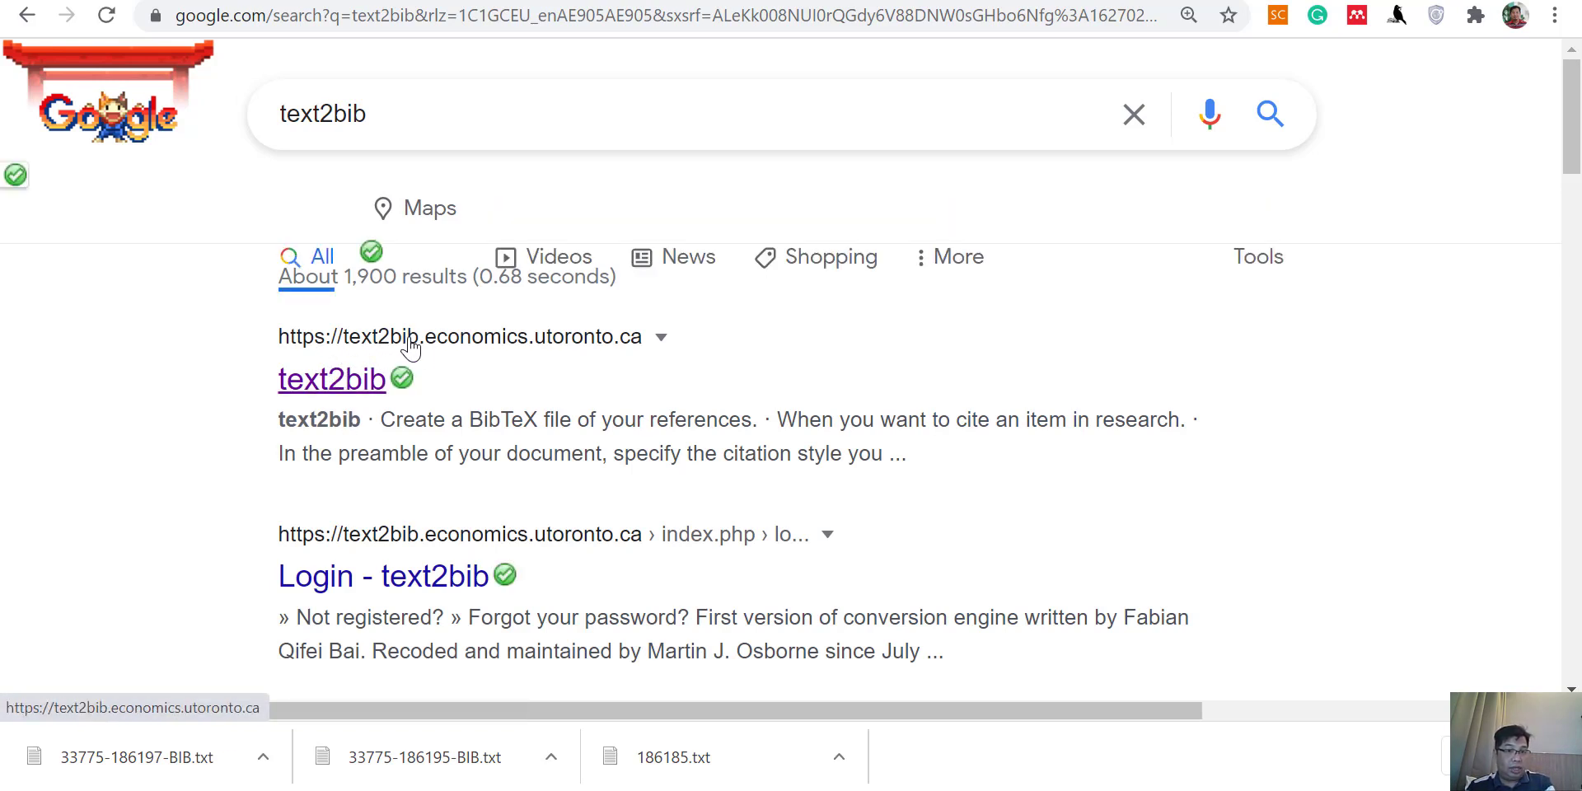
{"action": "mouse_move", "coordinate": [532, 351]}
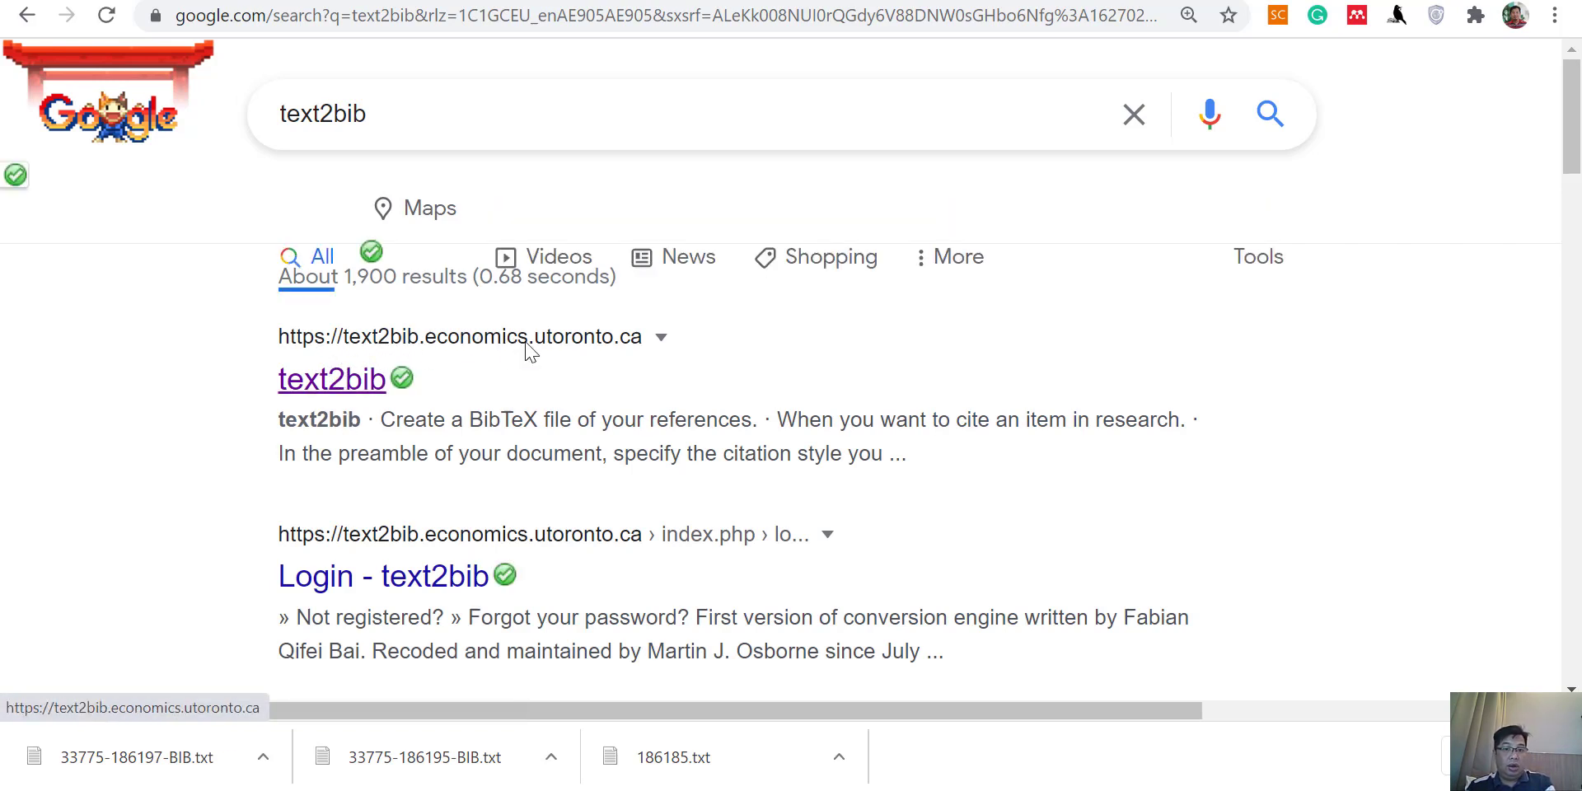
{"action": "mouse_move", "coordinate": [642, 348]}
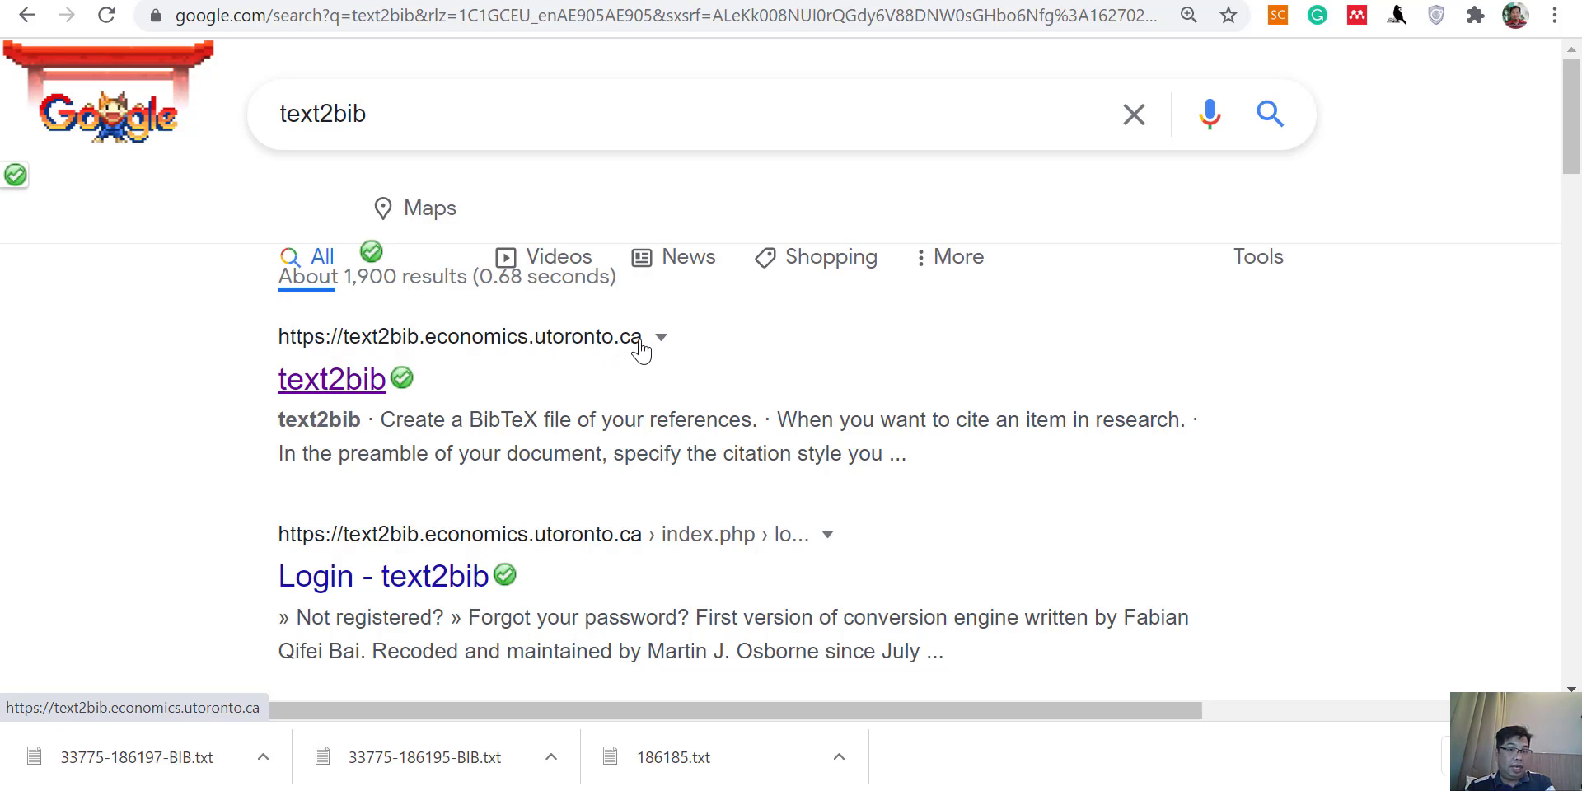
{"action": "mouse_move", "coordinate": [205, 252]}
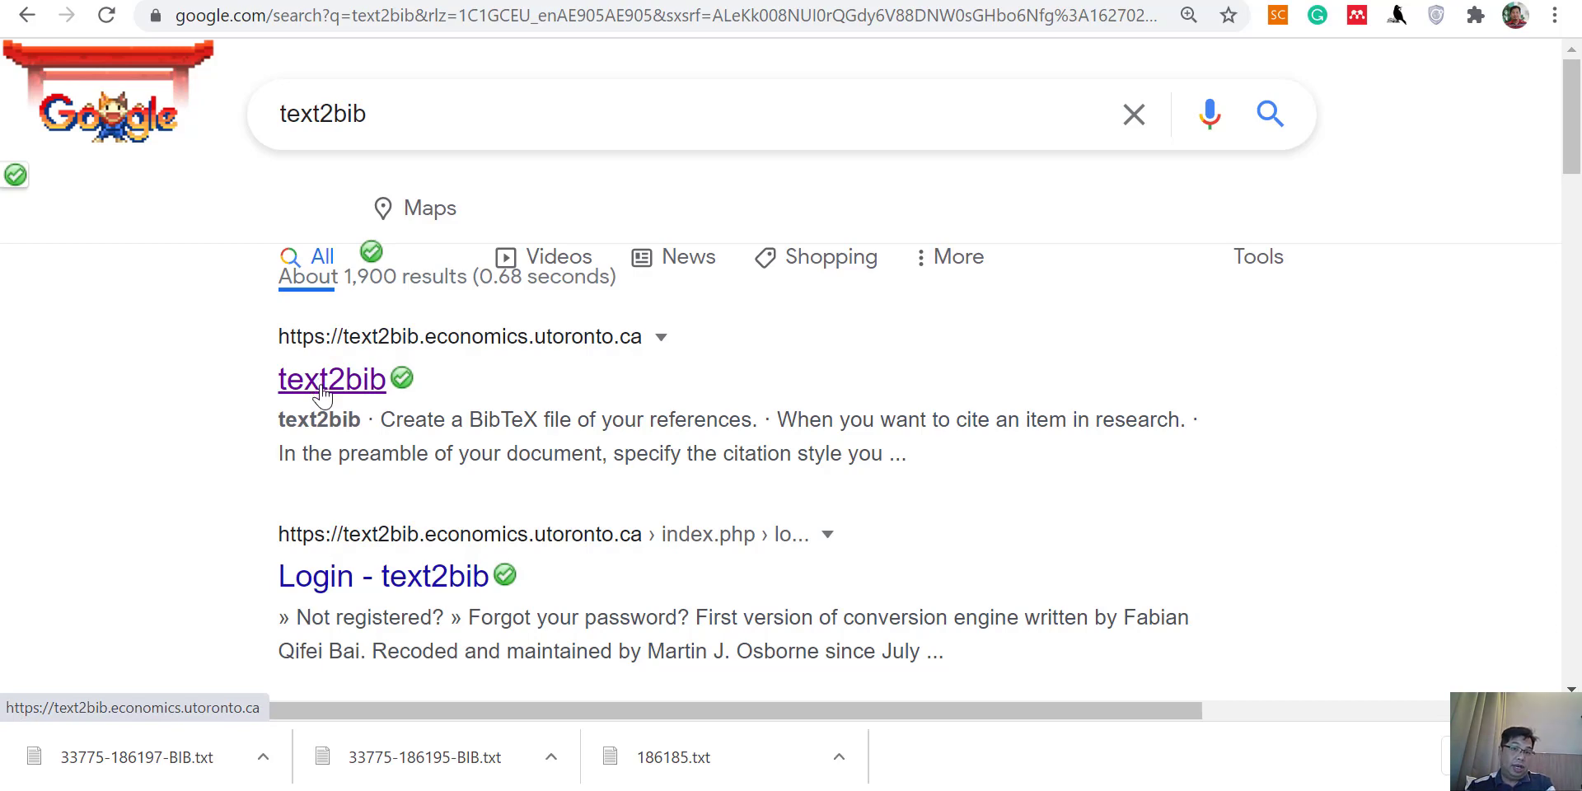
Upload reference.txt to text2bib, leave incremental conversion off, and convert it to BibTeX.
{"action": "left_click", "coordinate": [331, 379]}
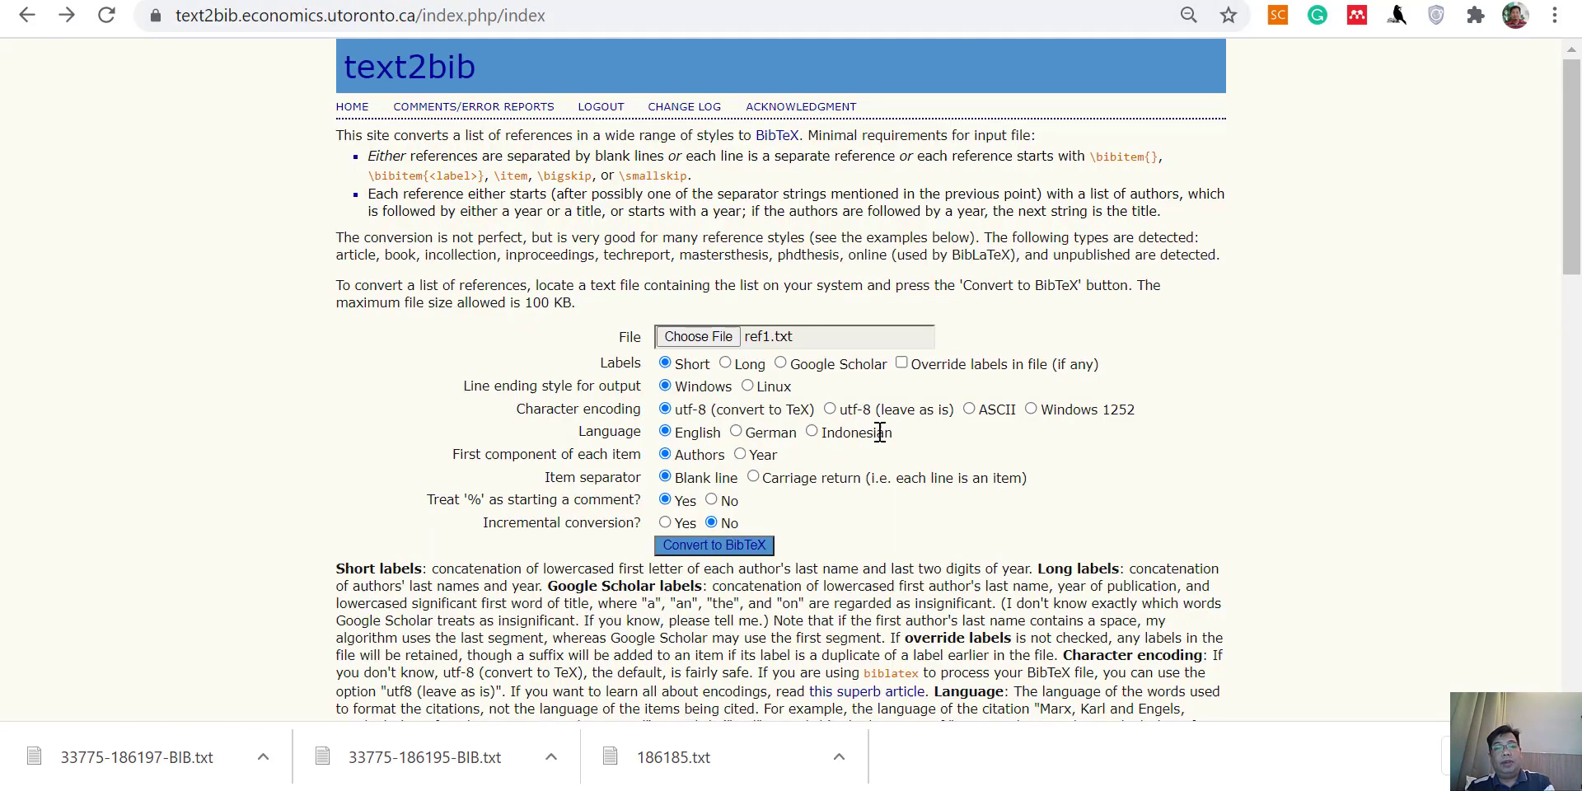
{"action": "mouse_move", "coordinate": [1183, 435]}
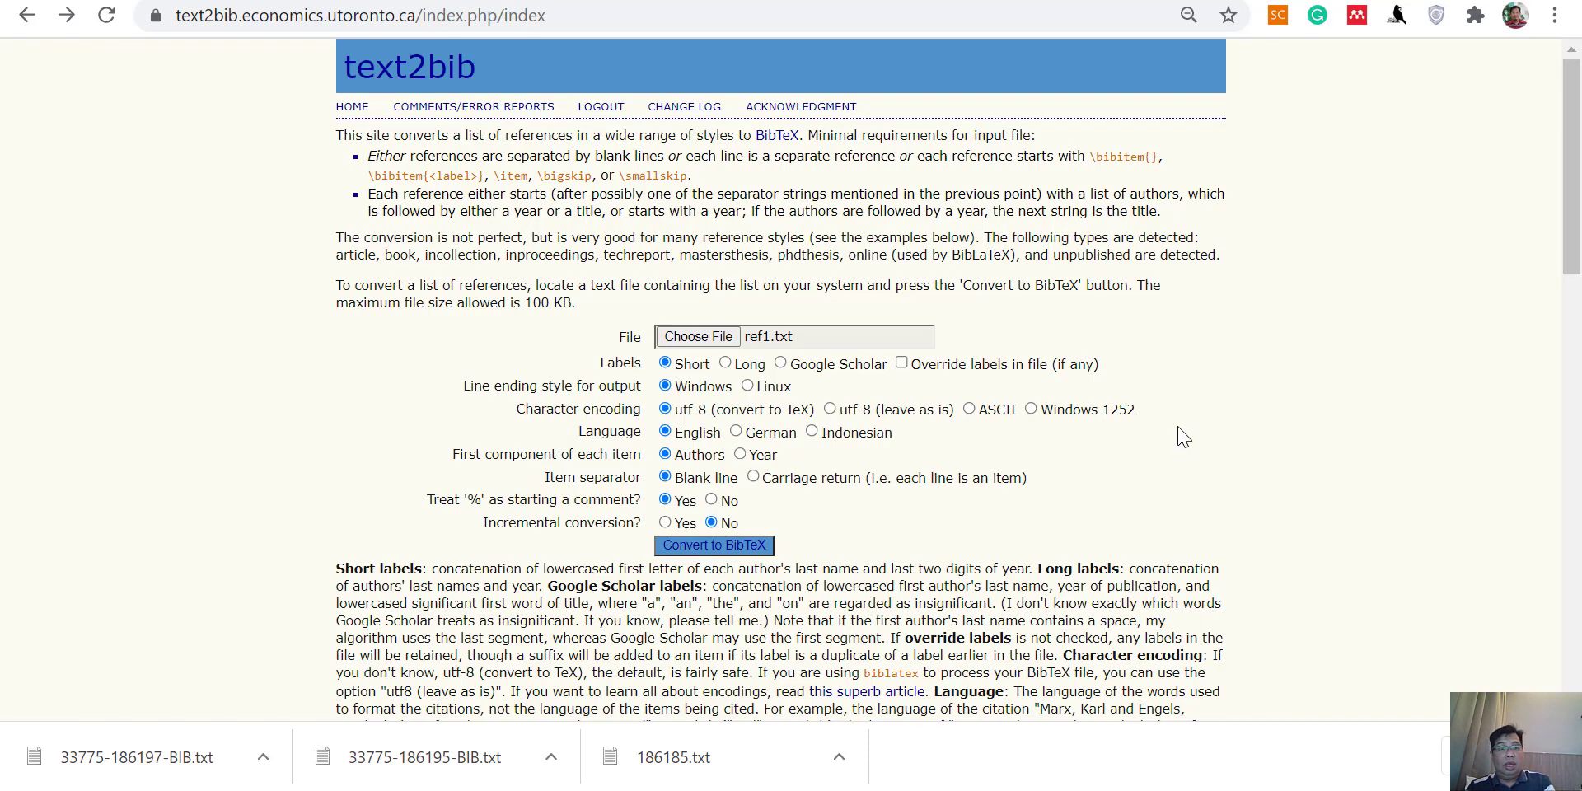
{"action": "mouse_move", "coordinate": [1051, 516]}
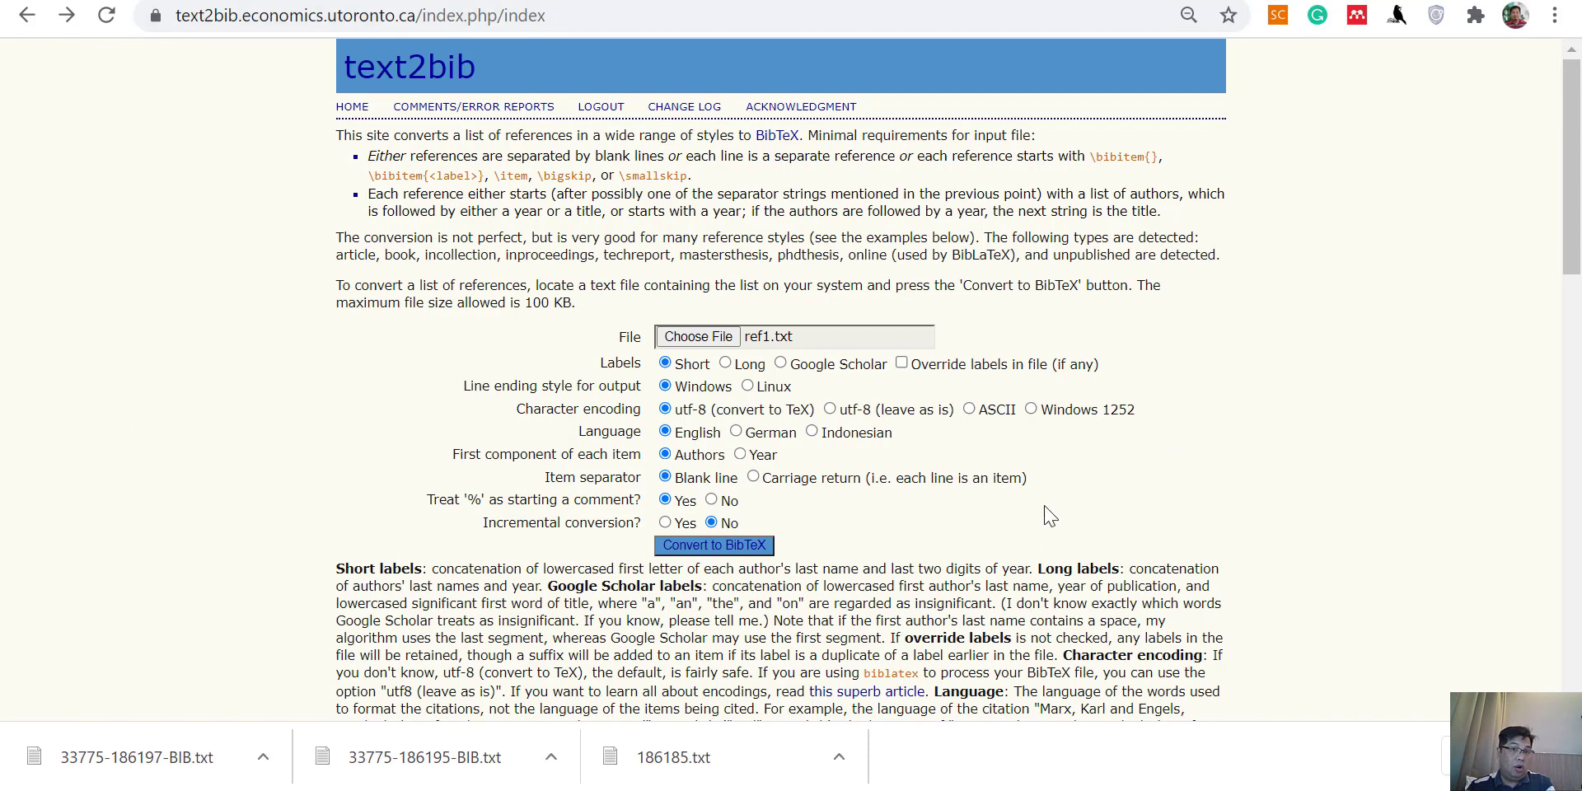
{"action": "mouse_move", "coordinate": [561, 300]}
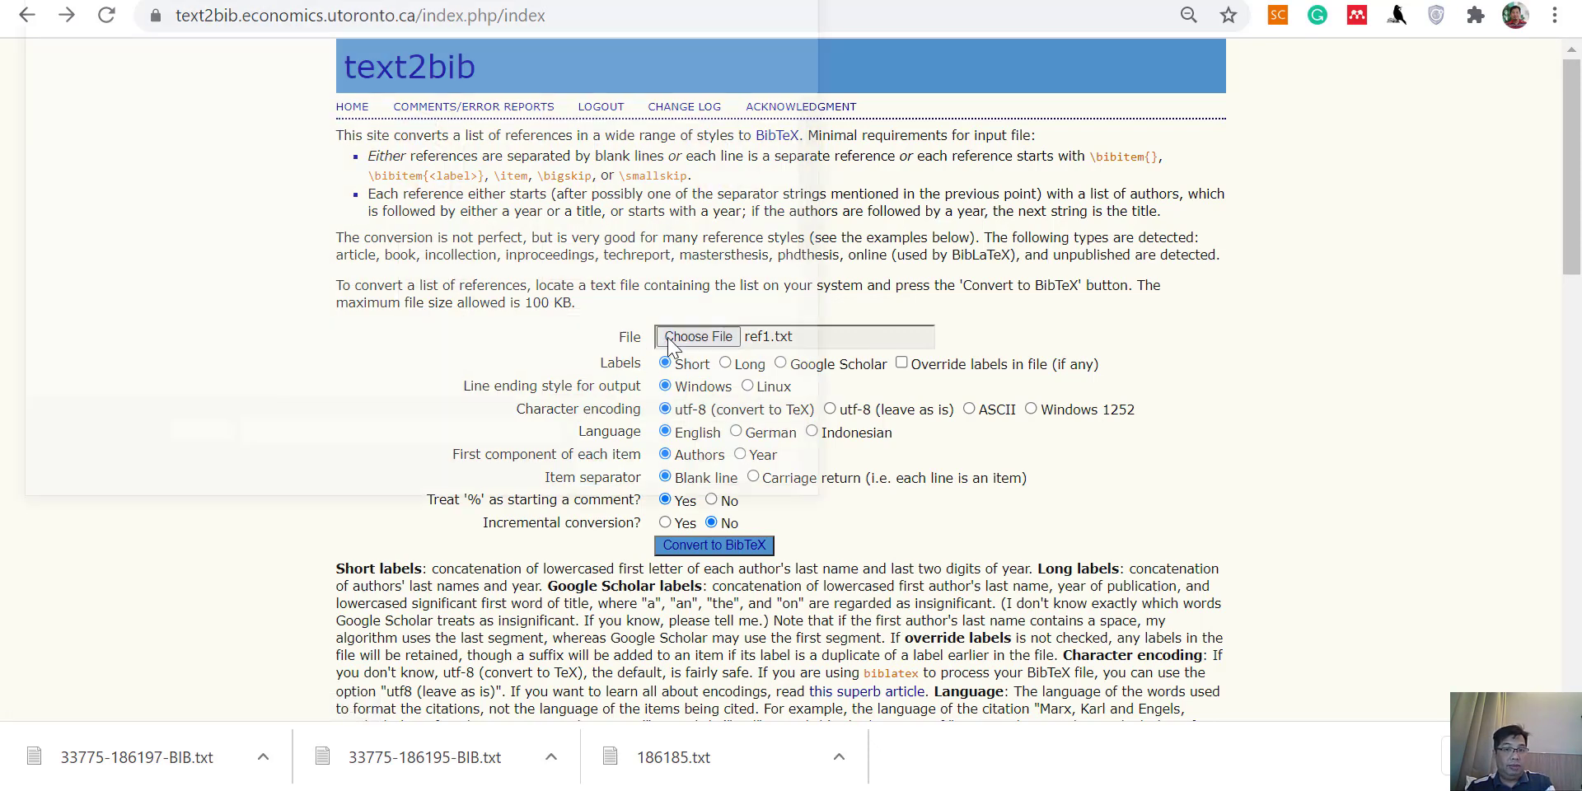
{"action": "left_click", "coordinate": [697, 336]}
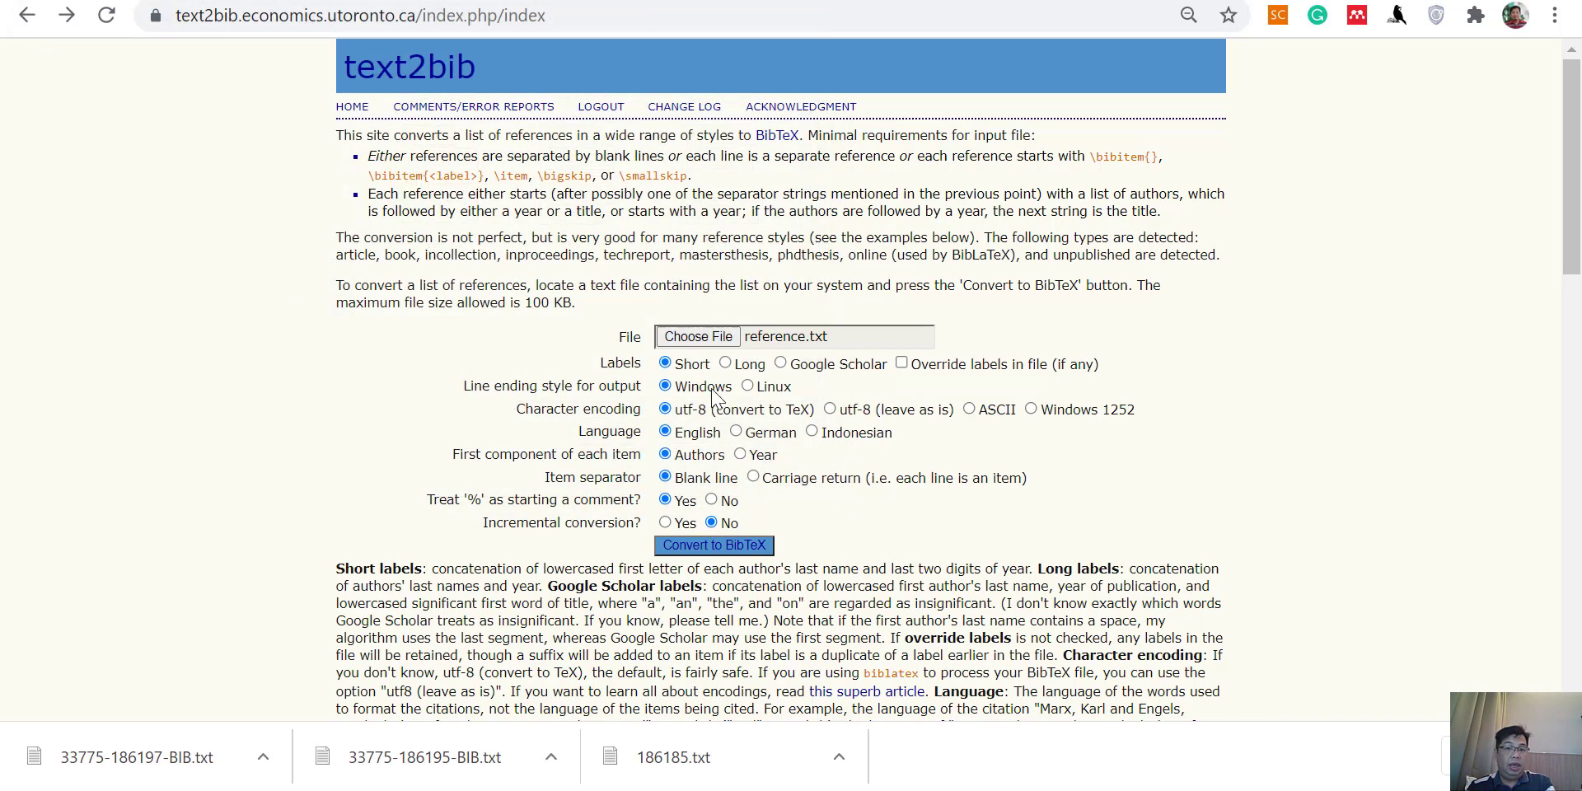
{"action": "mouse_move", "coordinate": [661, 386]}
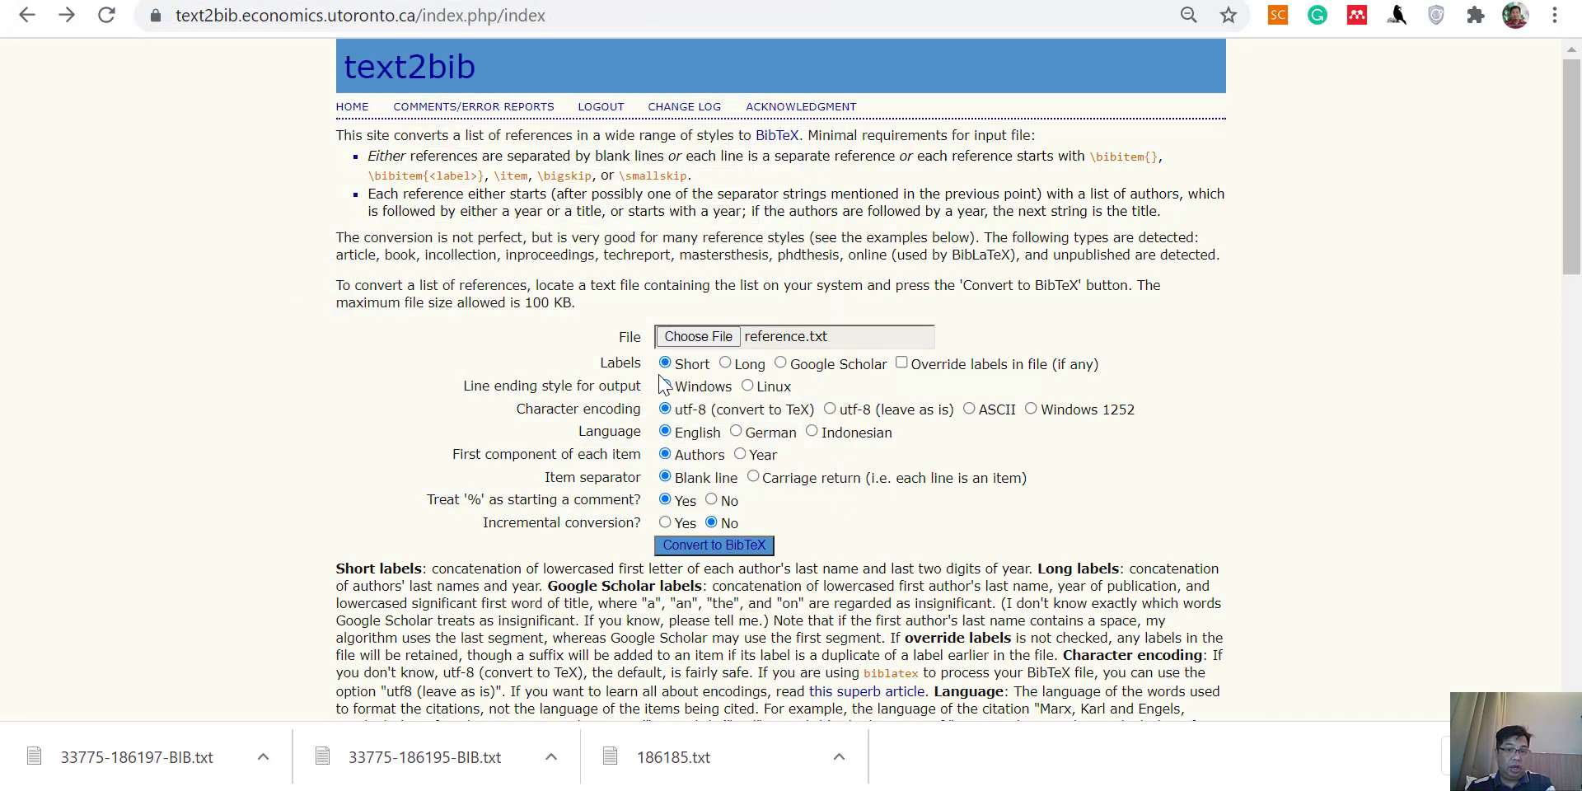
{"action": "mouse_move", "coordinate": [656, 409]}
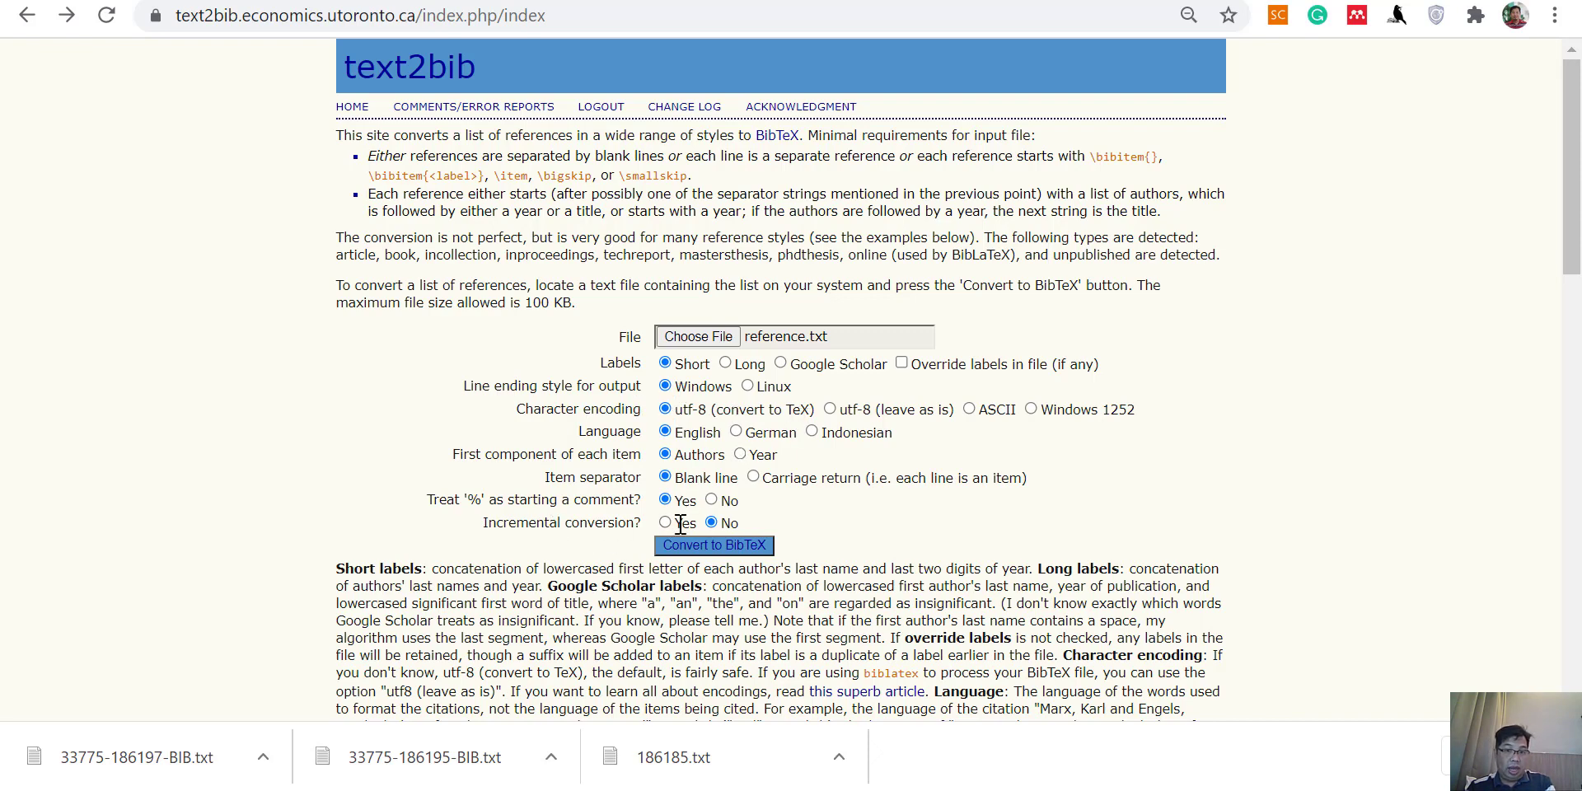
{"action": "left_click", "coordinate": [665, 522]}
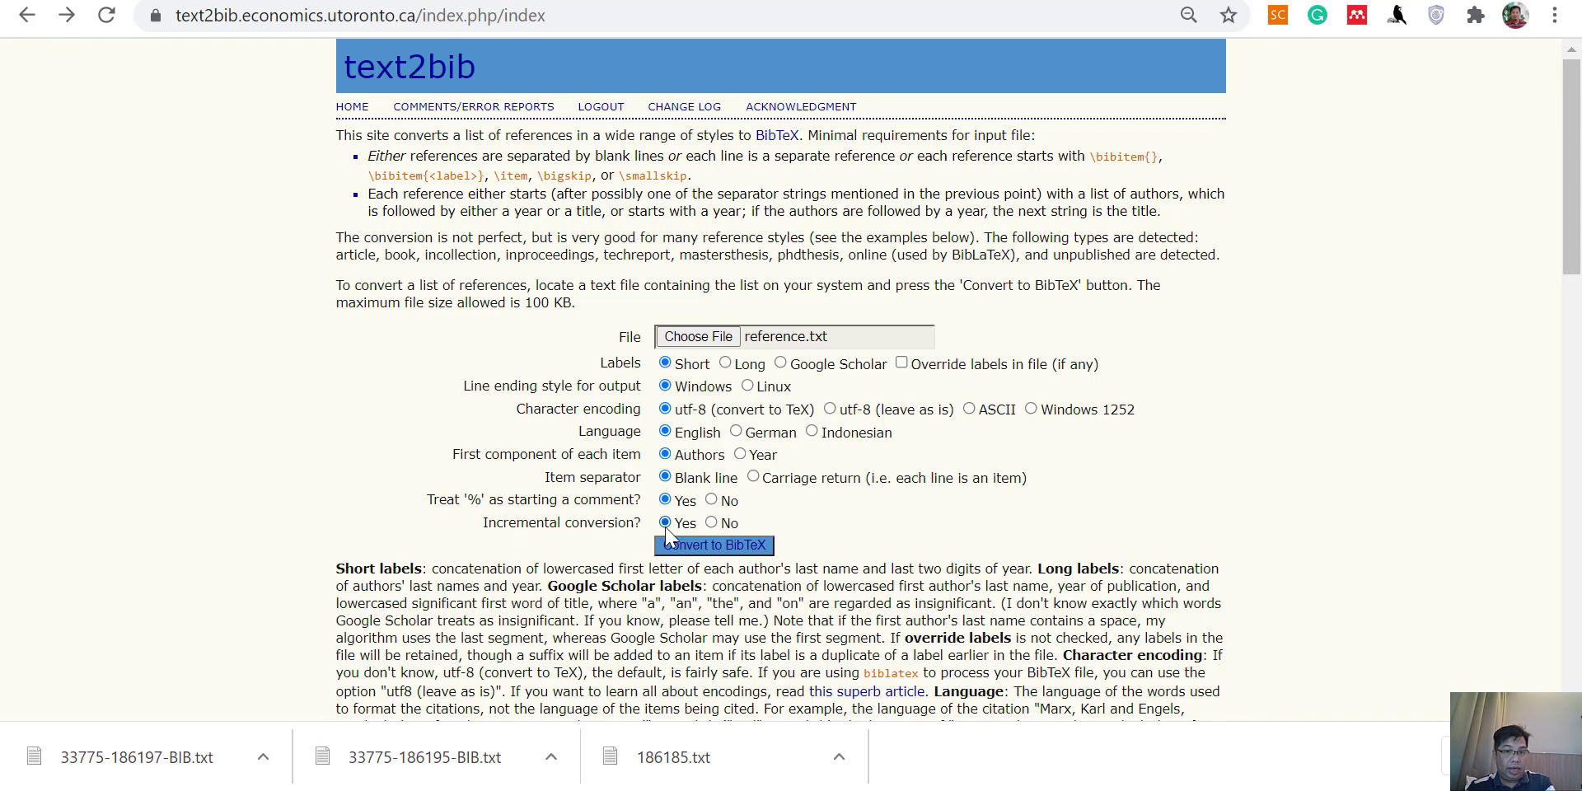
{"action": "mouse_move", "coordinate": [689, 522]}
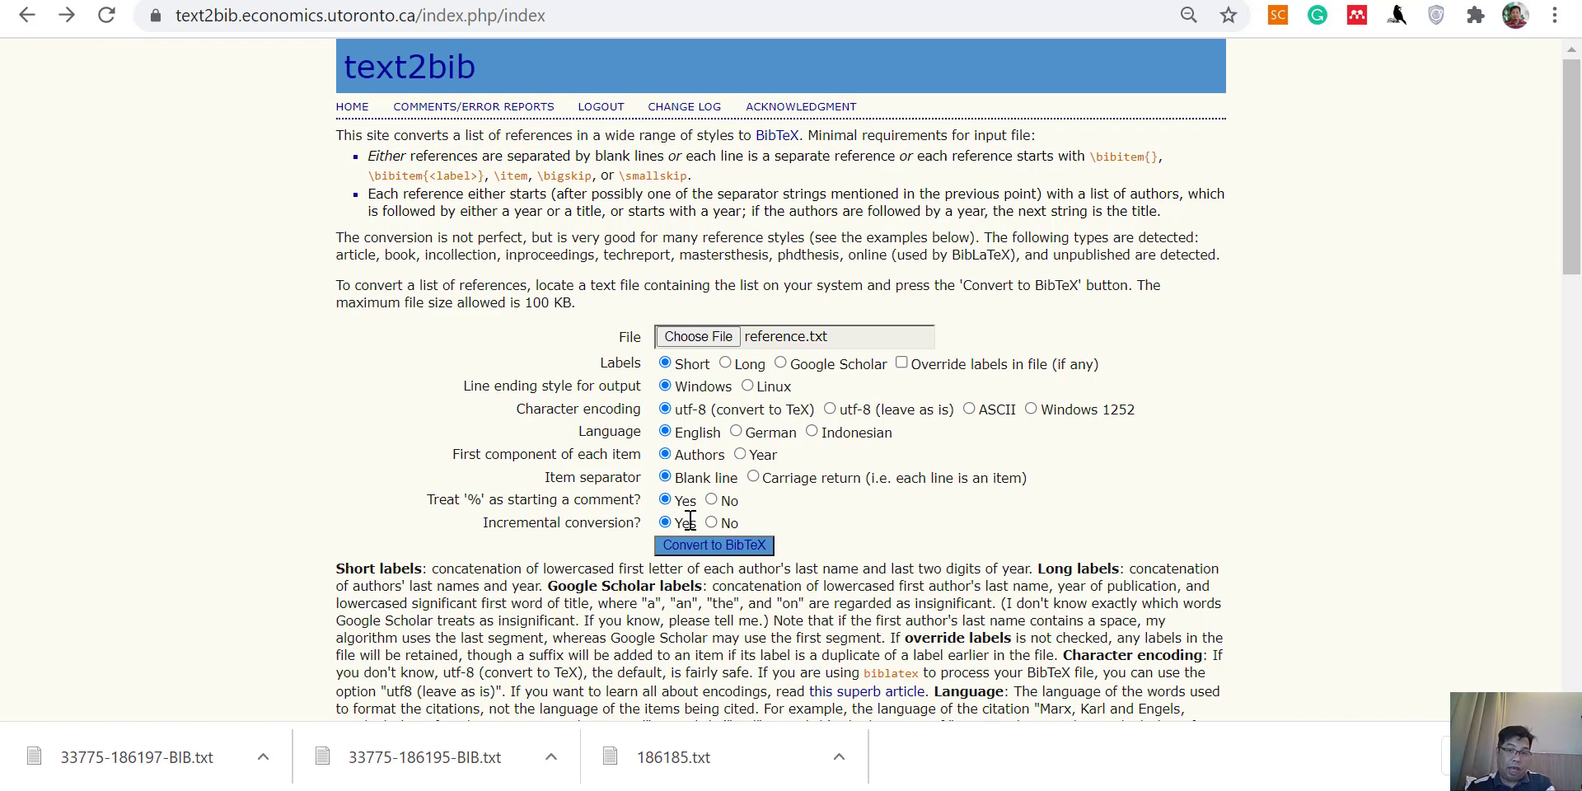
{"action": "mouse_move", "coordinate": [485, 535]}
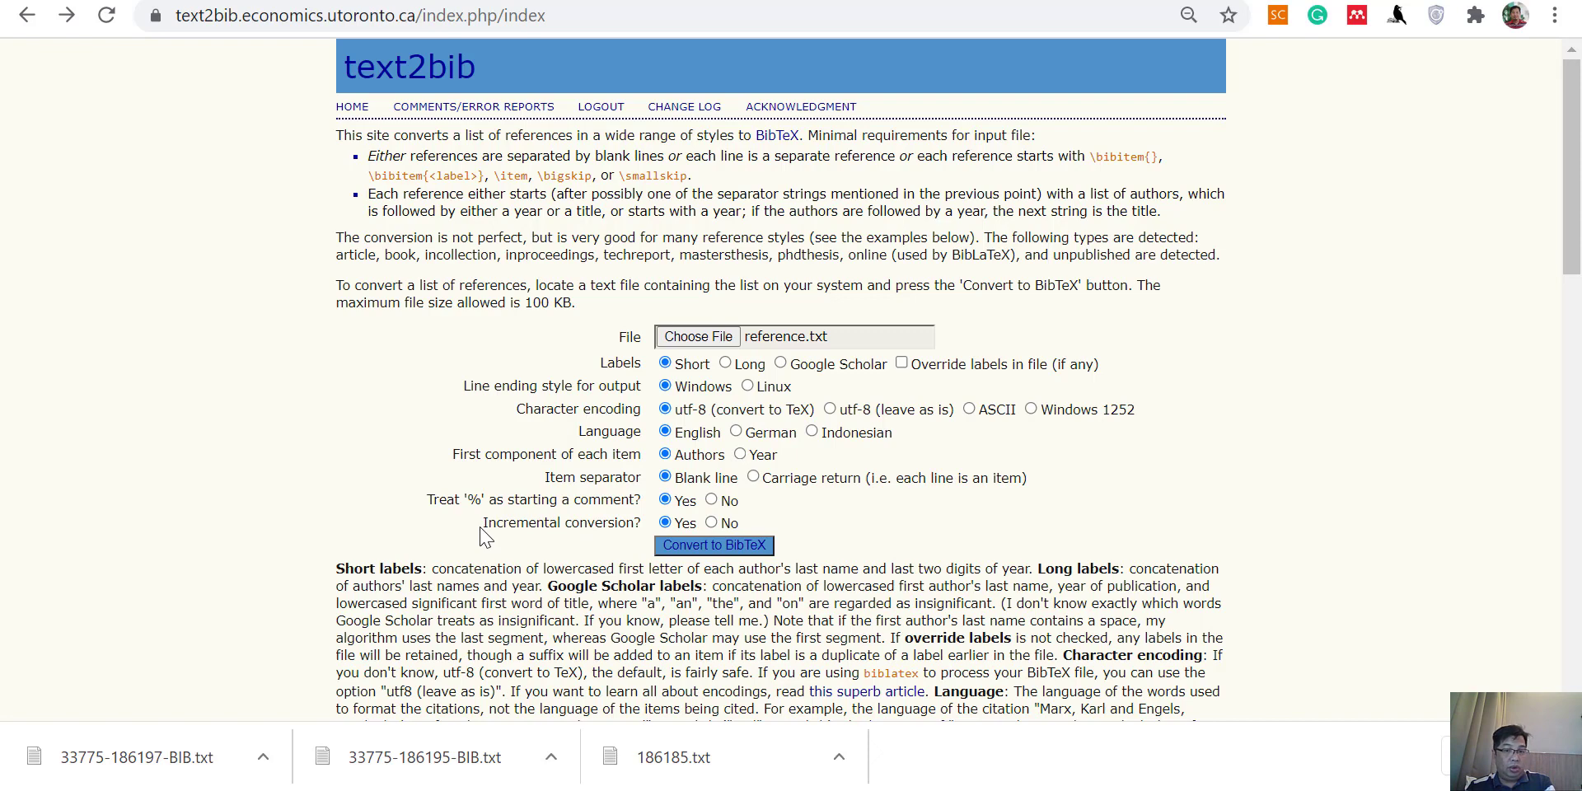
{"action": "double_click", "coordinate": [560, 522]}
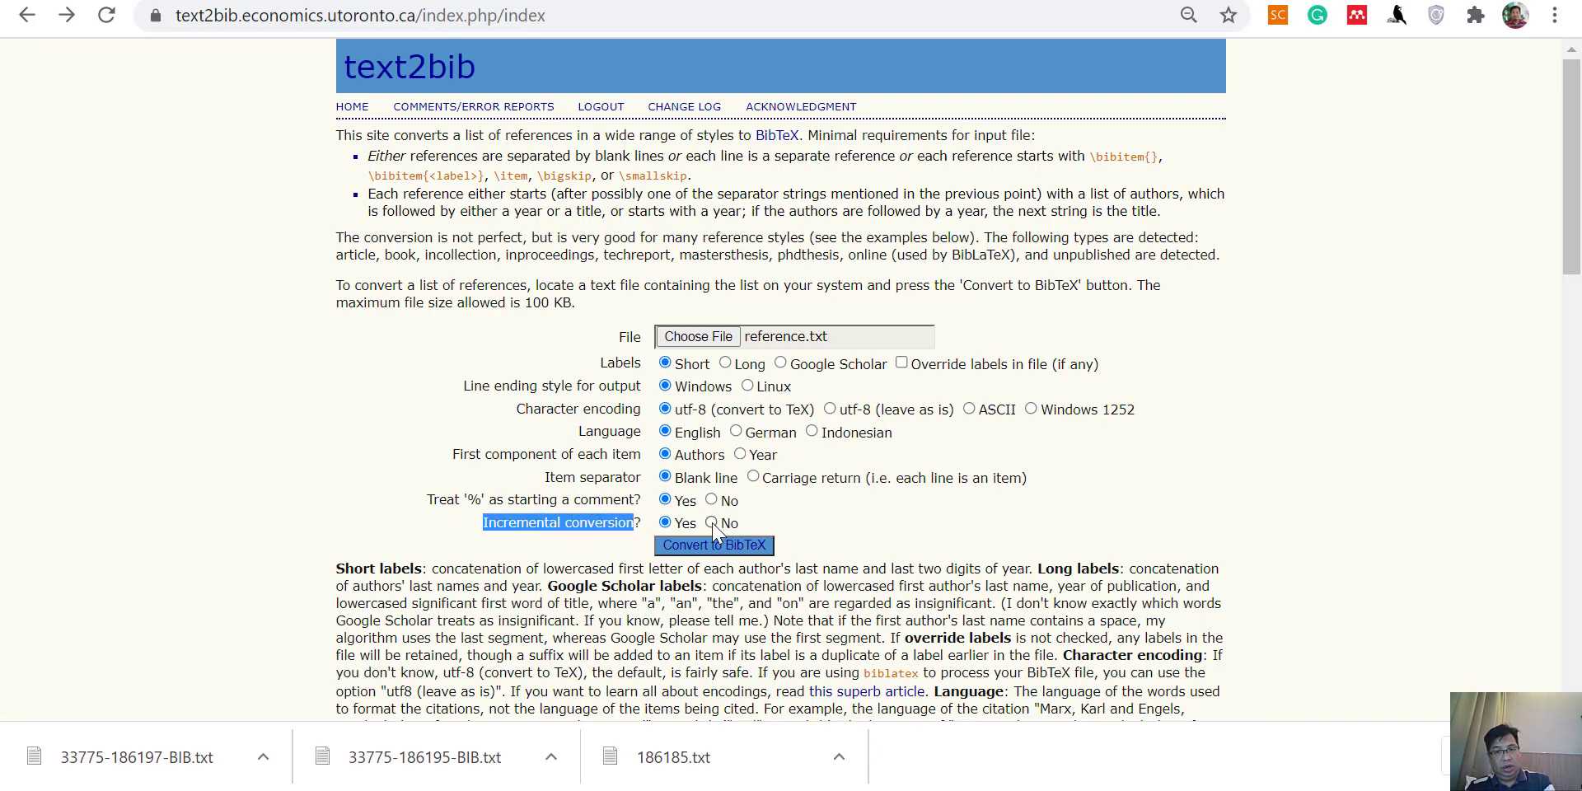
{"action": "left_click", "coordinate": [711, 523]}
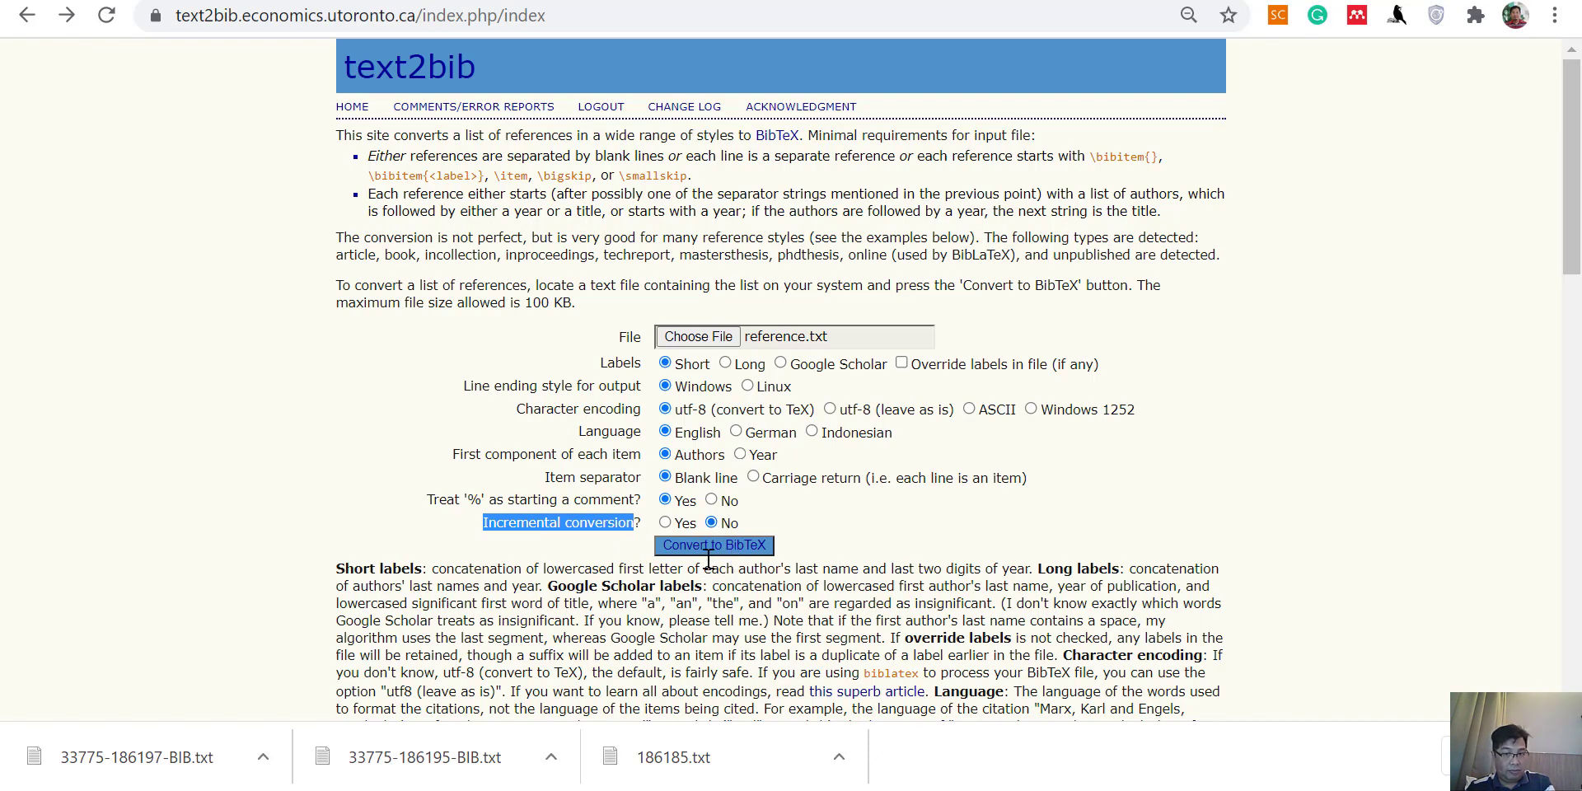
{"action": "left_click", "coordinate": [712, 544]}
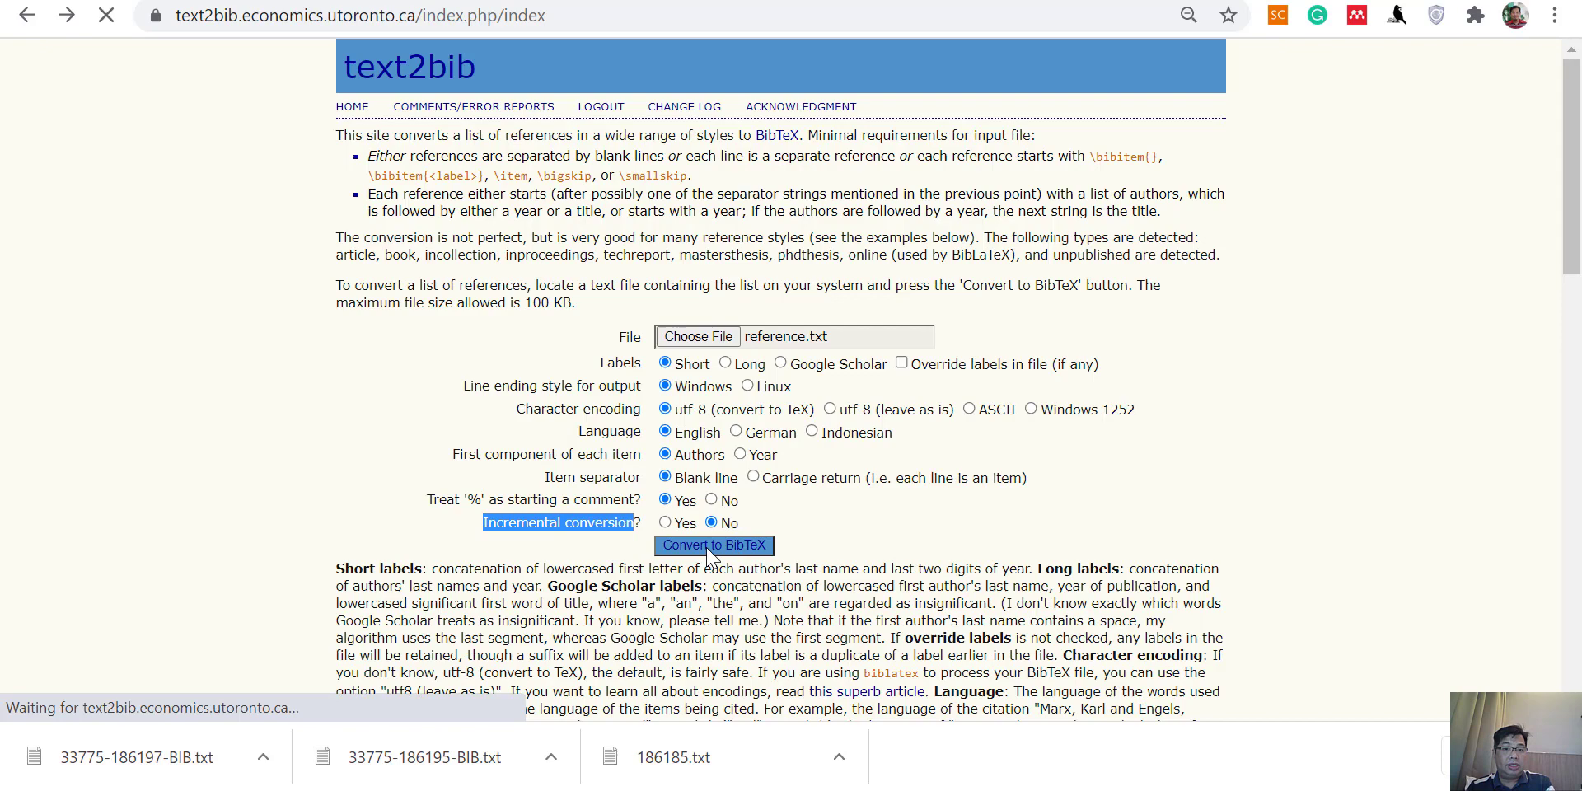
{"action": "left_click", "coordinate": [711, 545]}
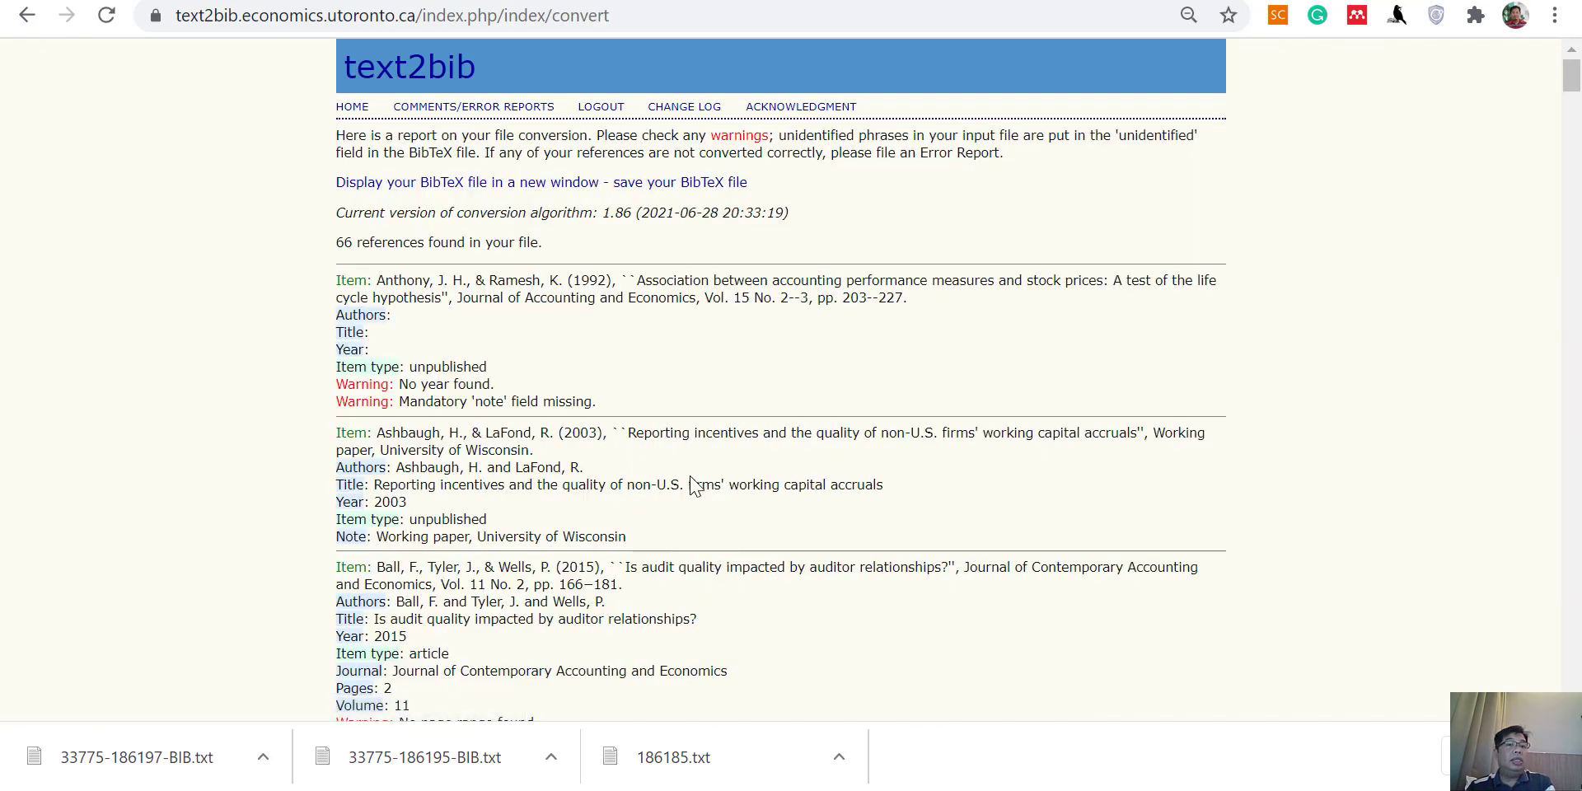
{"action": "scroll", "scroll_direction": "down", "scroll_amount": 3}
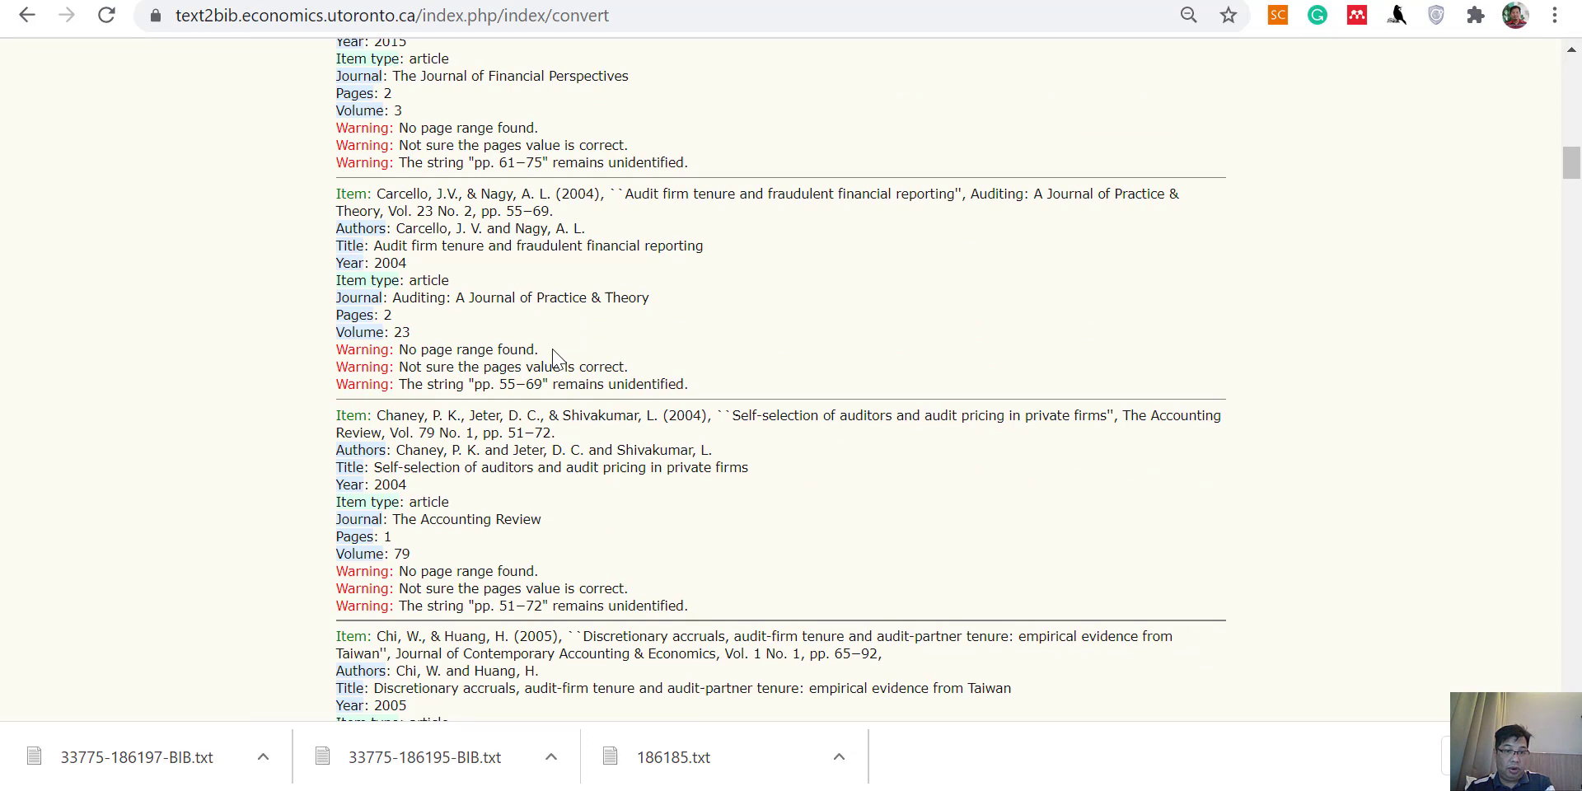
{"action": "mouse_move", "coordinate": [504, 578]}
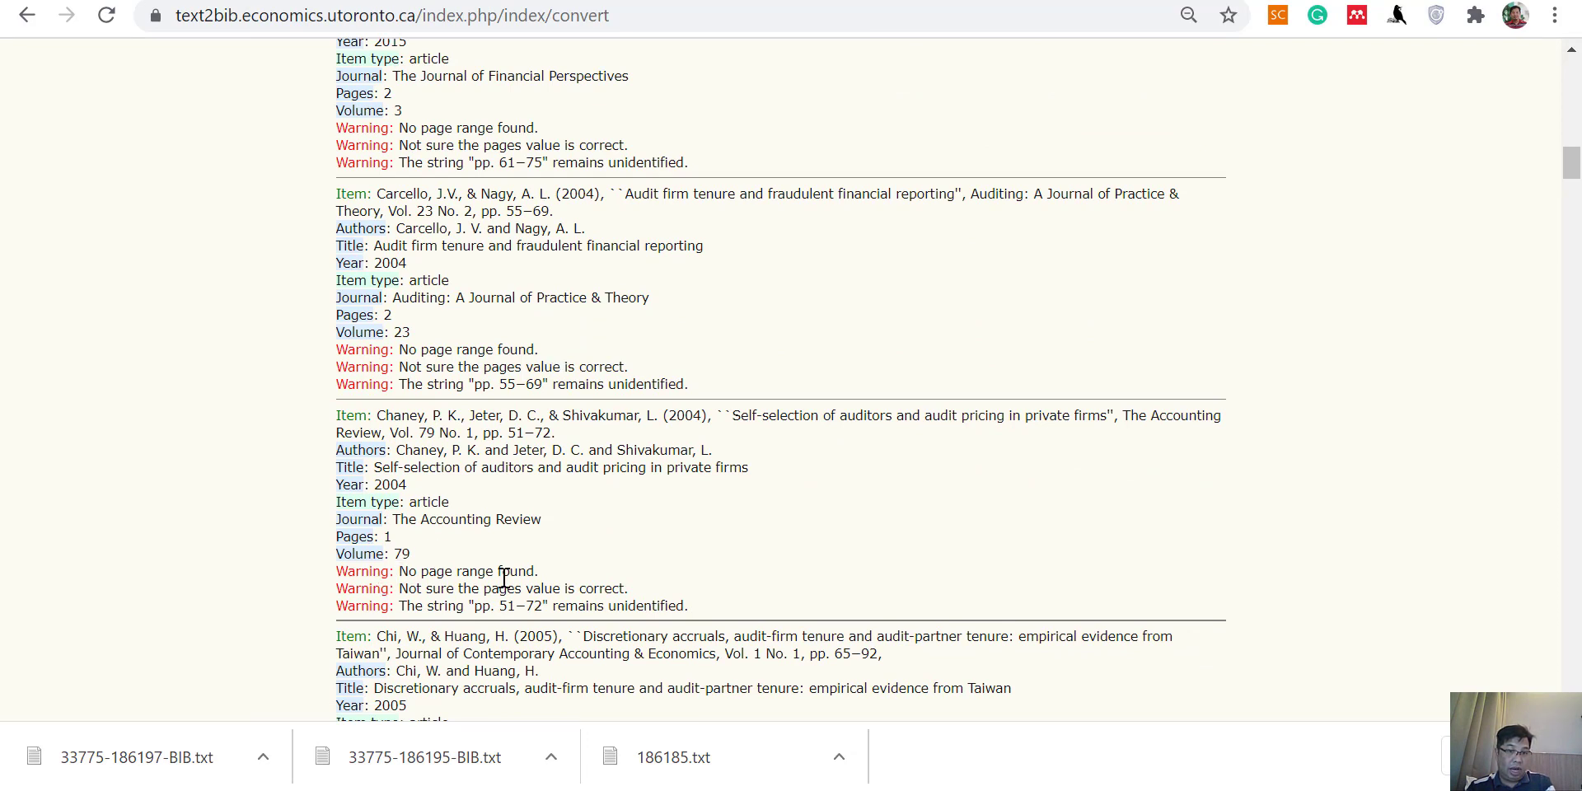
{"action": "mouse_move", "coordinate": [419, 425]}
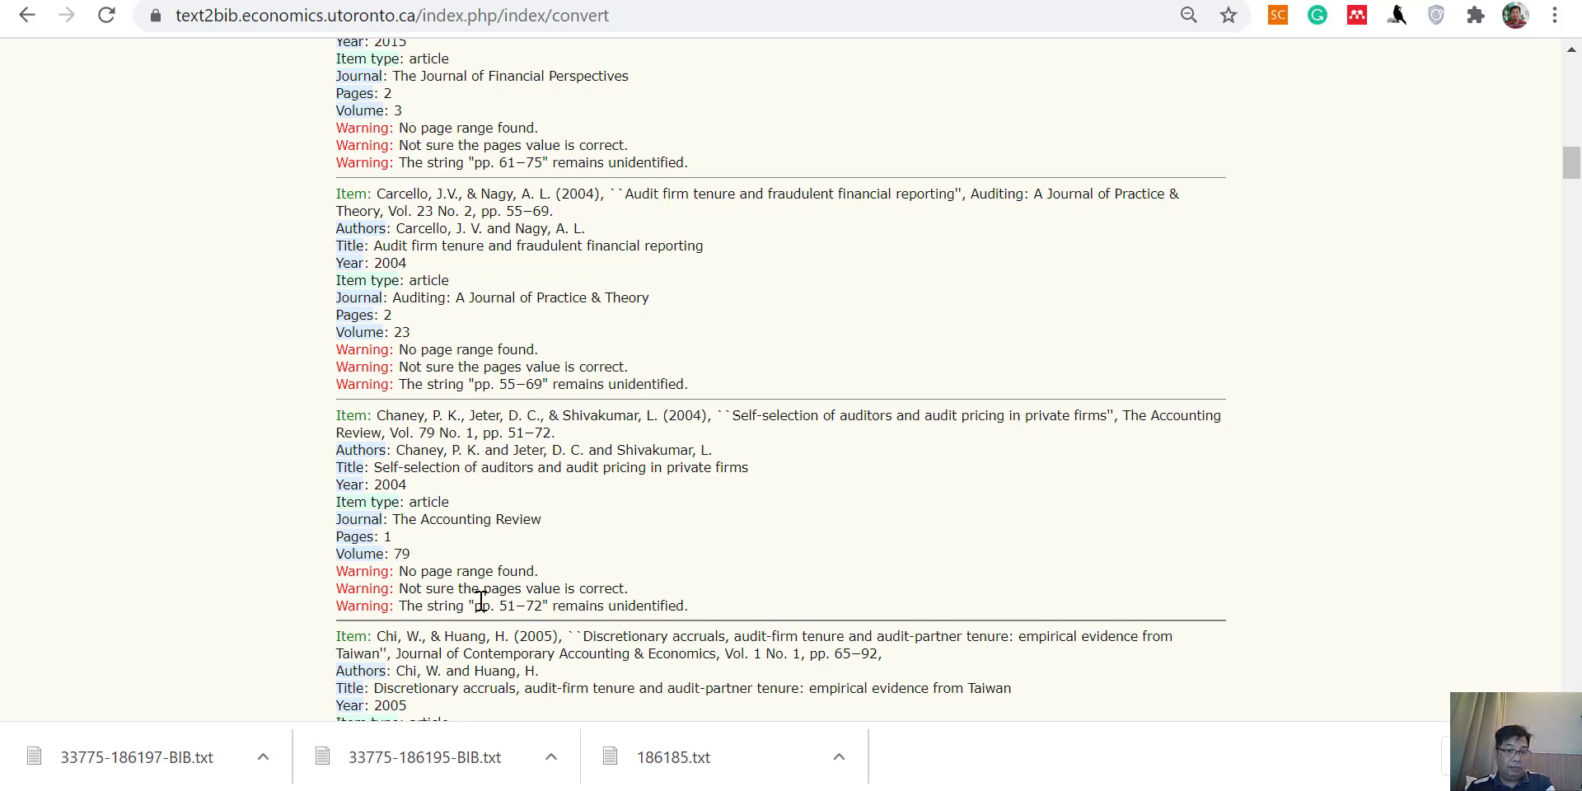
{"action": "scroll", "scroll_direction": "down", "scroll_amount": 3}
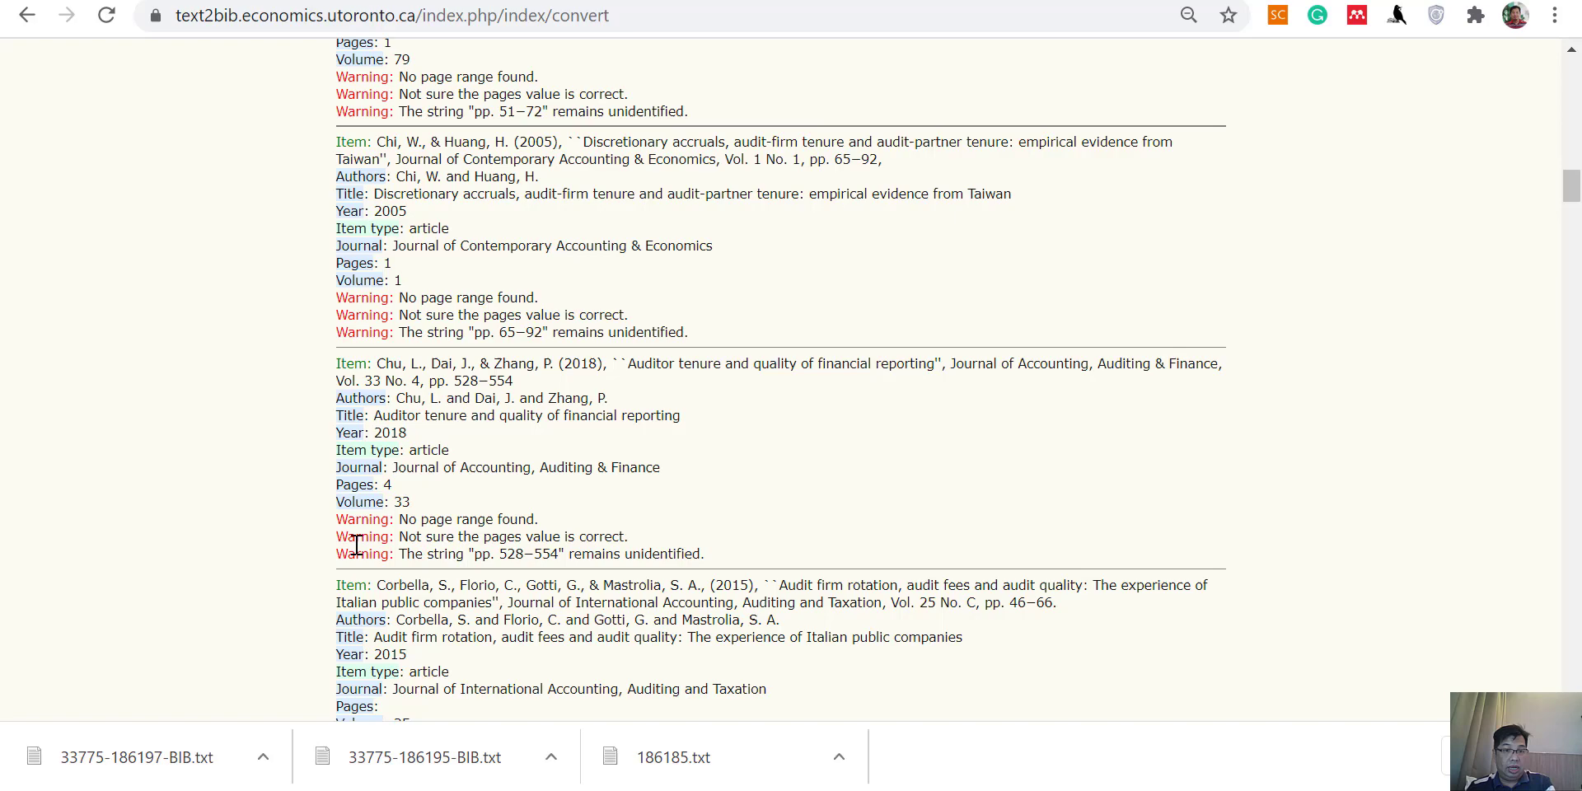
{"action": "scroll", "scroll_direction": "up", "scroll_amount": 3}
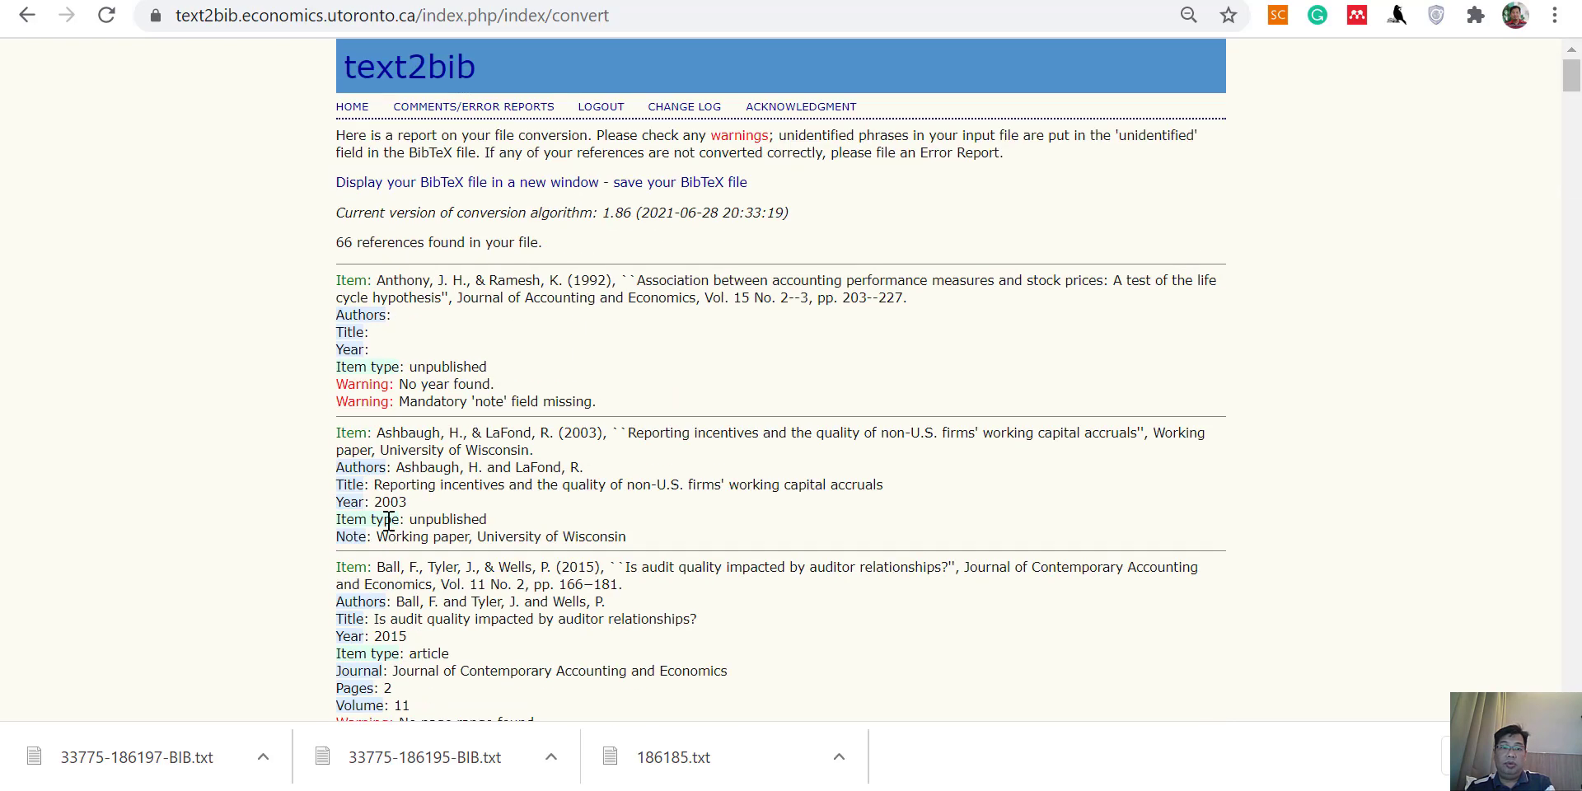
{"action": "mouse_move", "coordinate": [465, 465]}
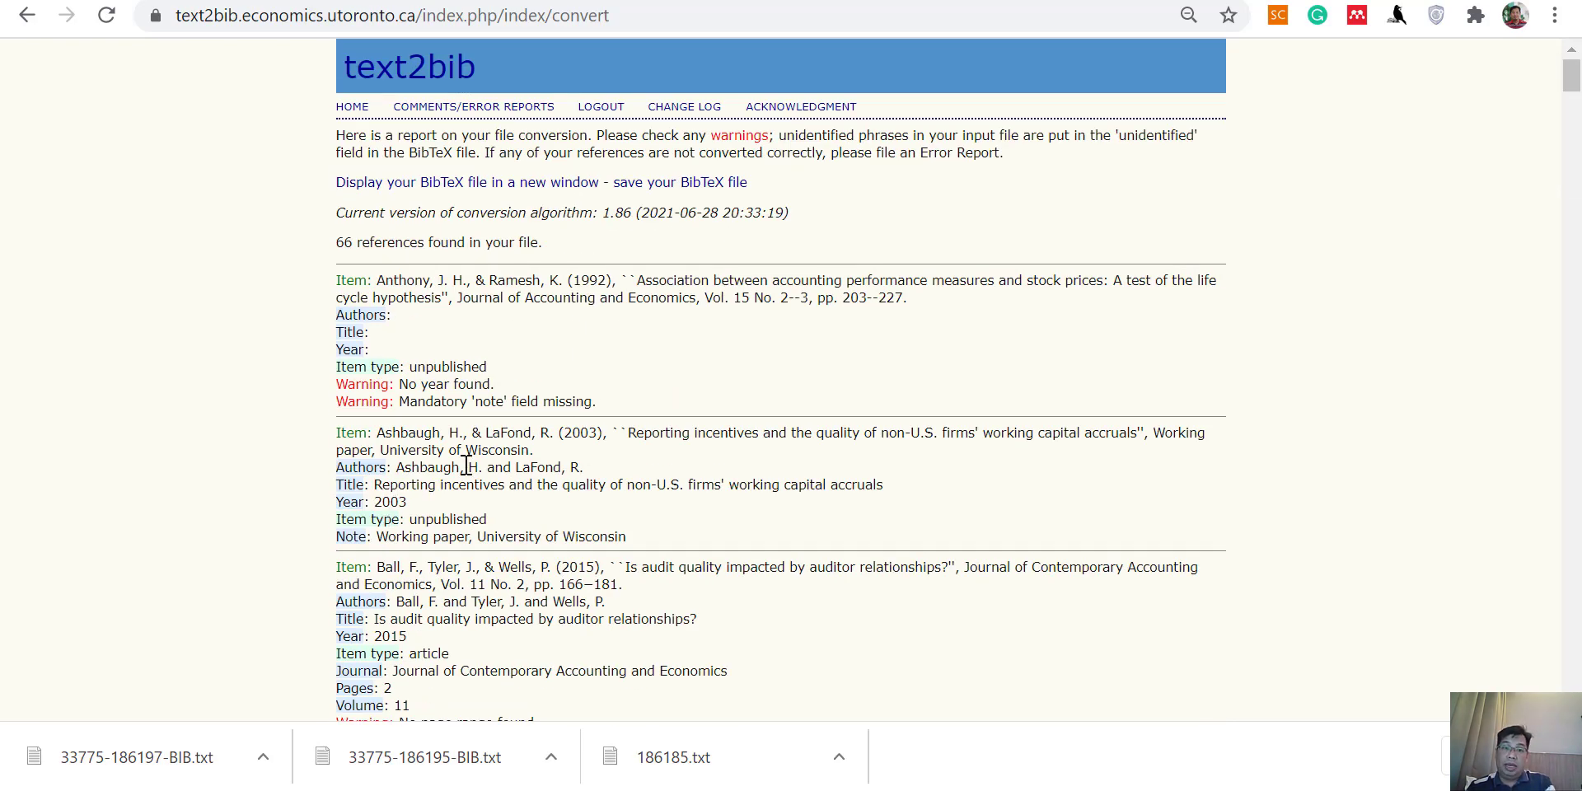
{"action": "mouse_move", "coordinate": [522, 369]}
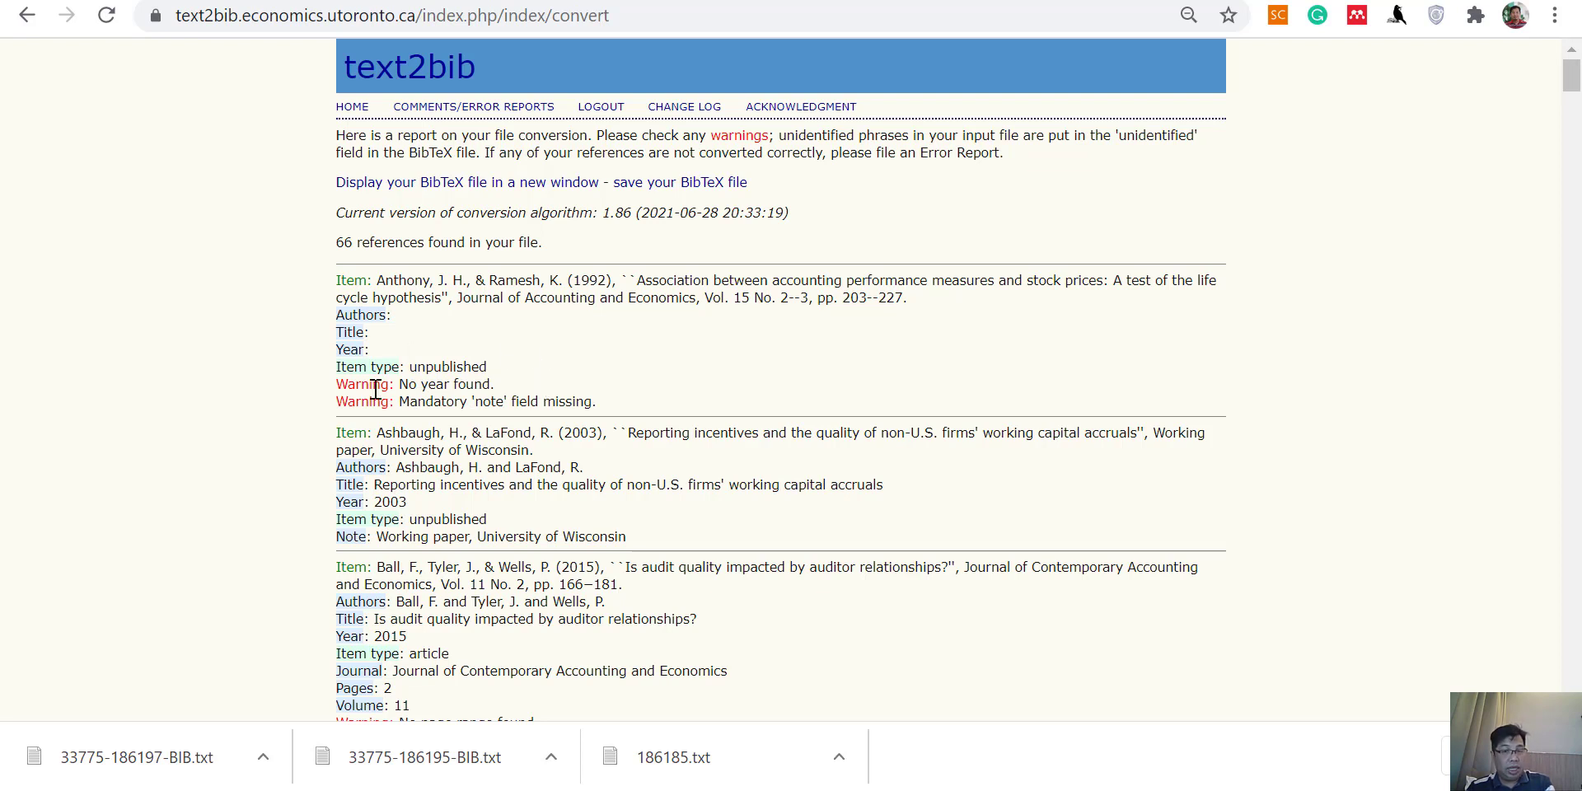
{"action": "mouse_move", "coordinate": [679, 181]}
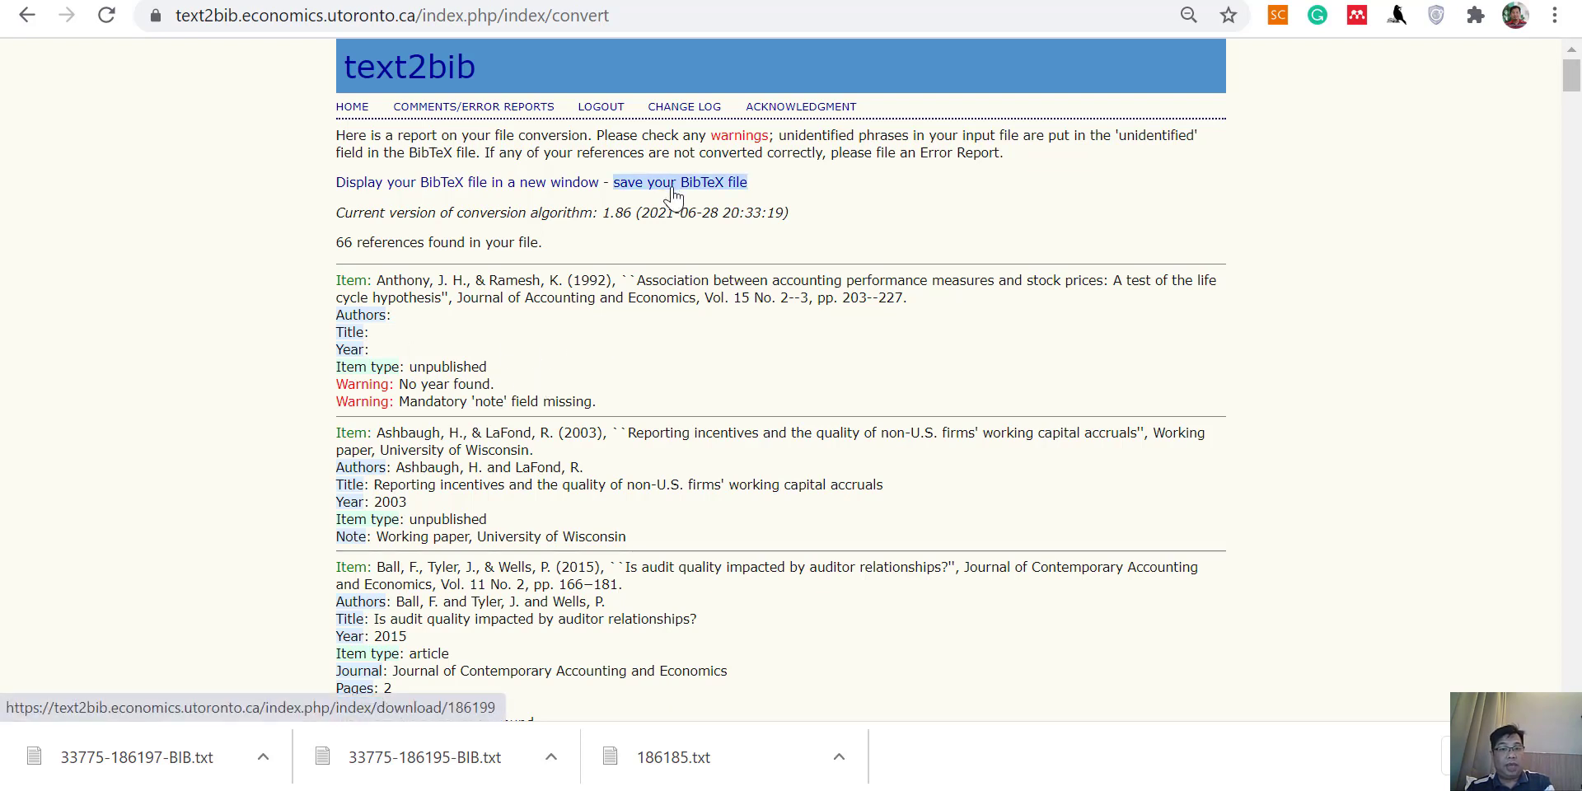
{"action": "left_click", "coordinate": [678, 183]}
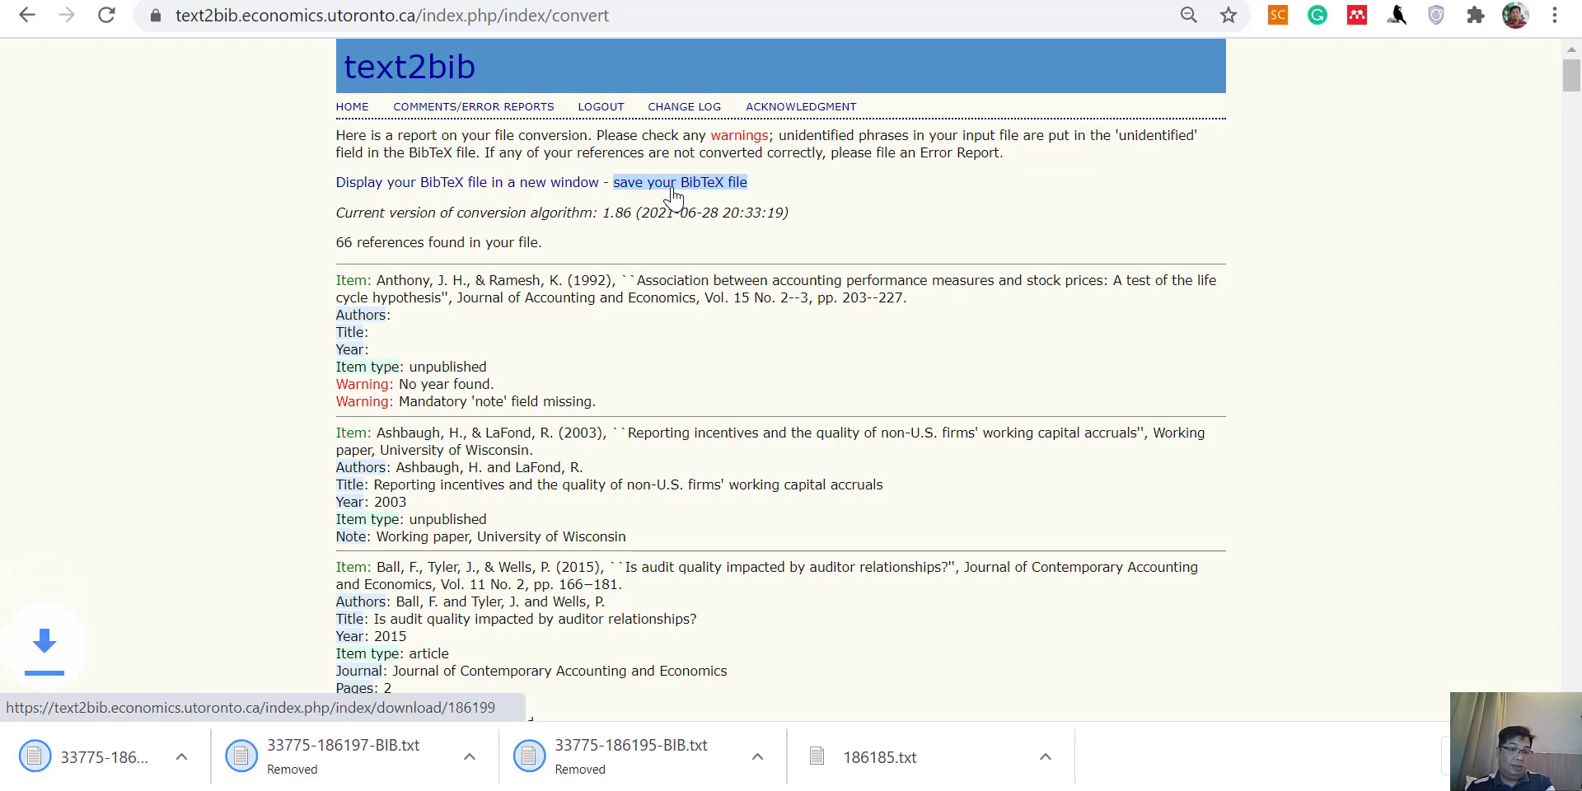
{"action": "left_click", "coordinate": [679, 182]}
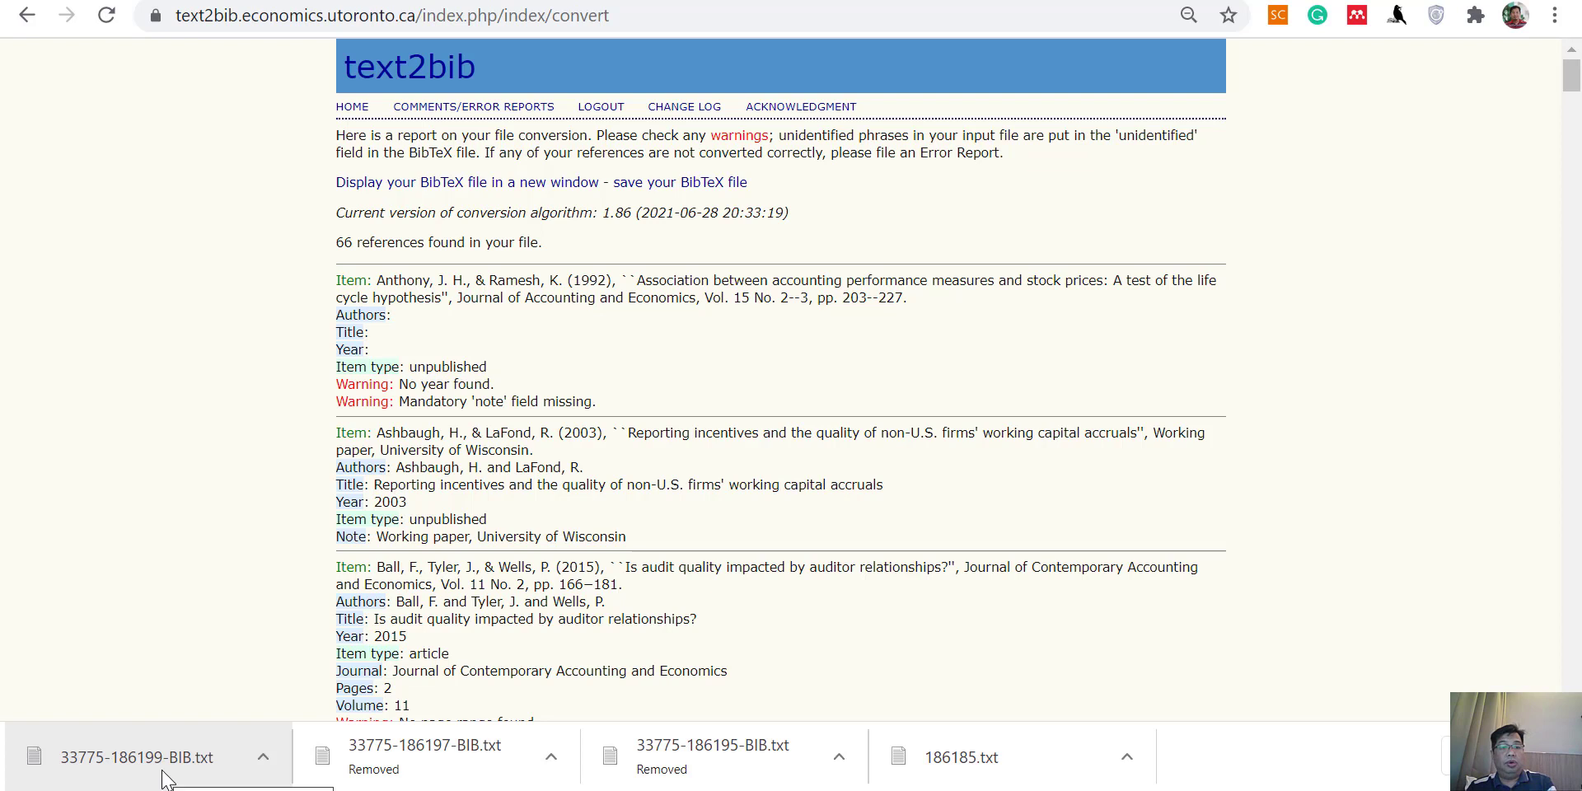
{"action": "mouse_move", "coordinate": [419, 643]}
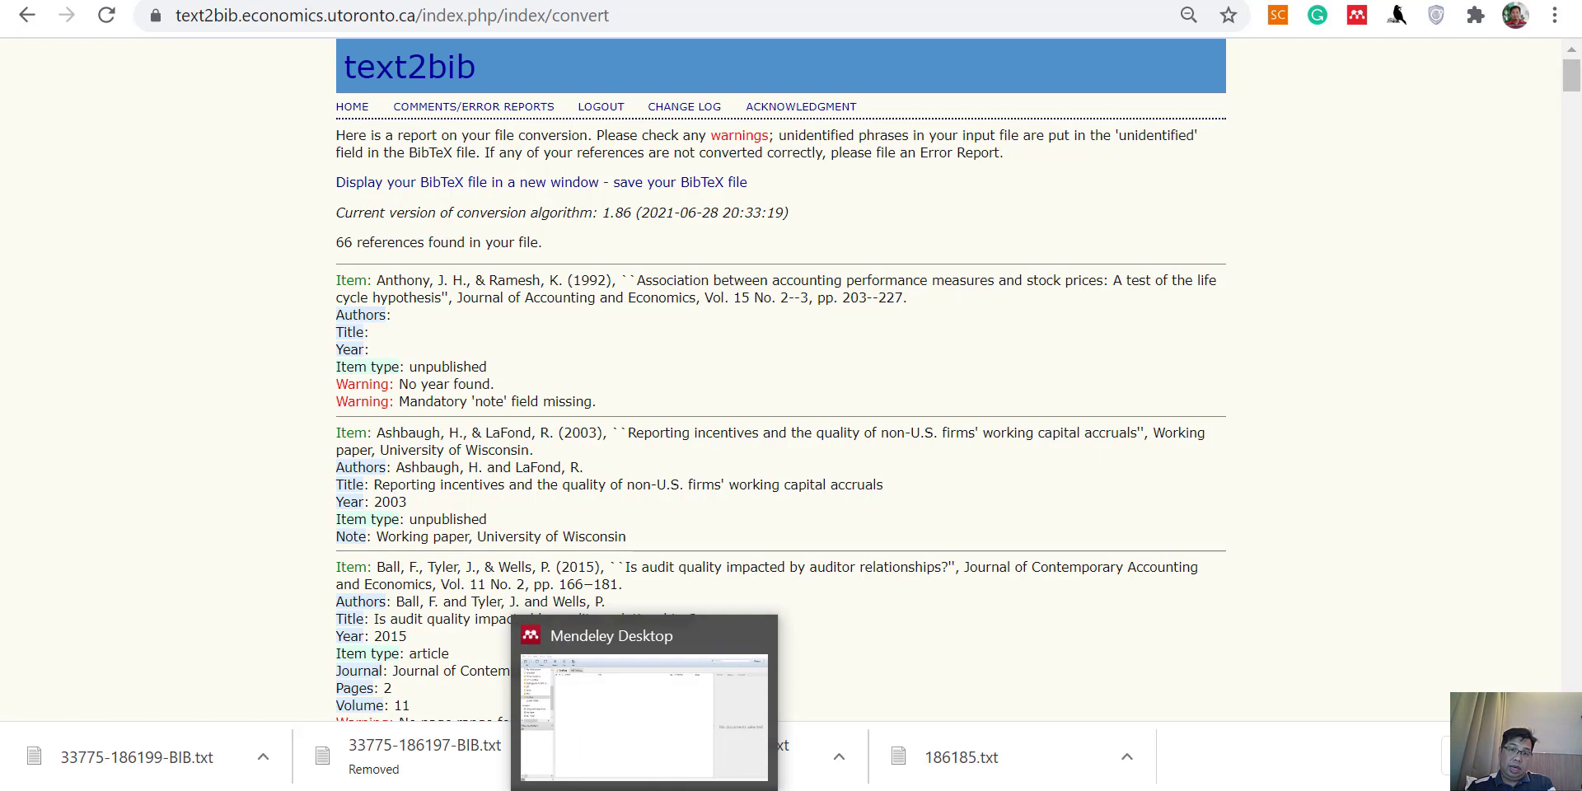
{"action": "left_click", "coordinate": [644, 696]}
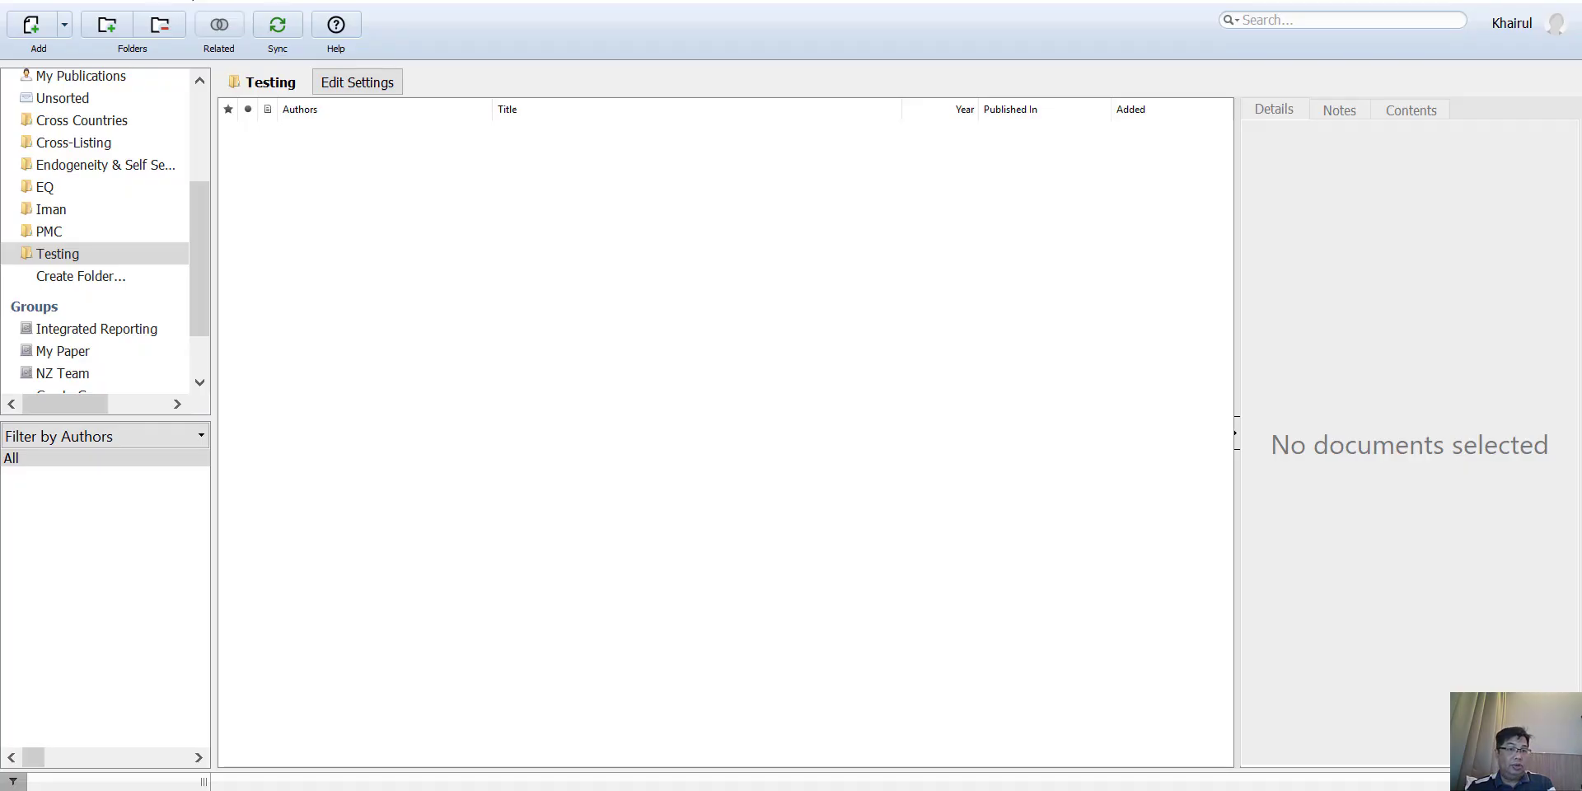
{"action": "mouse_move", "coordinate": [205, 163]}
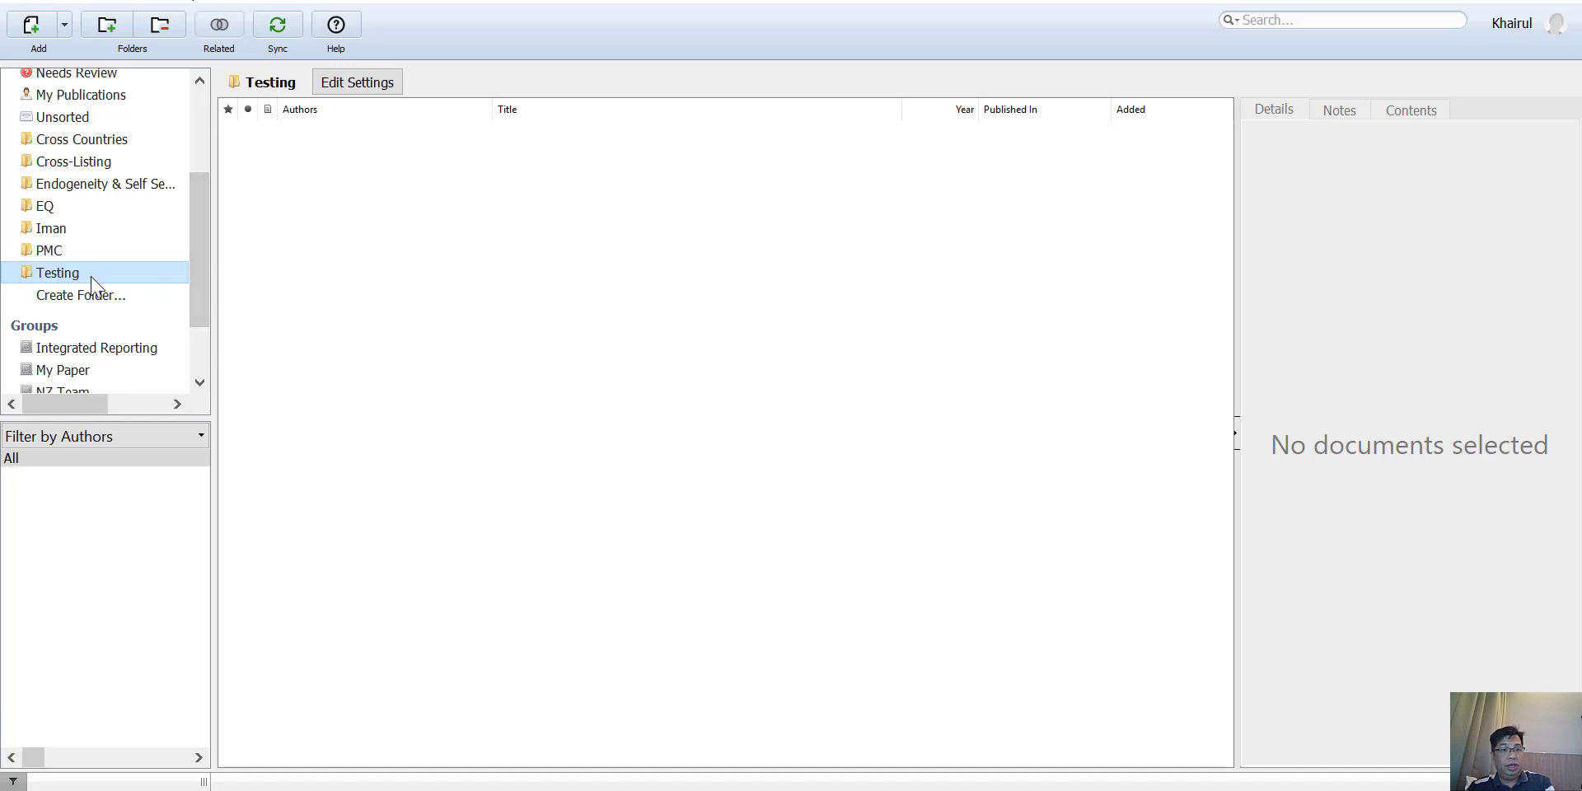
{"action": "double_click", "coordinate": [57, 273]}
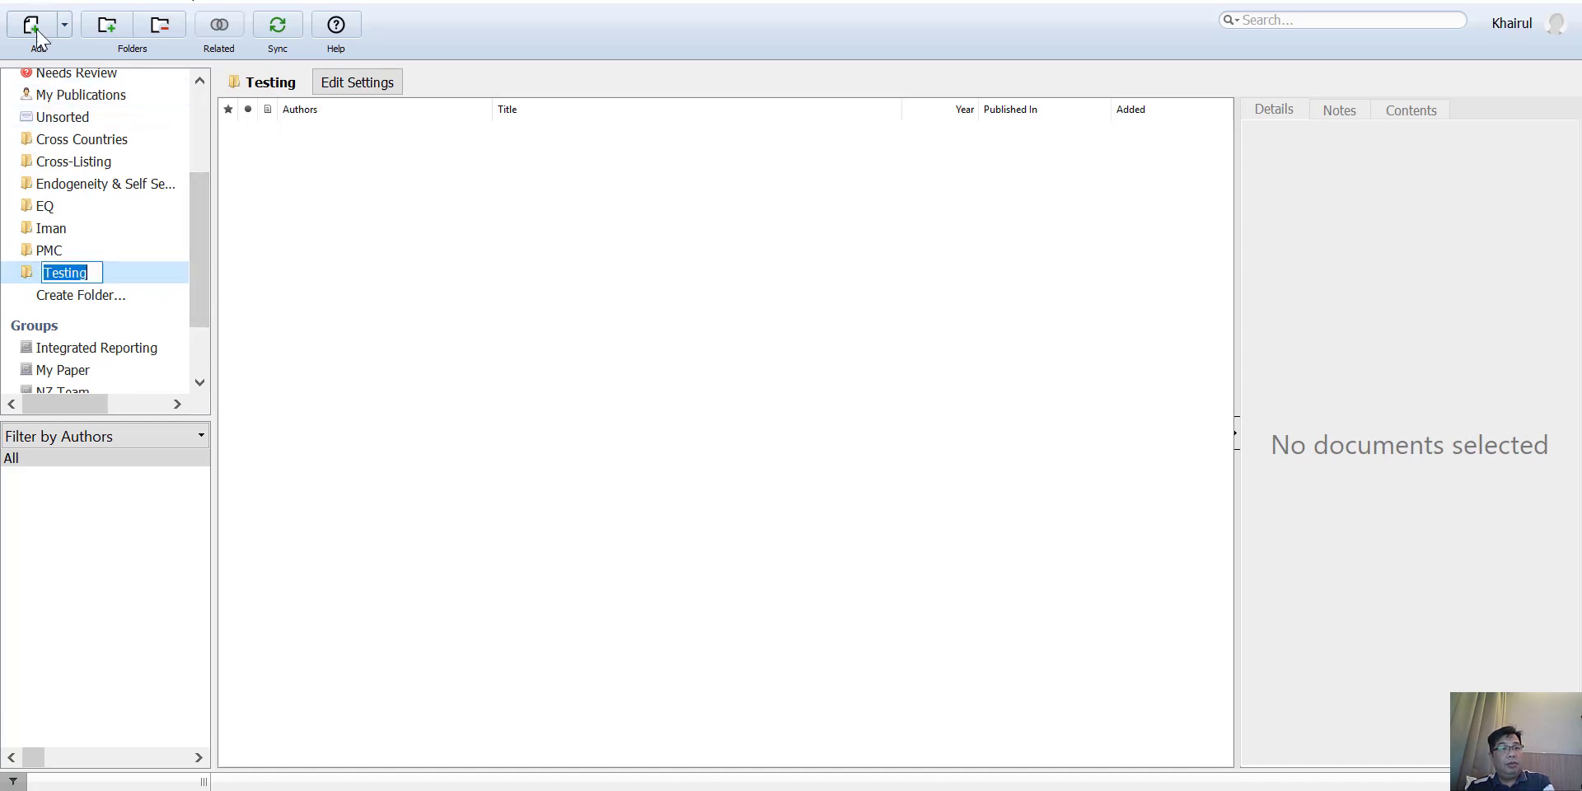
{"action": "left_click", "coordinate": [32, 24]}
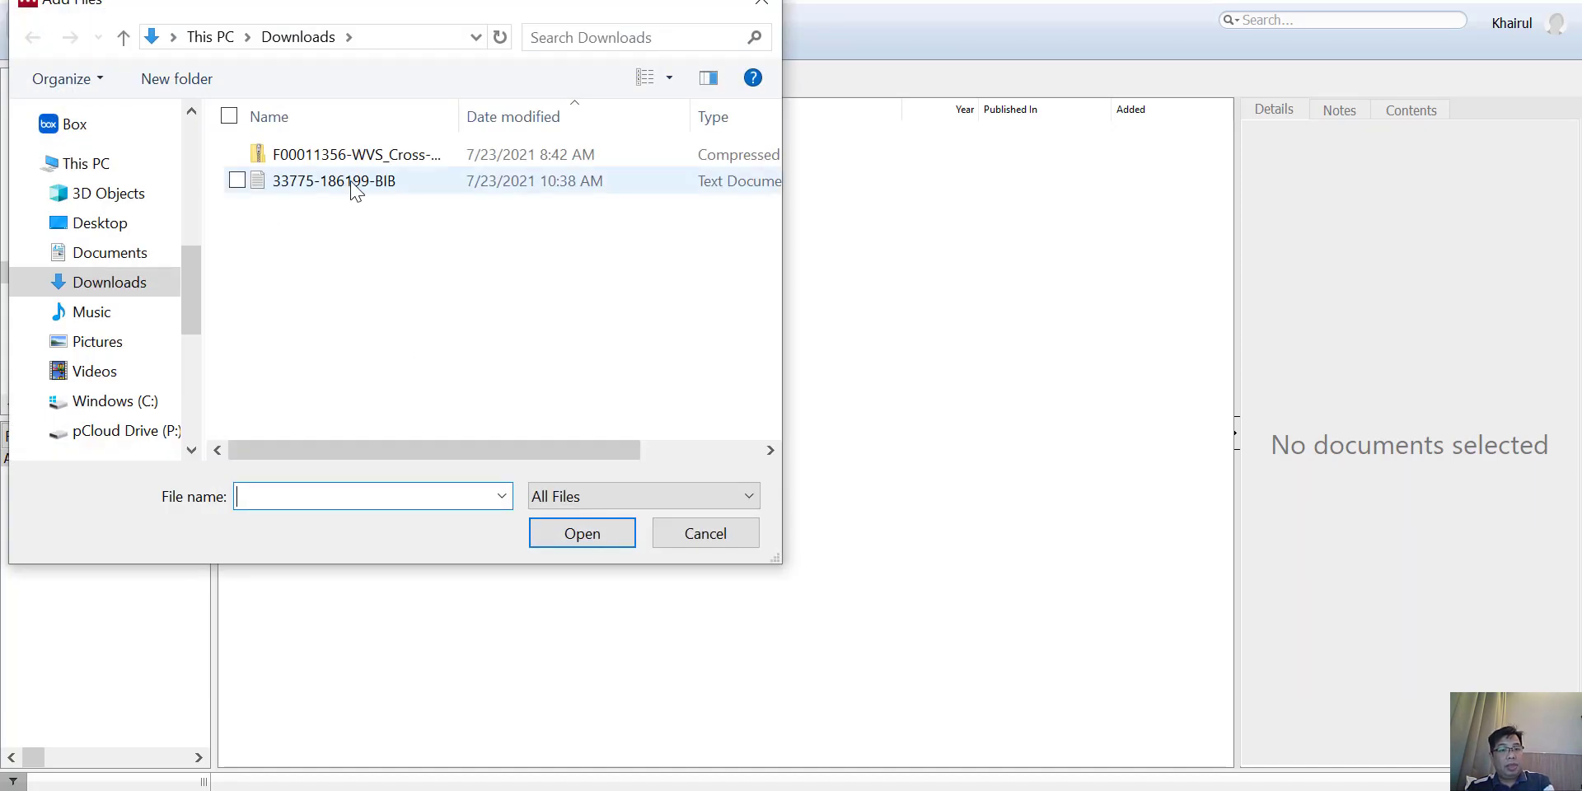
{"action": "left_click", "coordinate": [334, 180]}
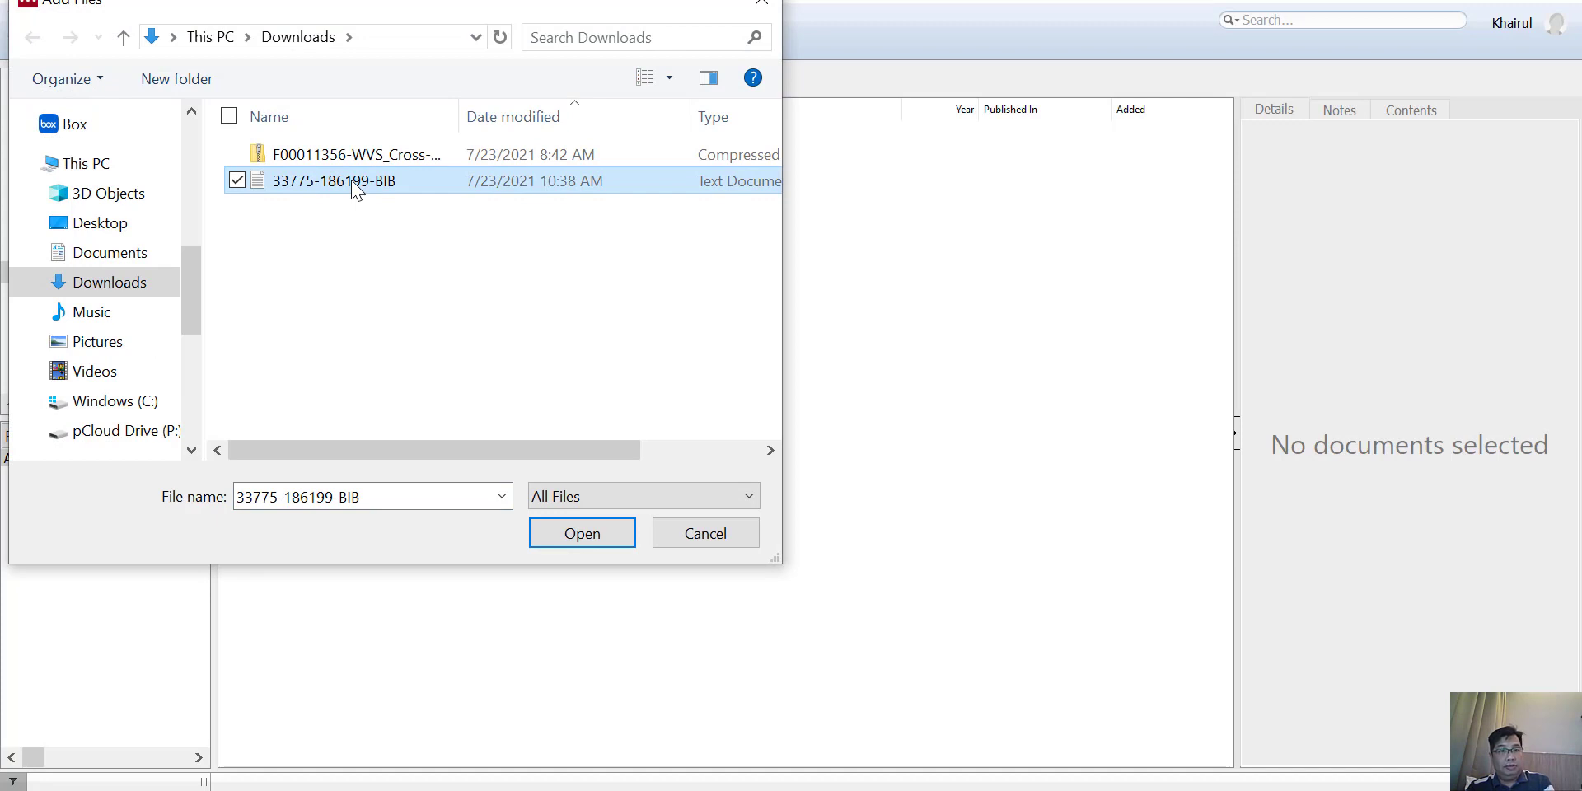
{"action": "mouse_move", "coordinate": [302, 194]}
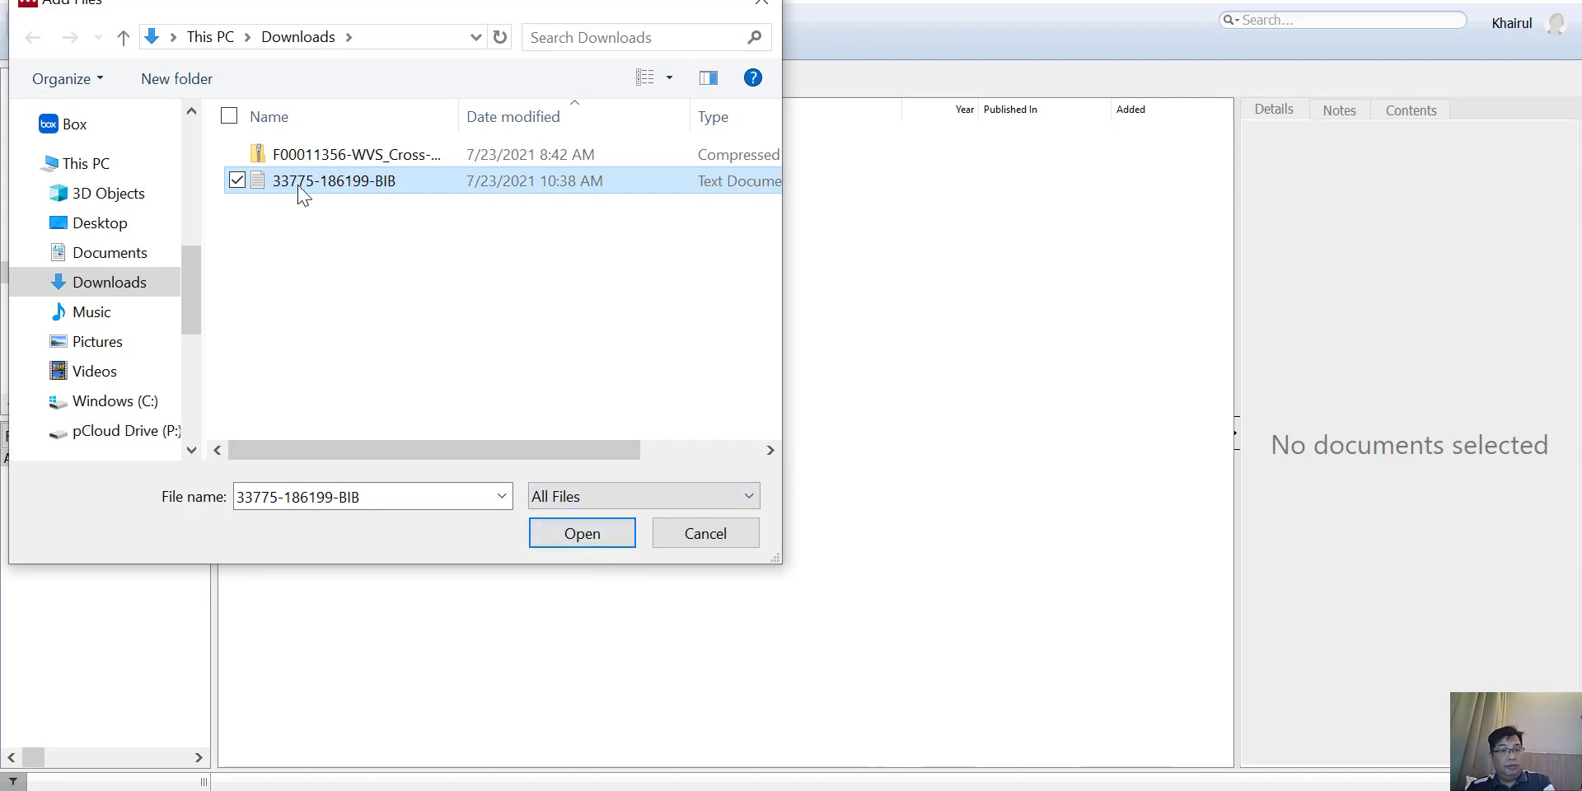
{"action": "left_click", "coordinate": [581, 533]}
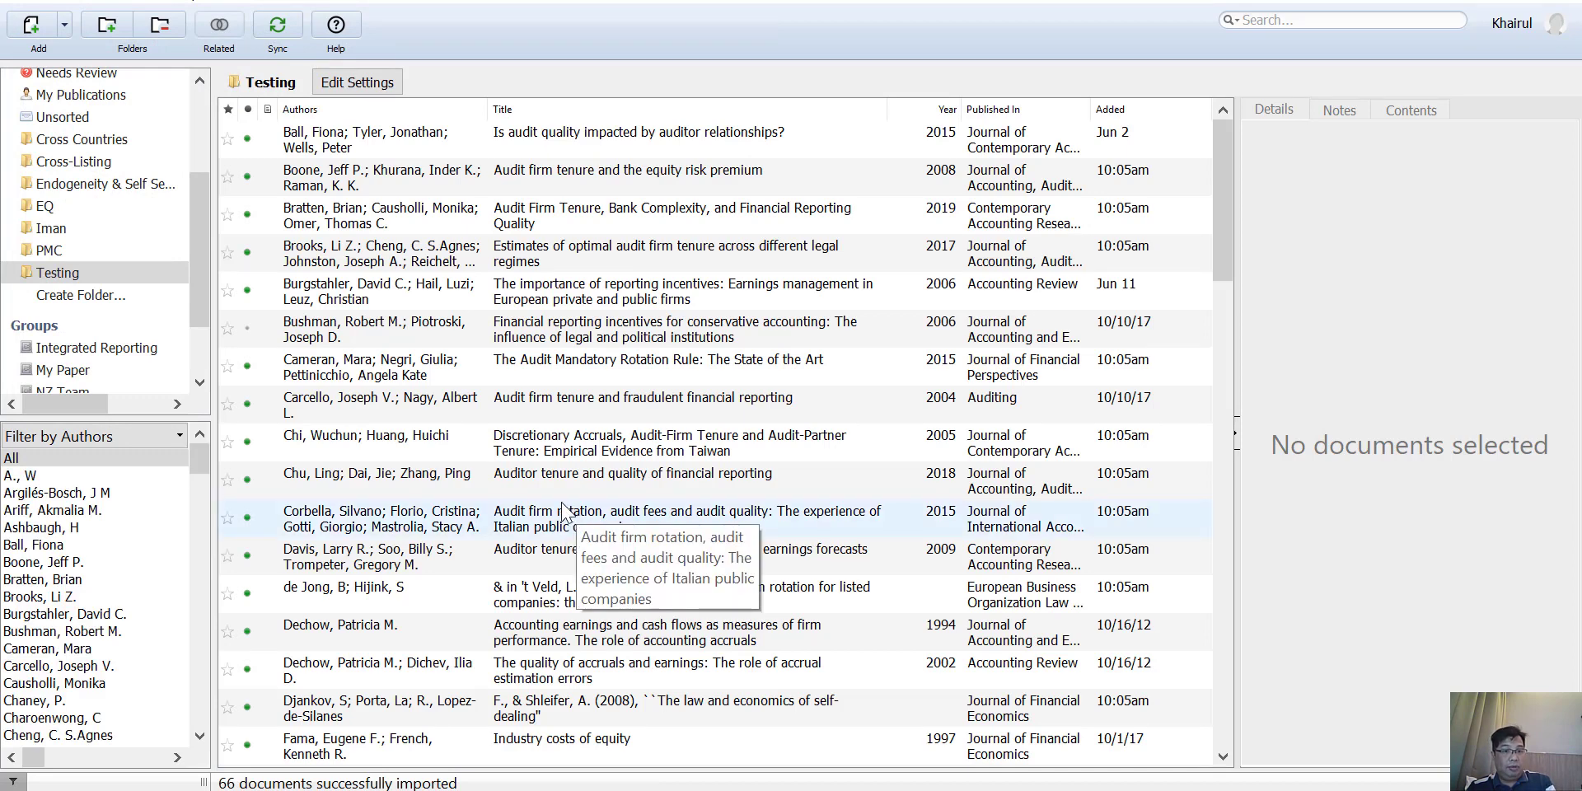
{"action": "mouse_move", "coordinate": [650, 368]}
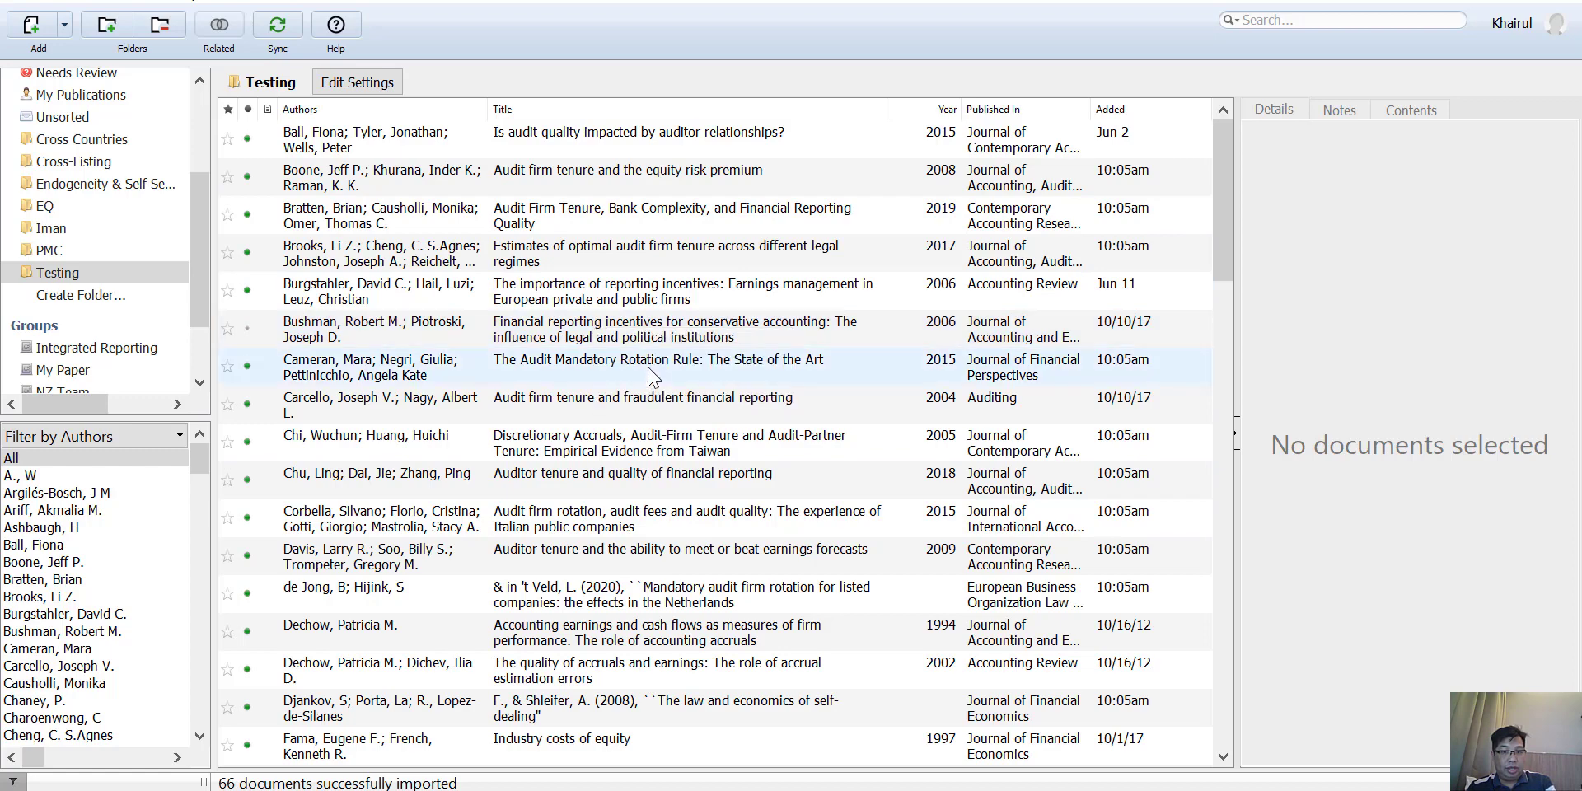
{"action": "scroll", "scroll_direction": "down", "scroll_amount": 3}
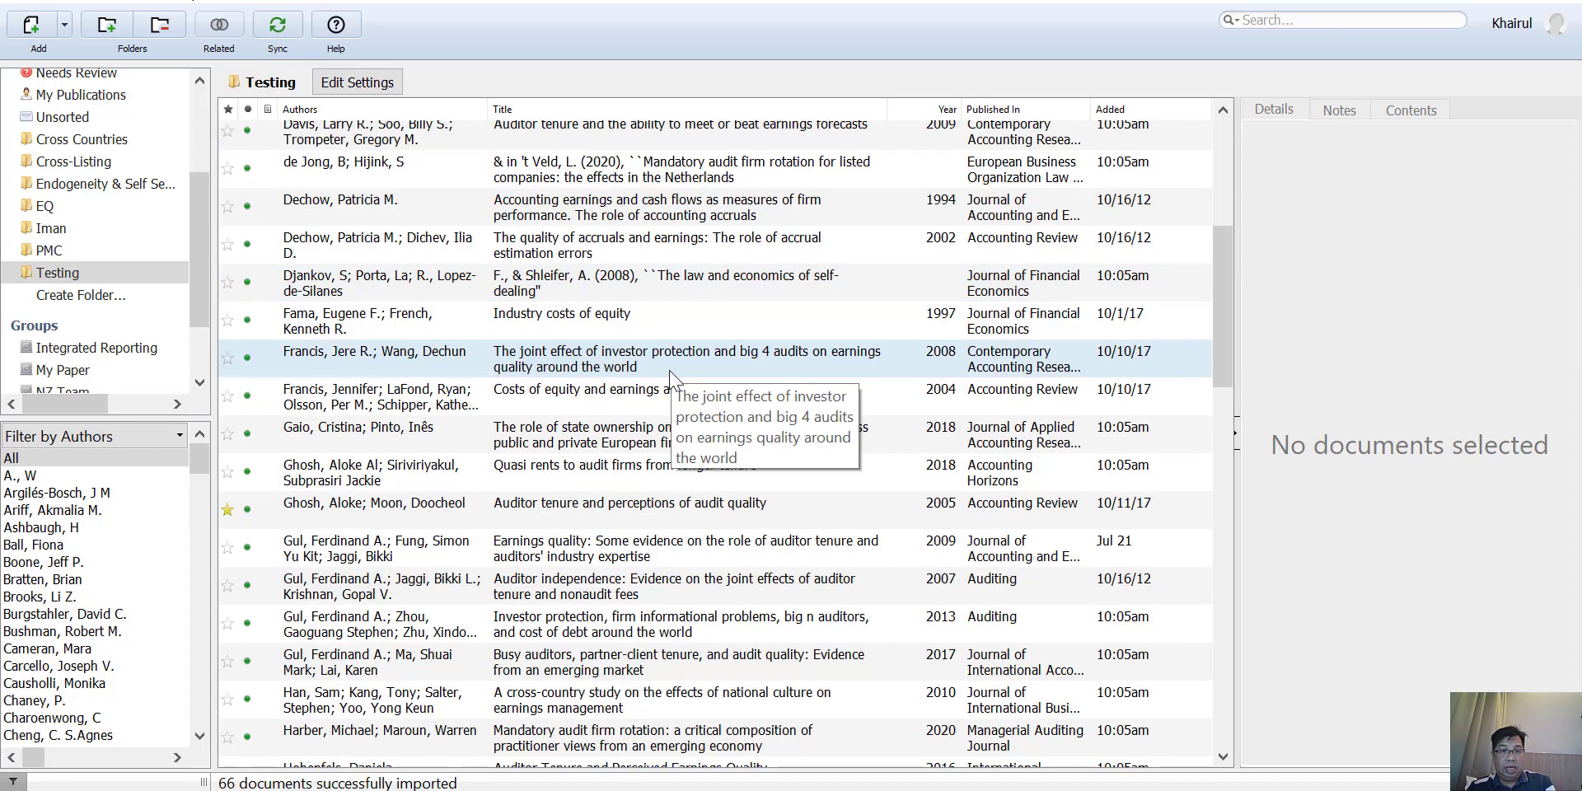
{"action": "scroll", "scroll_direction": "up", "scroll_amount": 3}
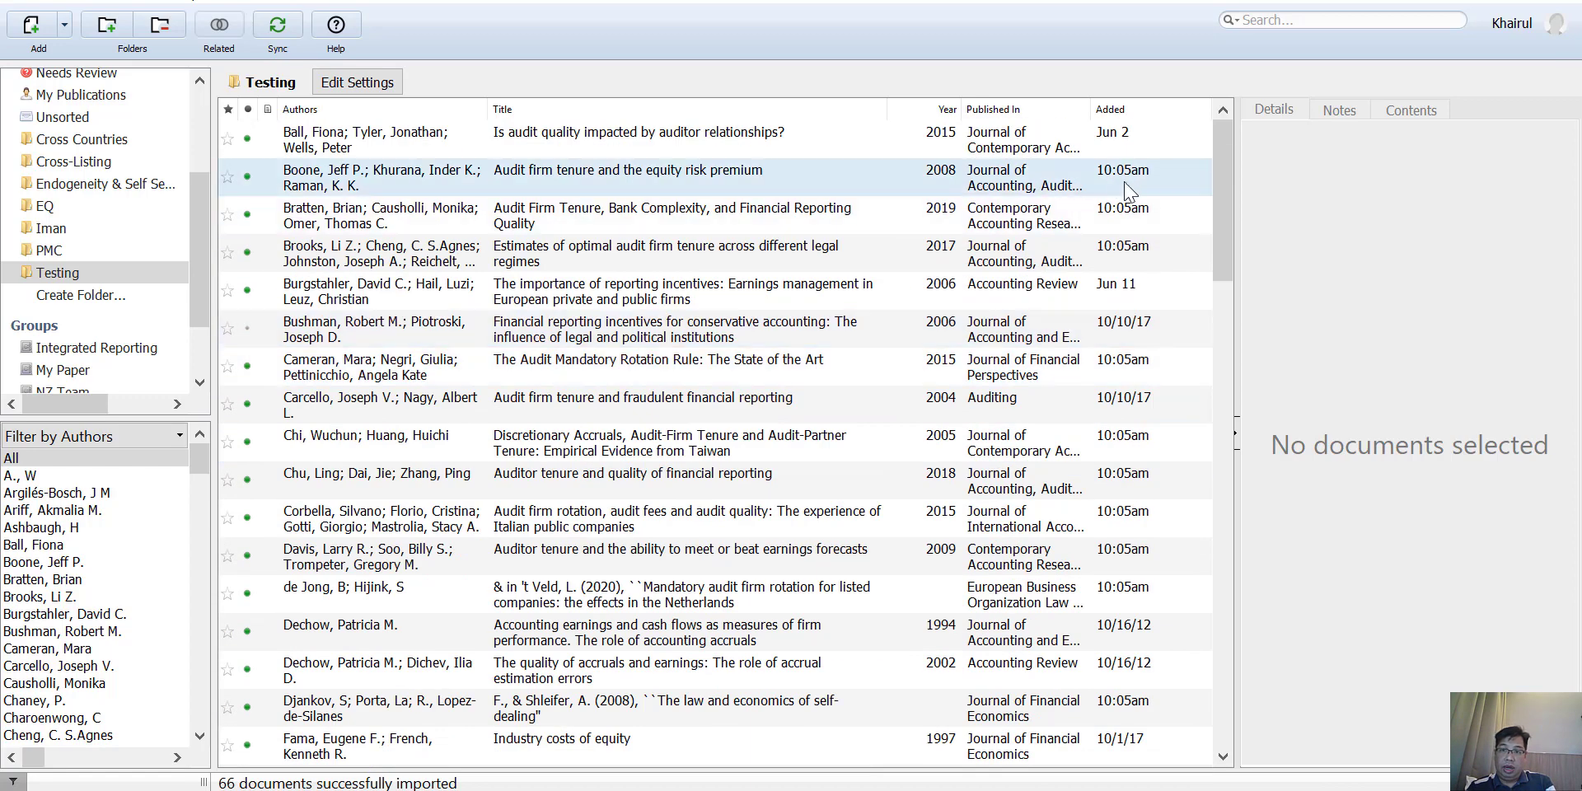
{"action": "scroll", "scroll_direction": "down", "scroll_amount": 3}
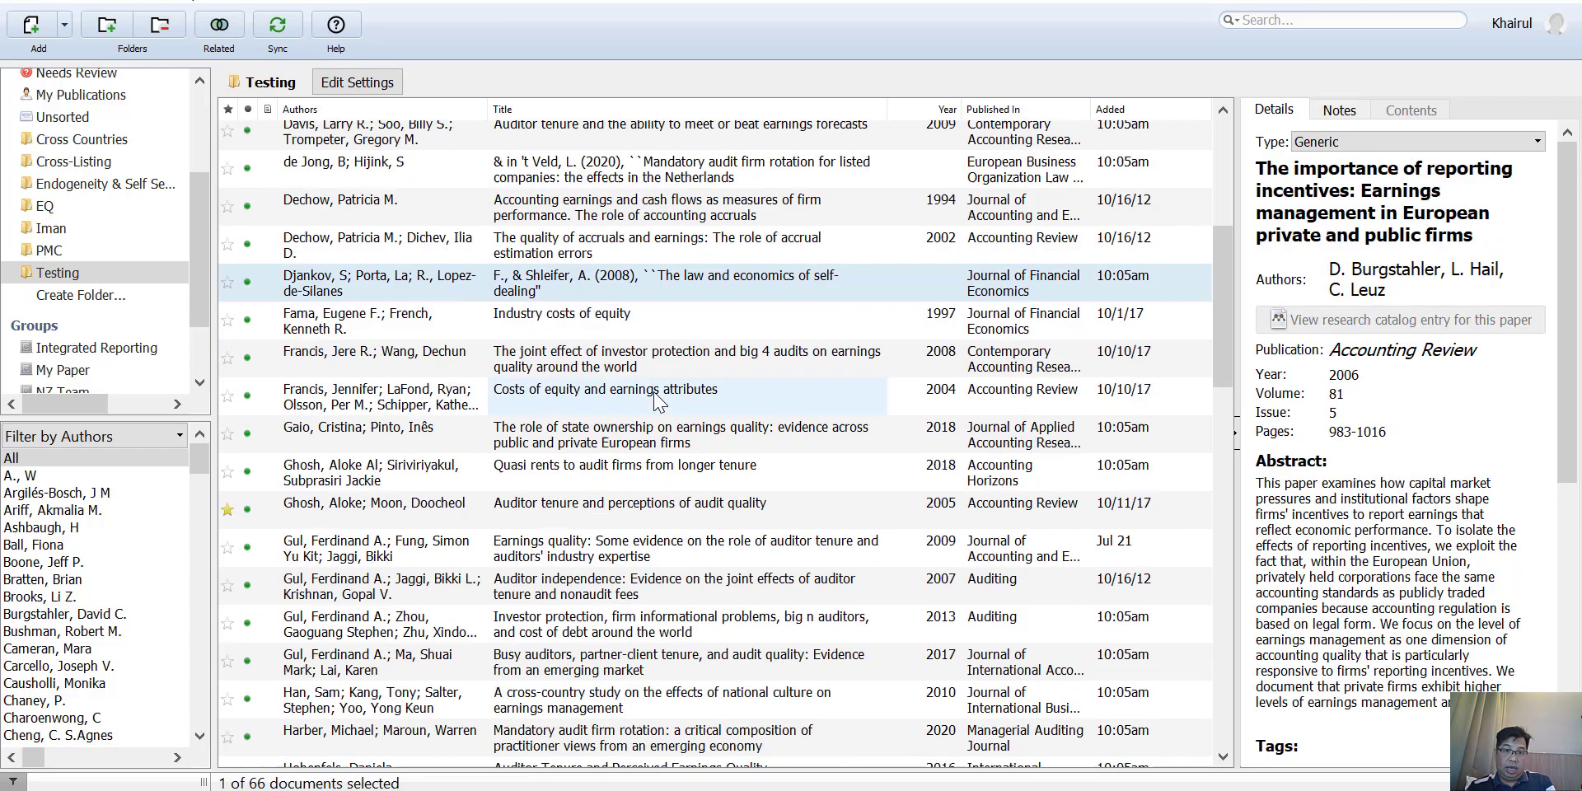
{"action": "scroll", "scroll_direction": "down", "scroll_amount": 3}
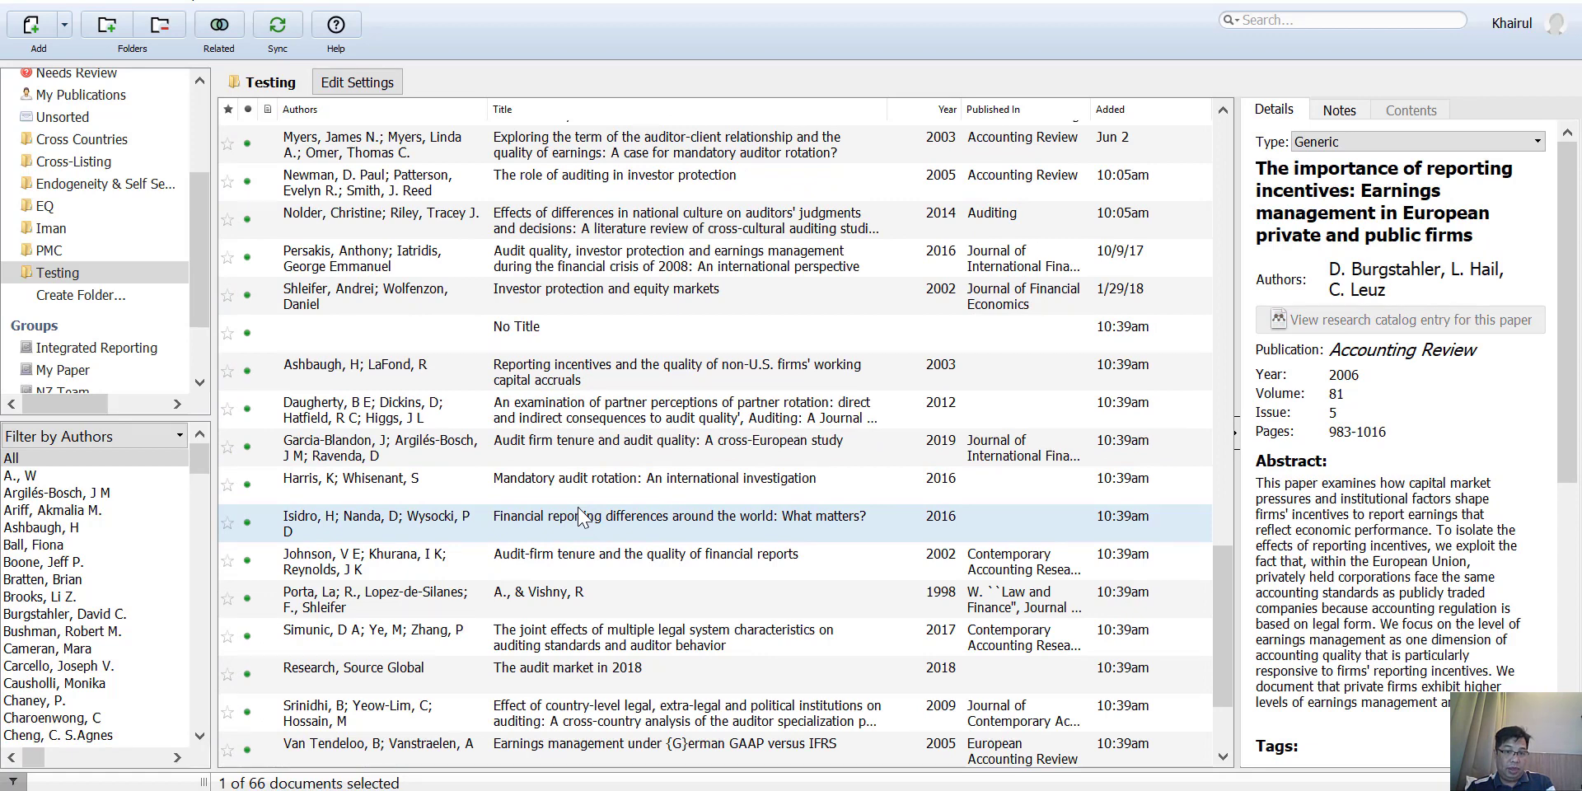
{"action": "mouse_move", "coordinate": [681, 637]}
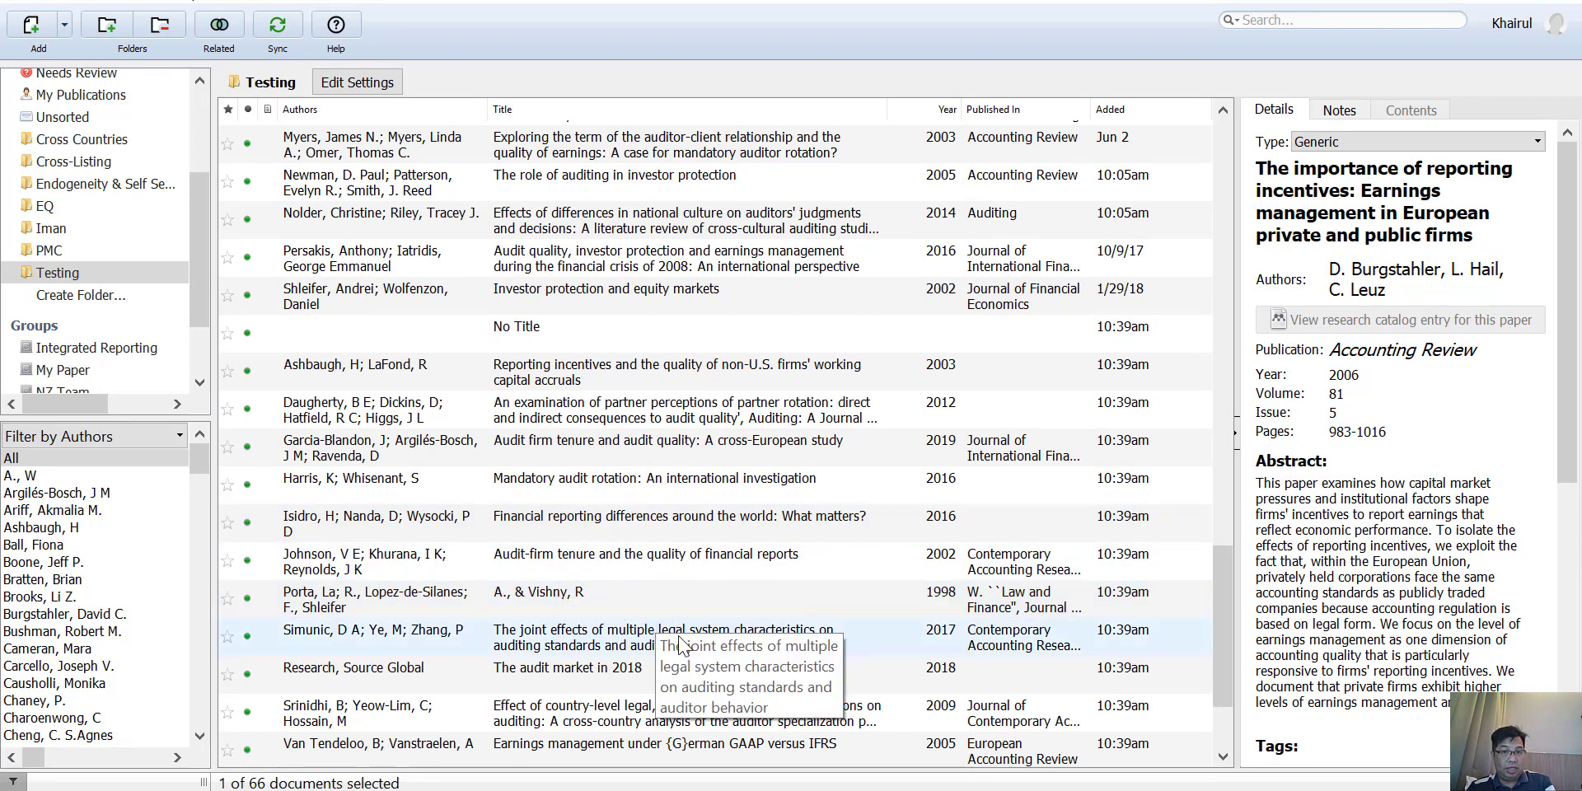
{"action": "scroll", "scroll_direction": "down", "scroll_amount": 3}
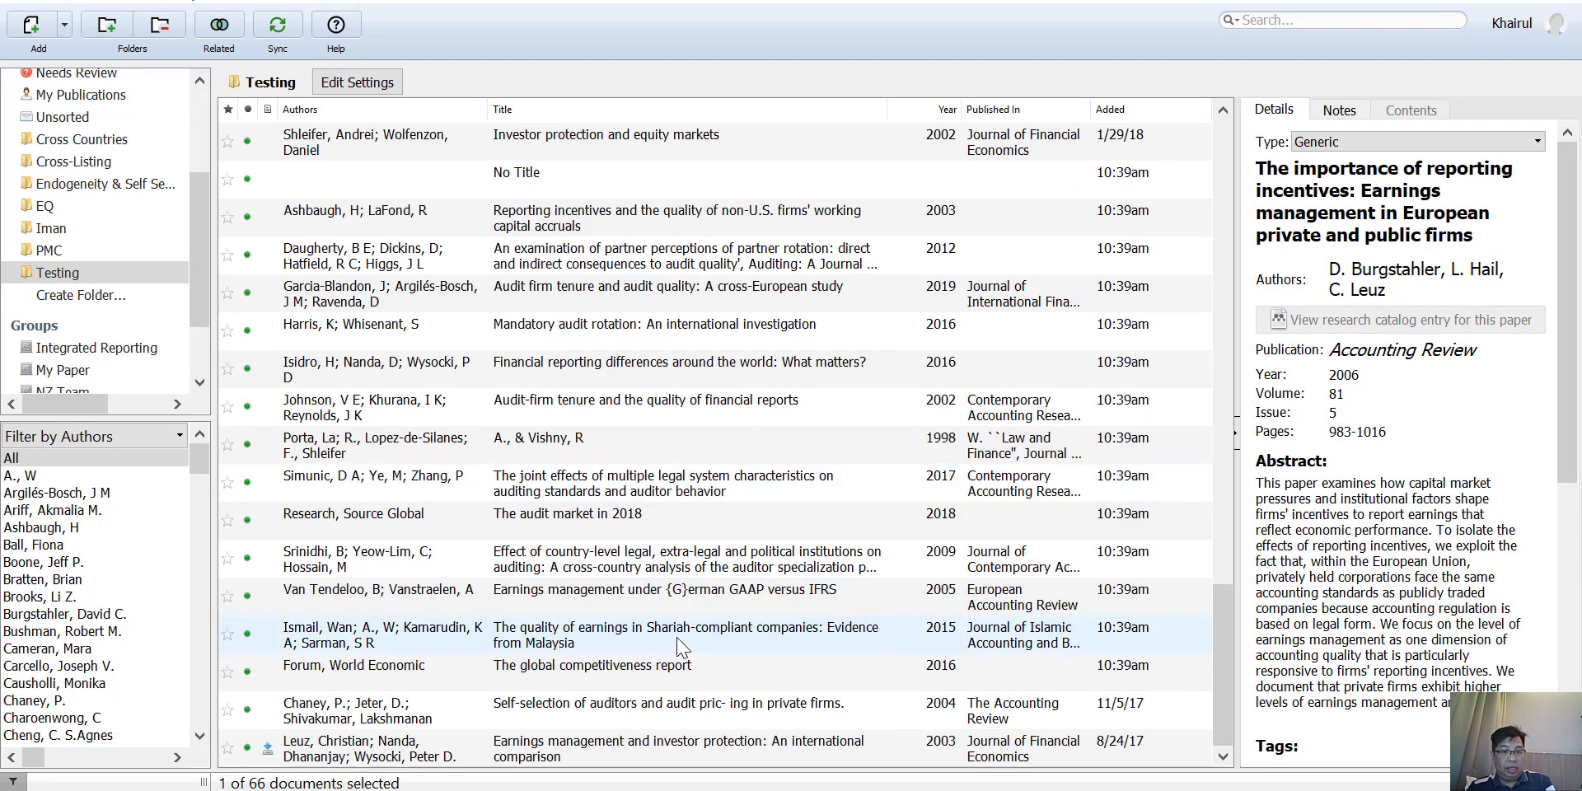
{"action": "left_click", "coordinate": [666, 711]}
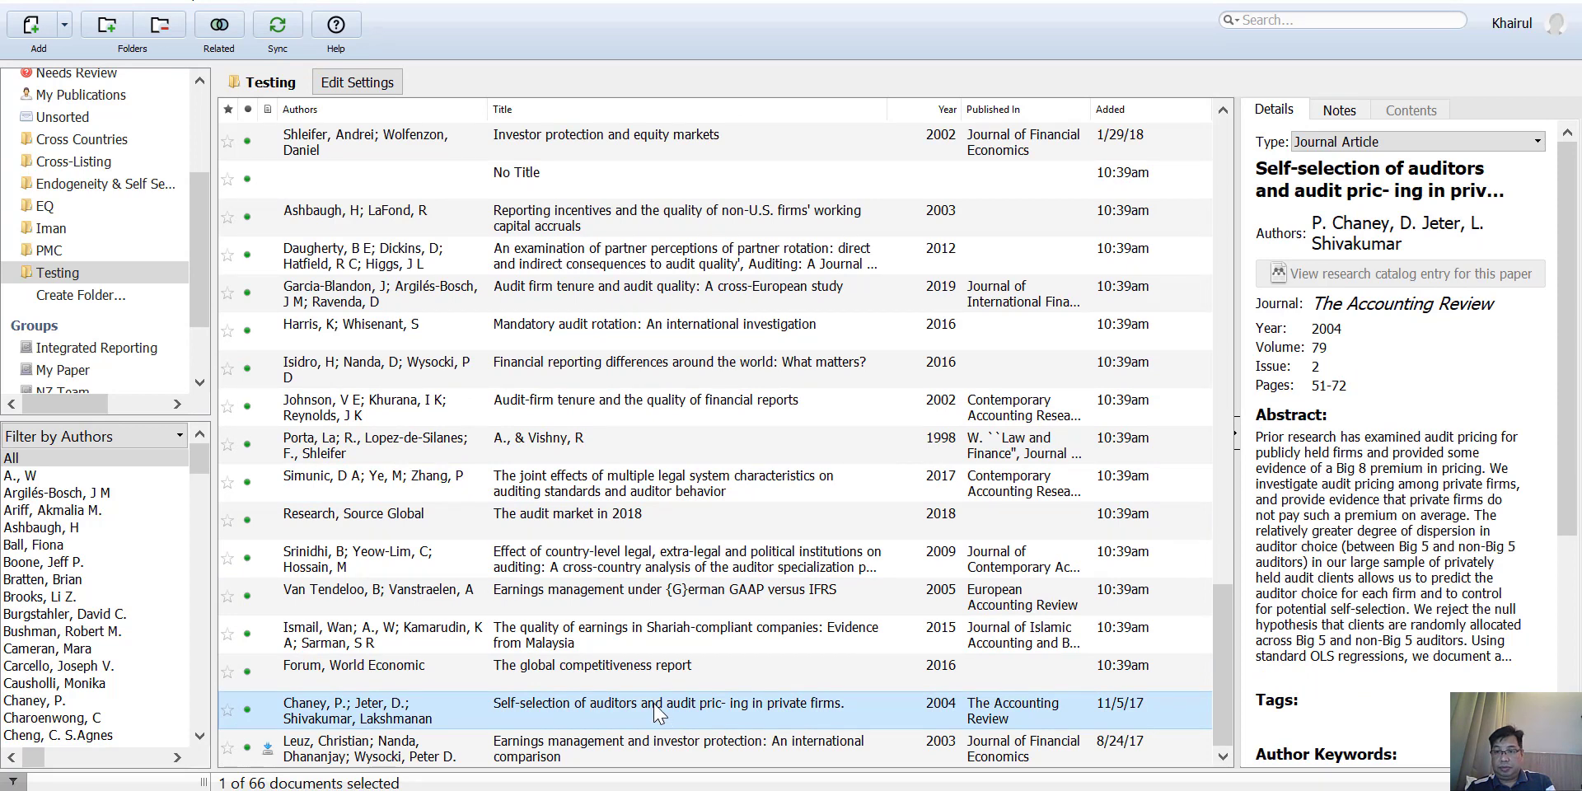
{"action": "left_click", "coordinate": [654, 324]}
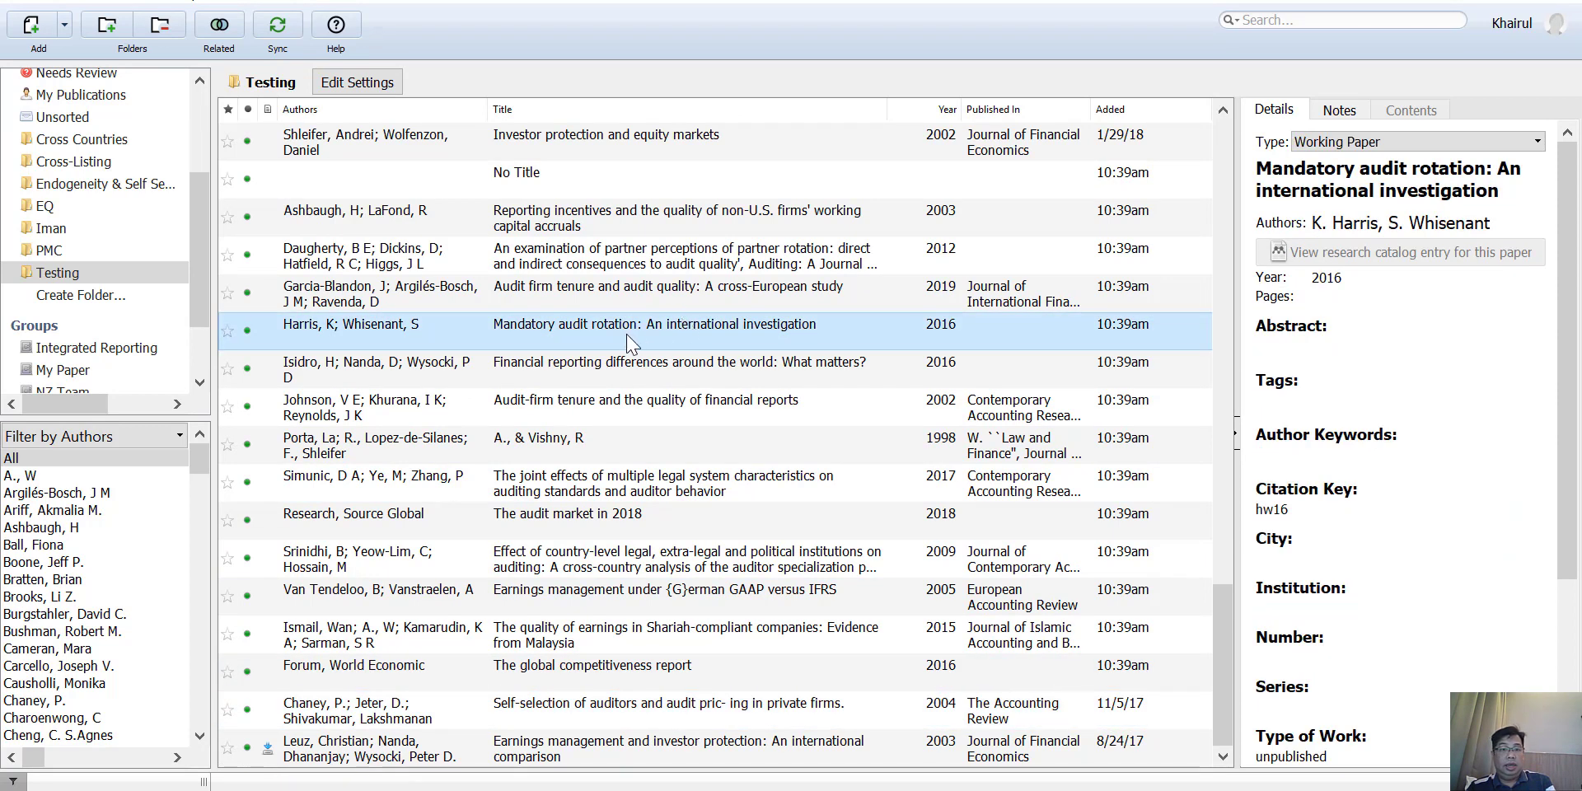
Update Details on the Harris; Whisenant record, then inspect the Porta, La, Lopez-de-Silanes entry.
{"action": "right_click", "coordinate": [654, 324]}
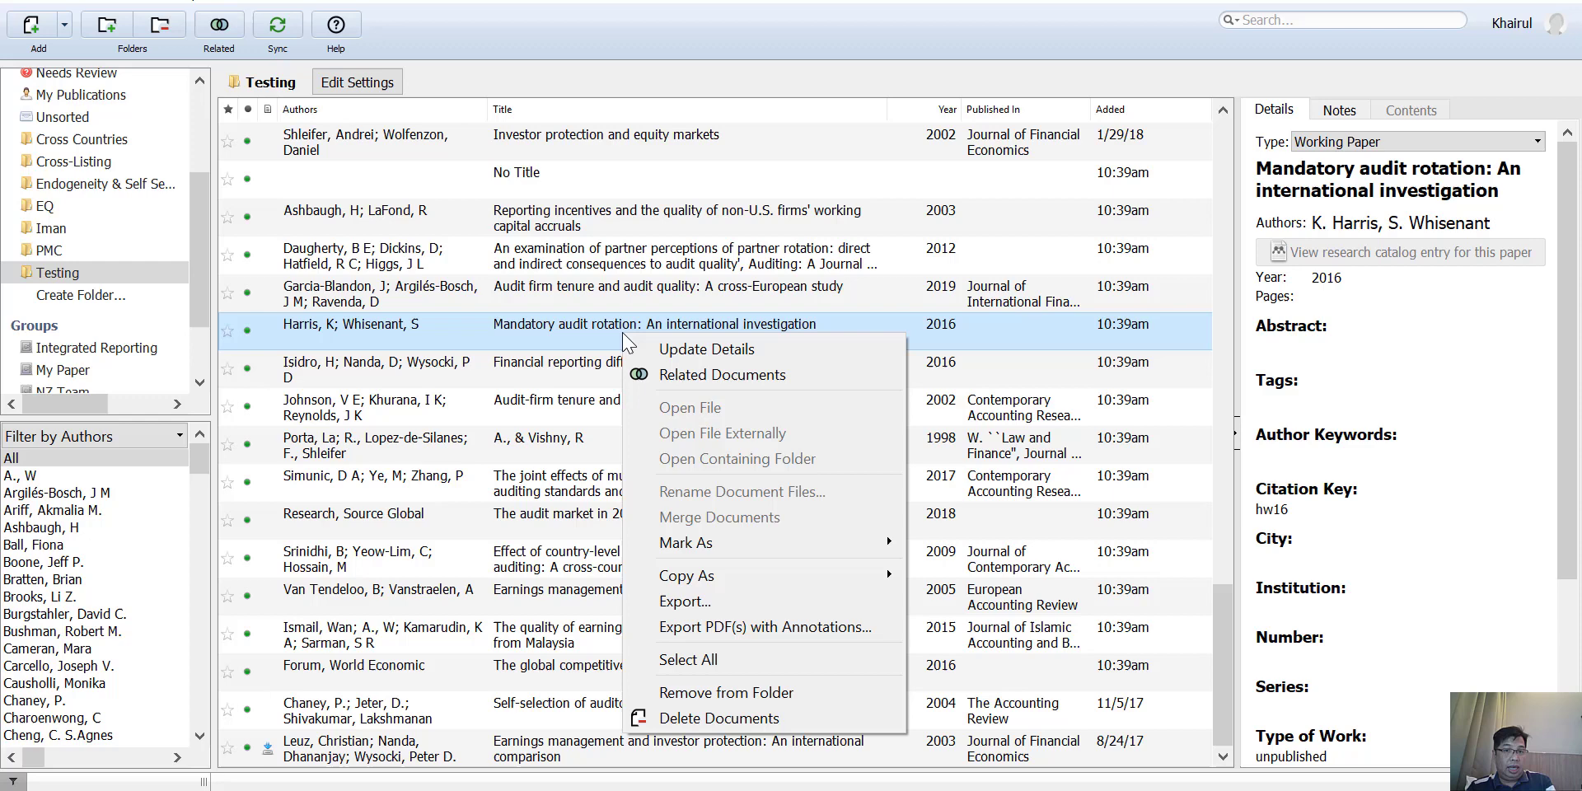
{"action": "mouse_move", "coordinate": [707, 347]}
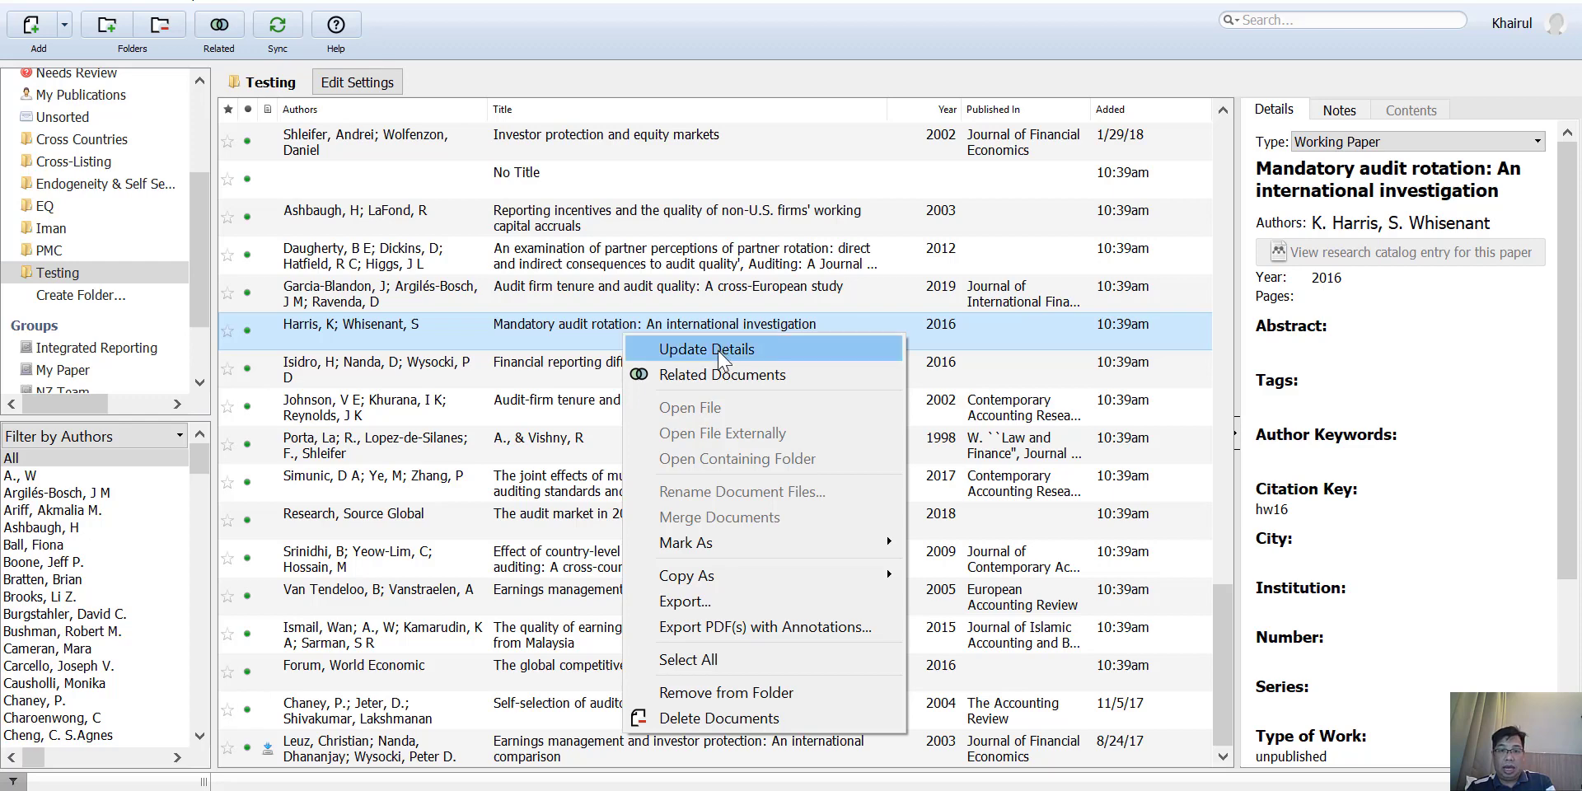
{"action": "left_click", "coordinate": [706, 348]}
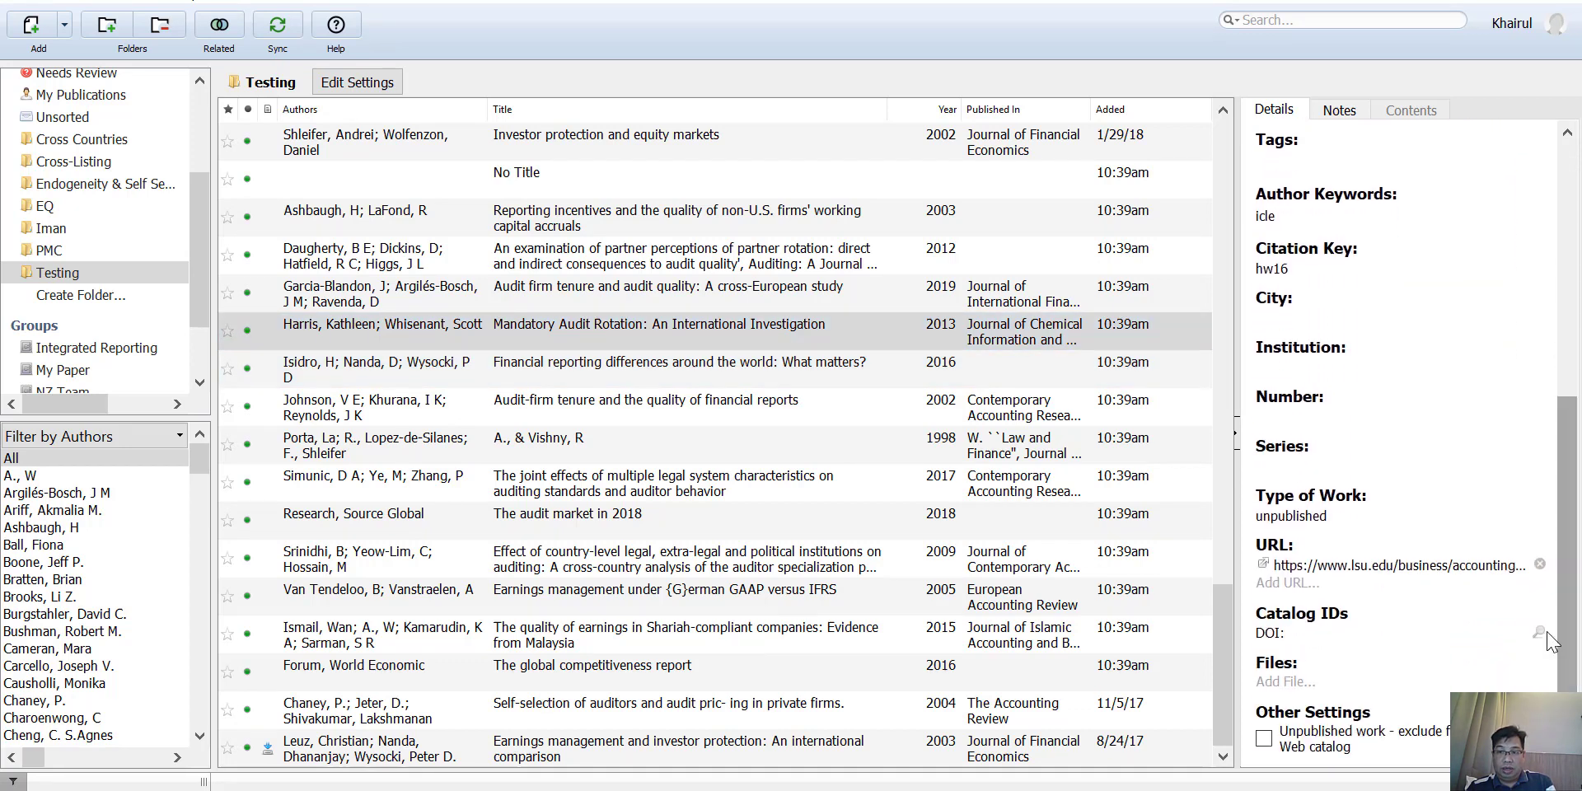
{"action": "left_click", "coordinate": [605, 445]}
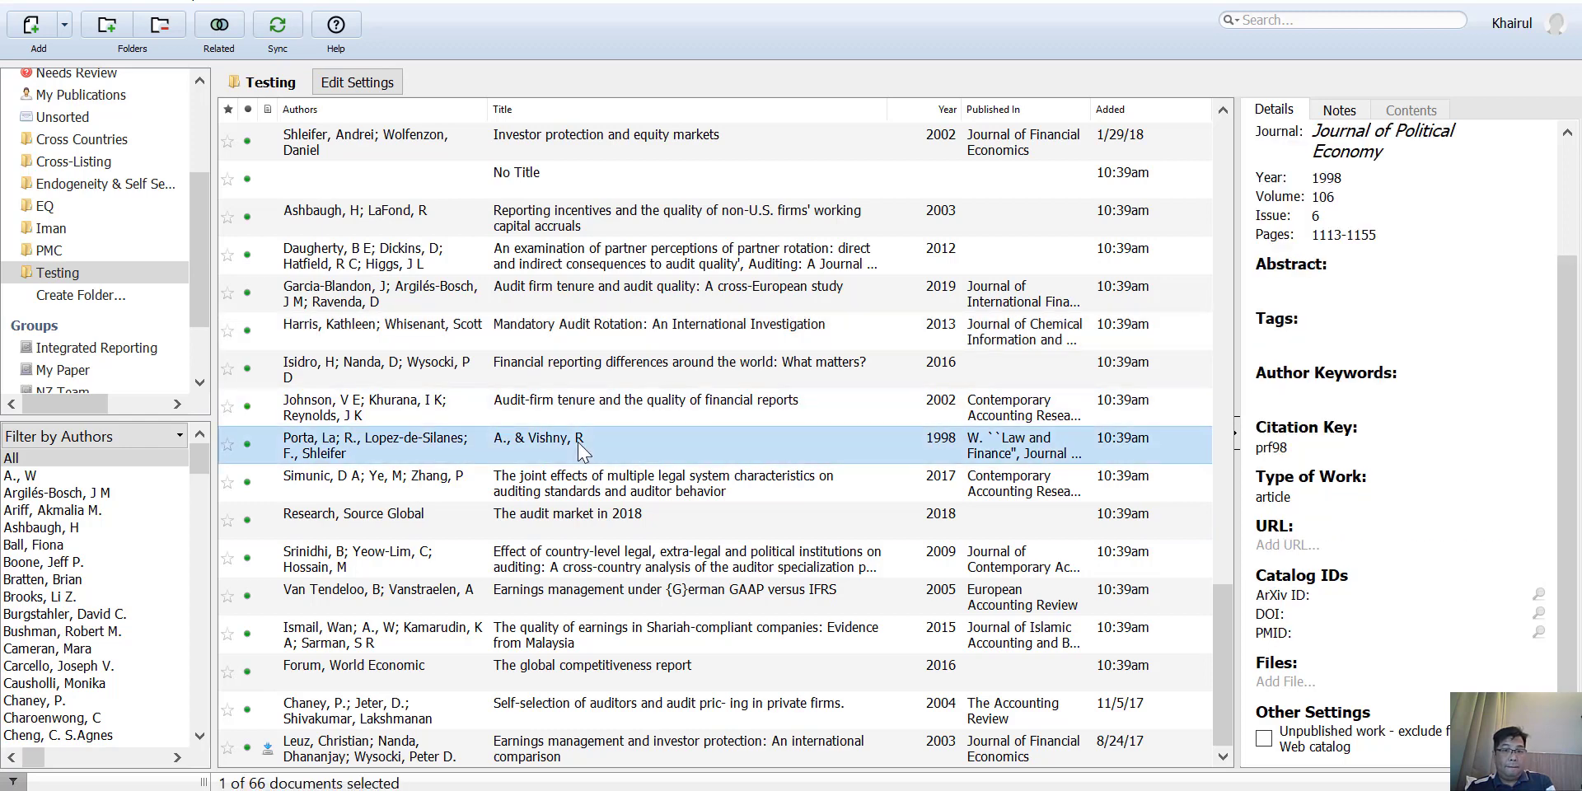
{"action": "right_click", "coordinate": [583, 445]}
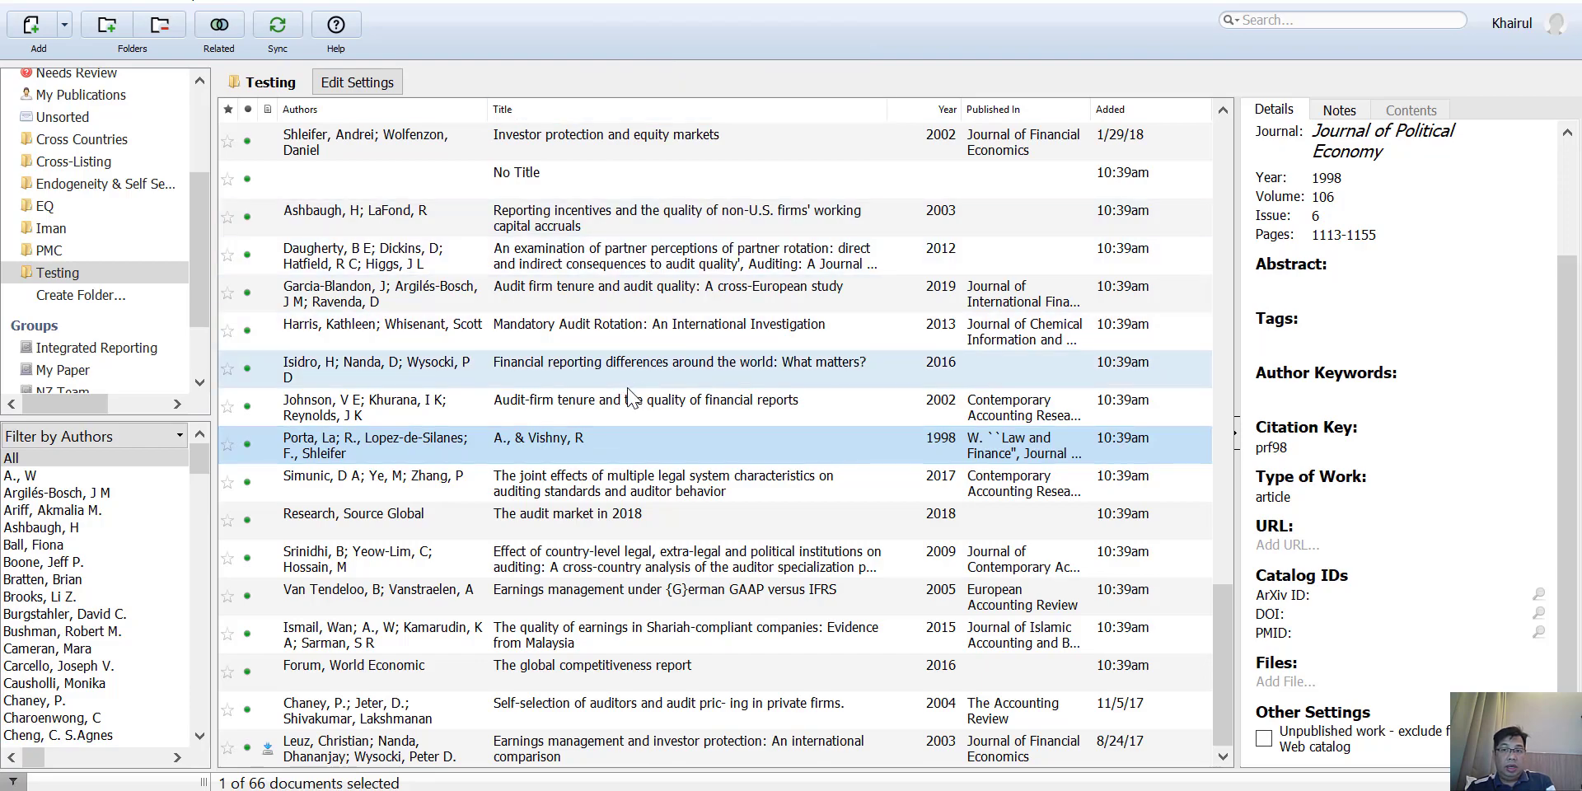
{"action": "scroll", "scroll_direction": "down", "scroll_amount": 3}
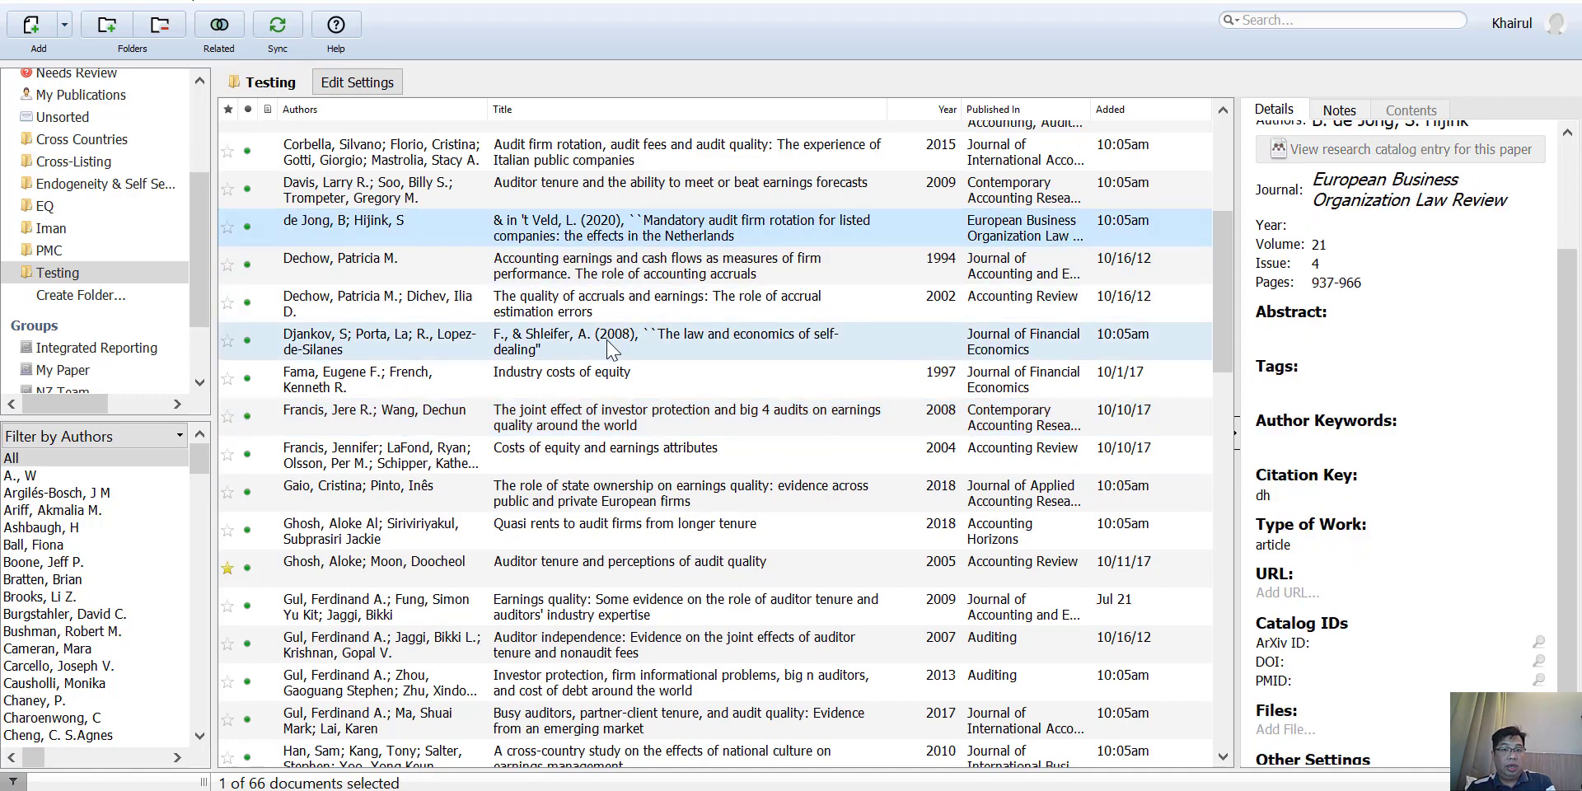
{"action": "scroll", "scroll_direction": "up", "scroll_amount": 3}
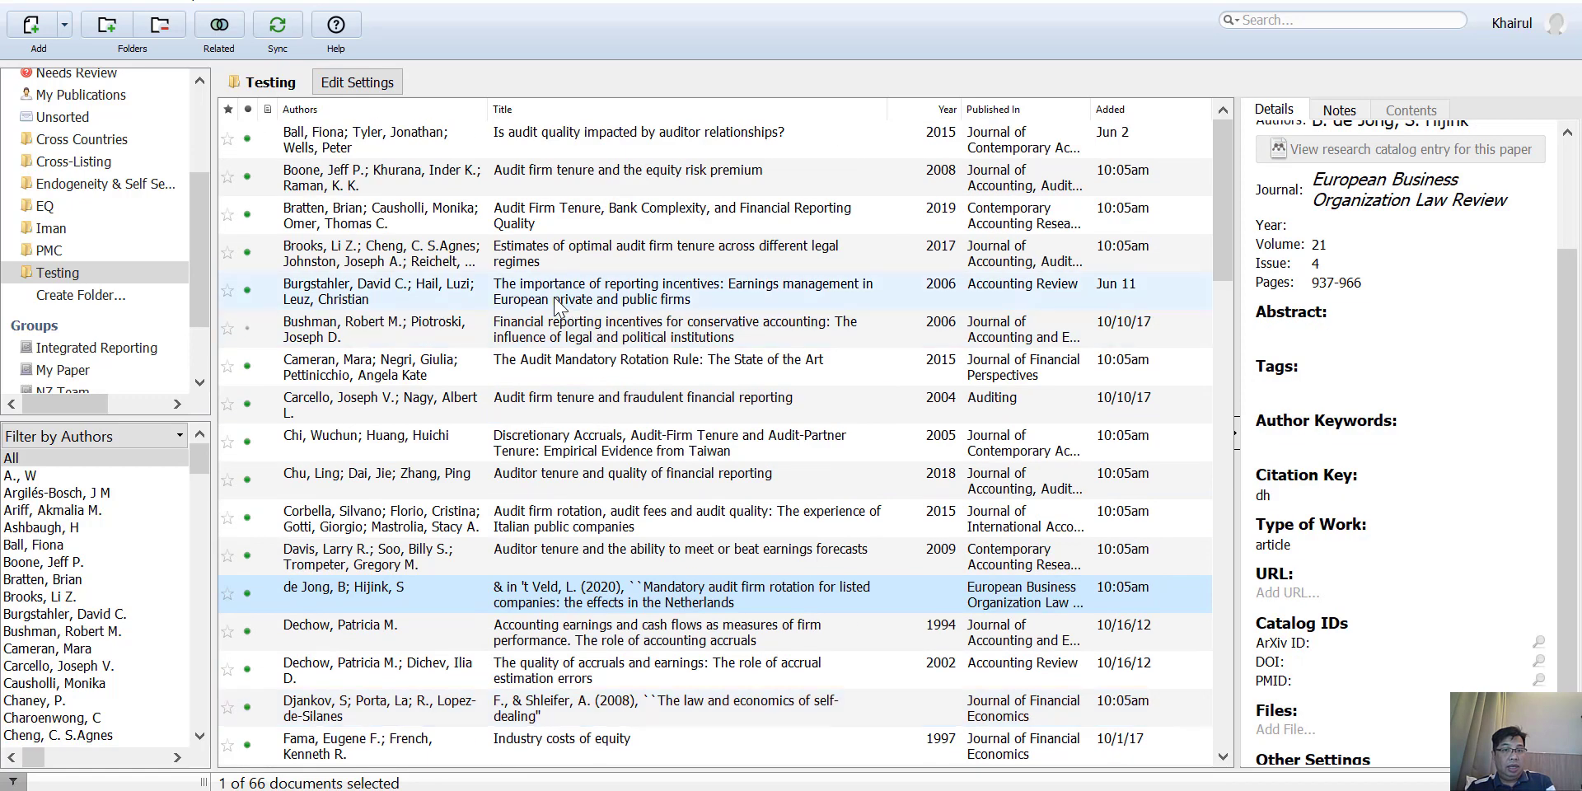
{"action": "left_click", "coordinate": [626, 139]}
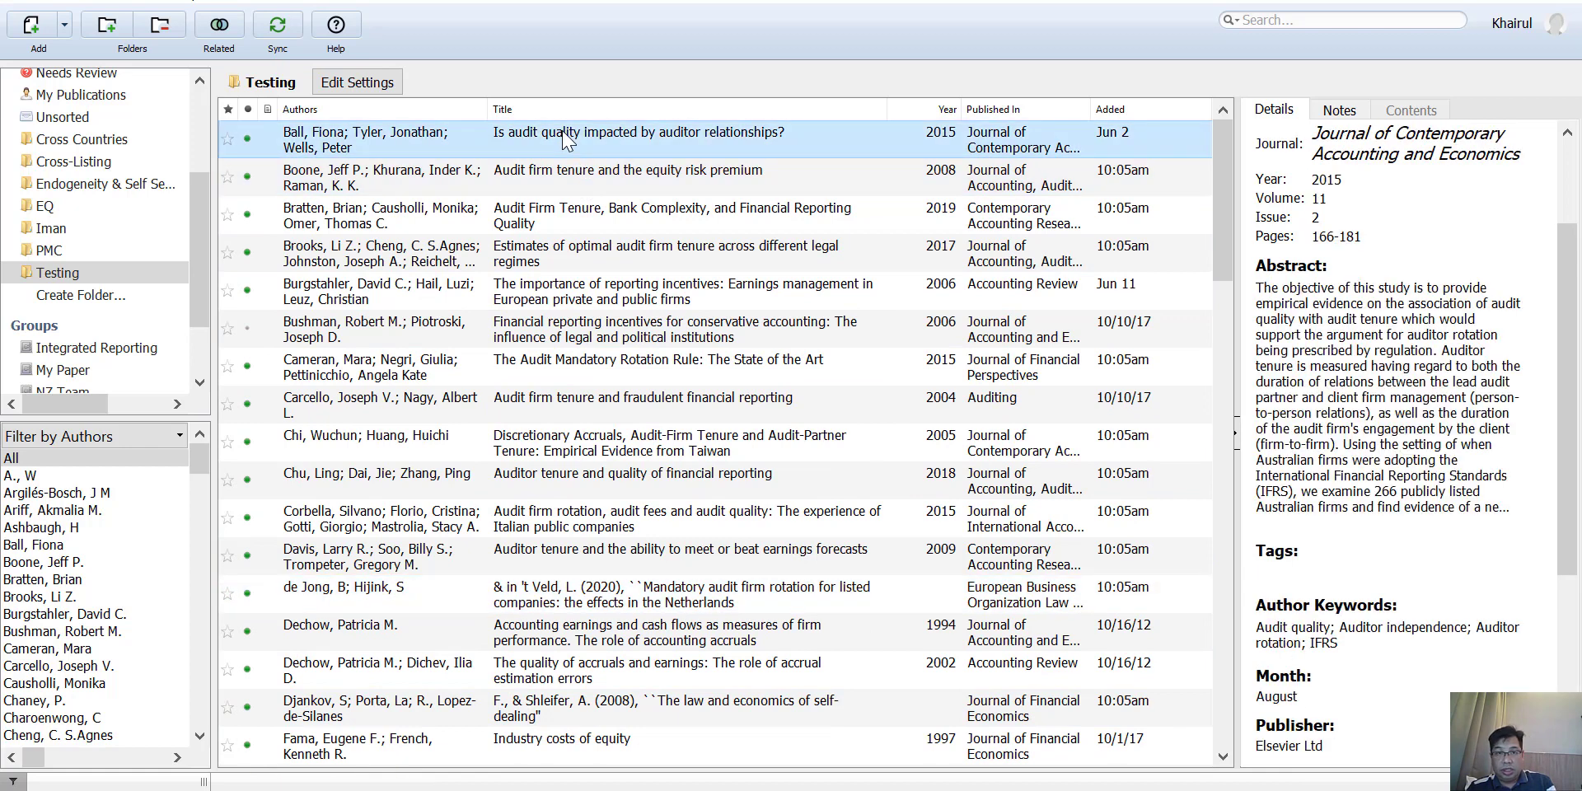
{"action": "left_click", "coordinate": [625, 176]}
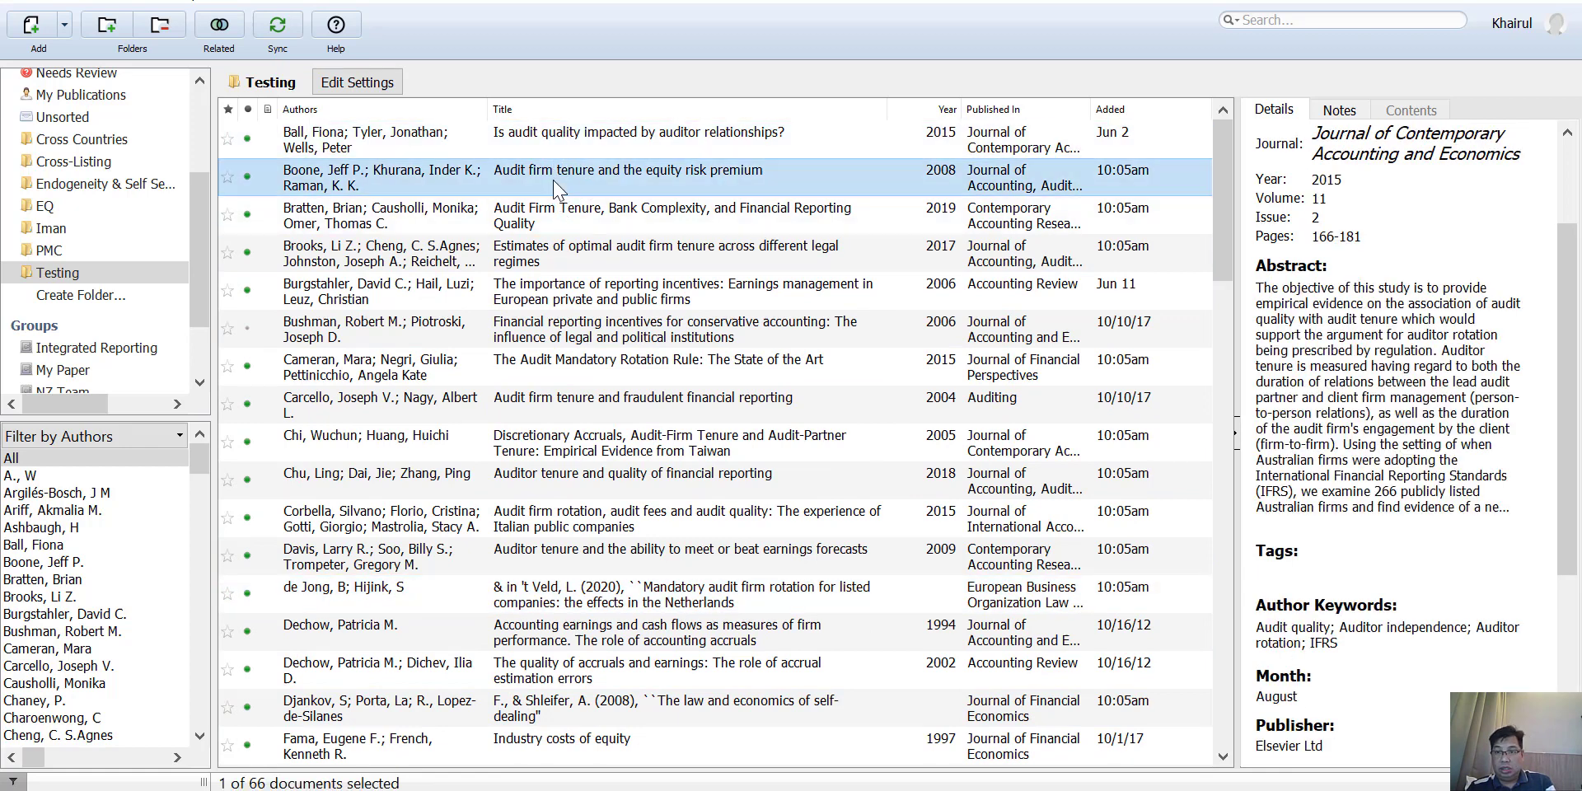
{"action": "left_click", "coordinate": [686, 292]}
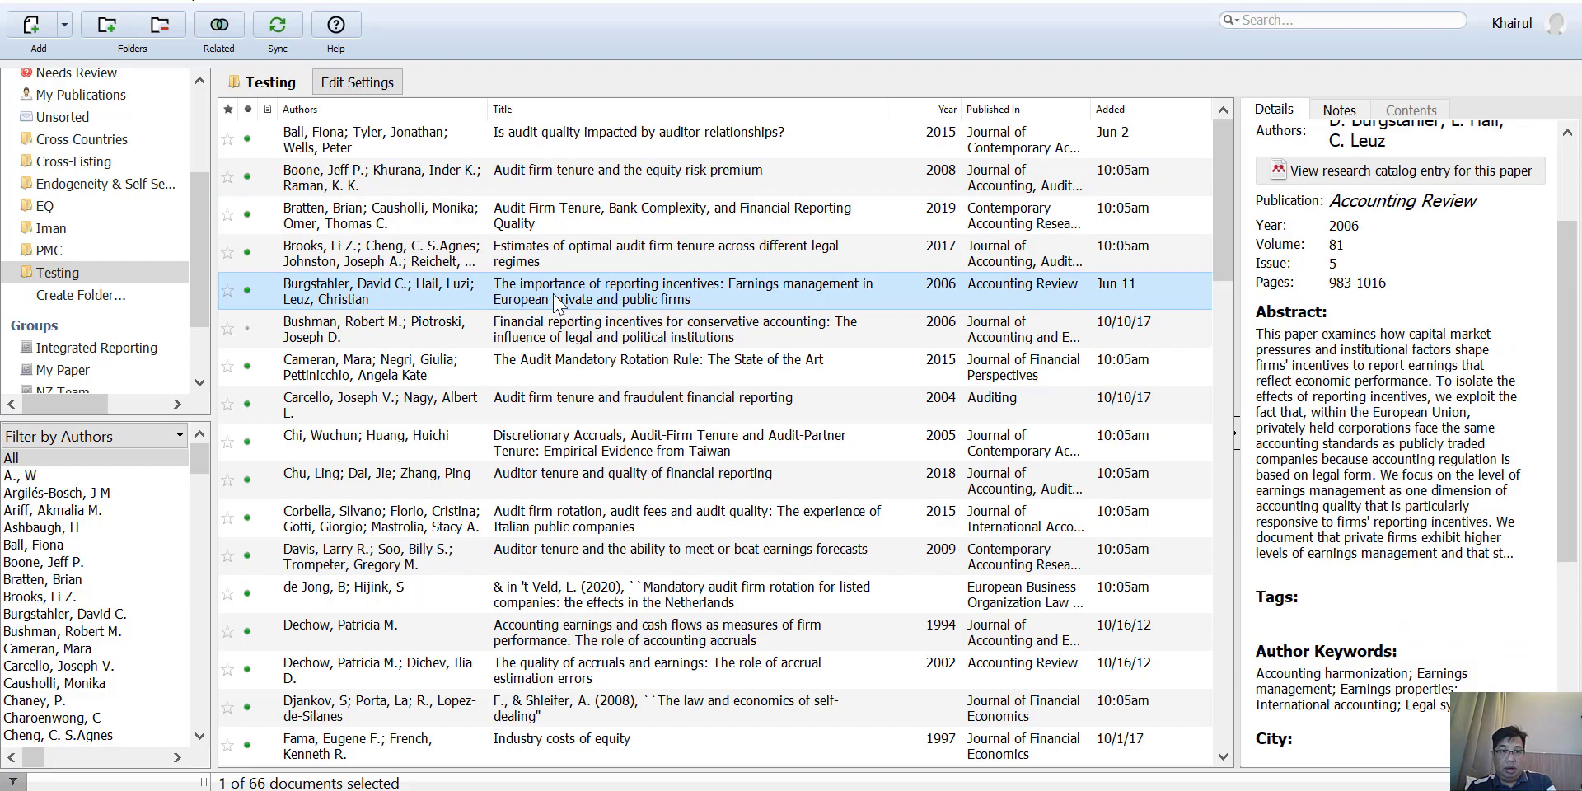
{"action": "scroll", "scroll_direction": "down", "scroll_amount": 3}
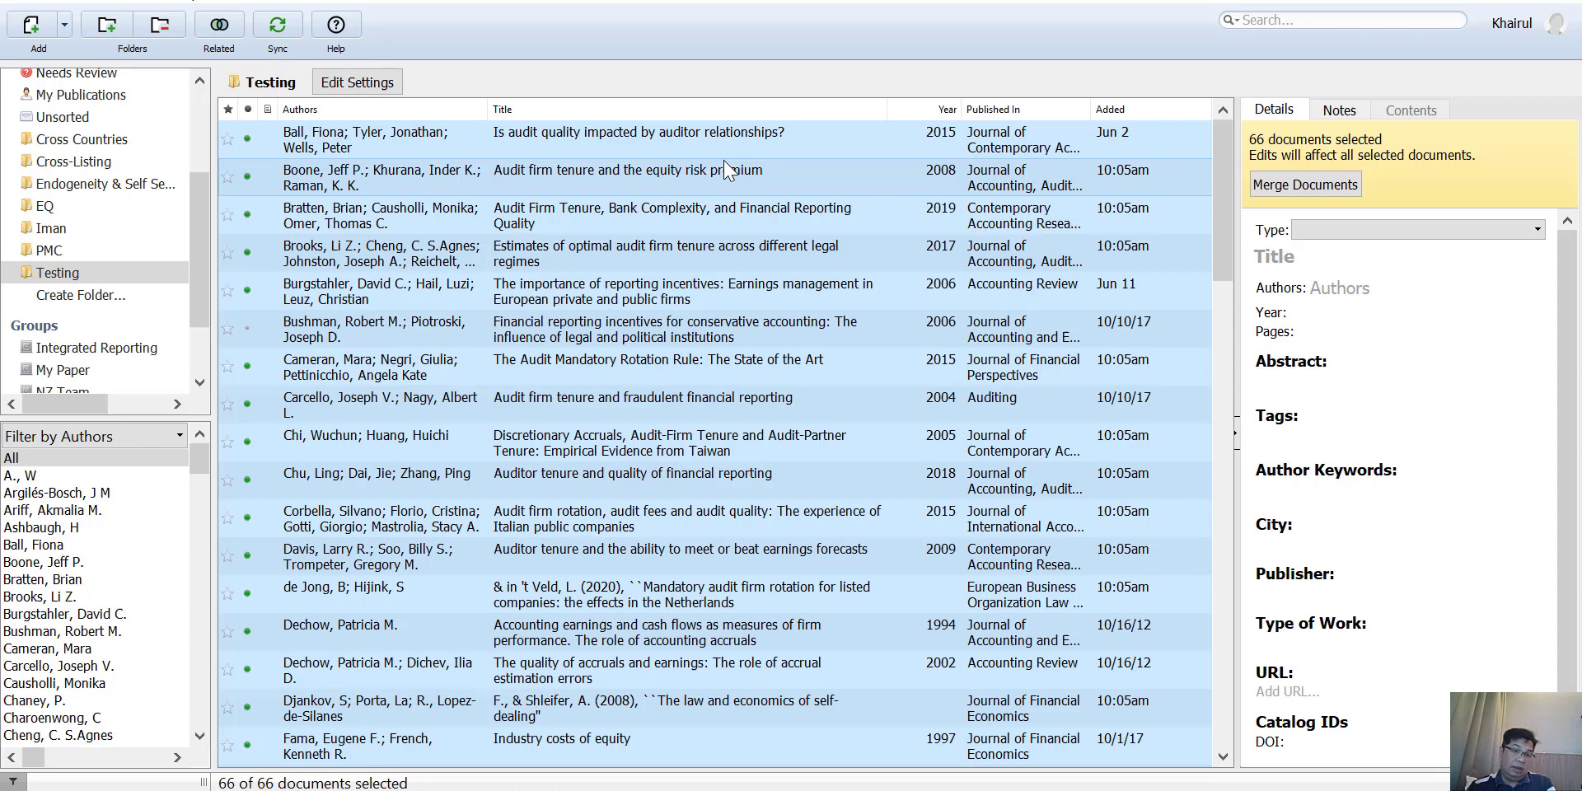
{"action": "mouse_move", "coordinate": [553, 403]}
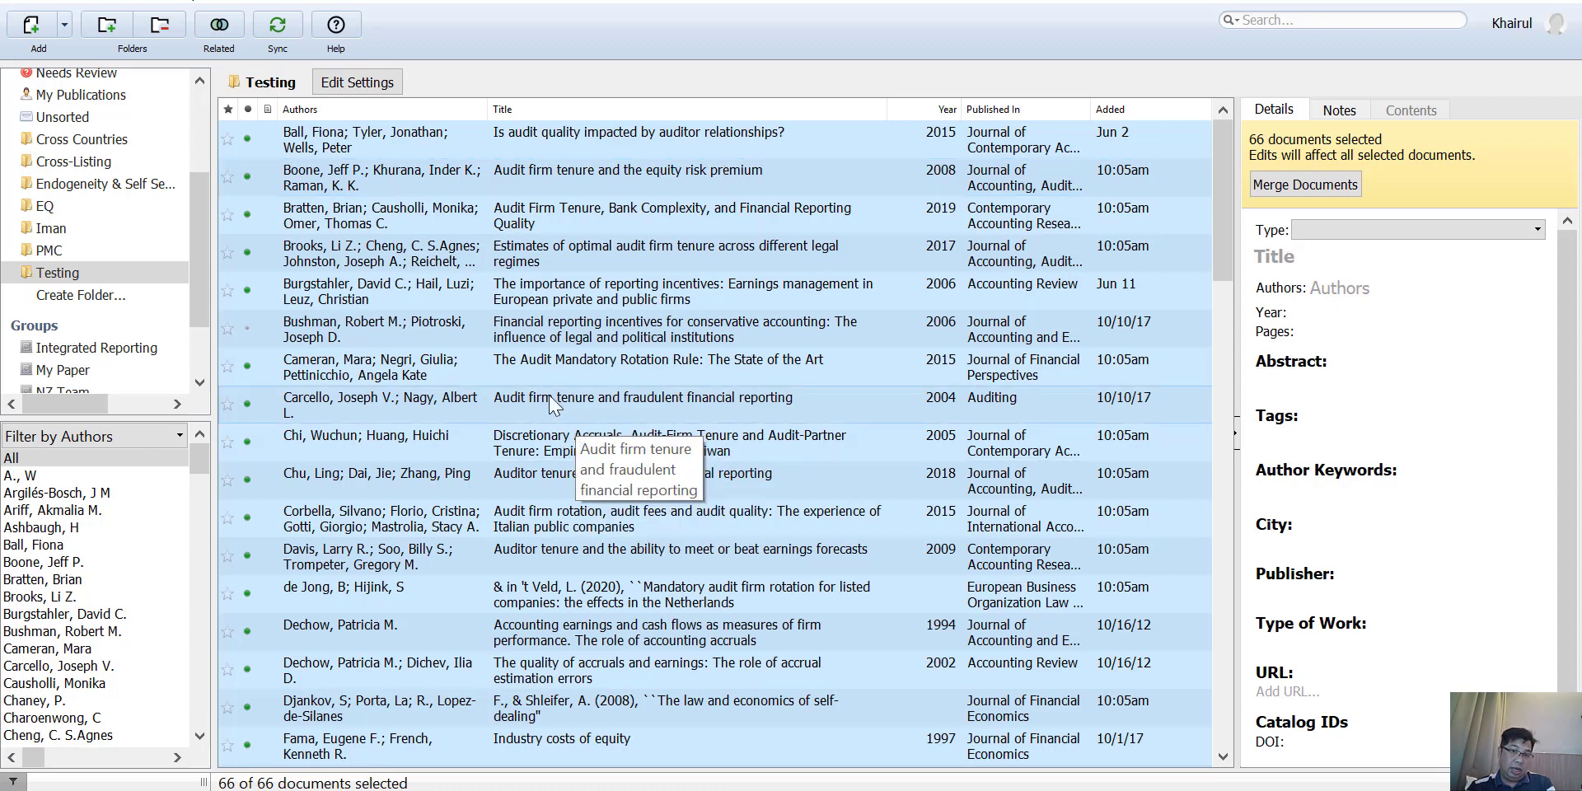
{"action": "scroll", "scroll_direction": "down", "scroll_amount": 3}
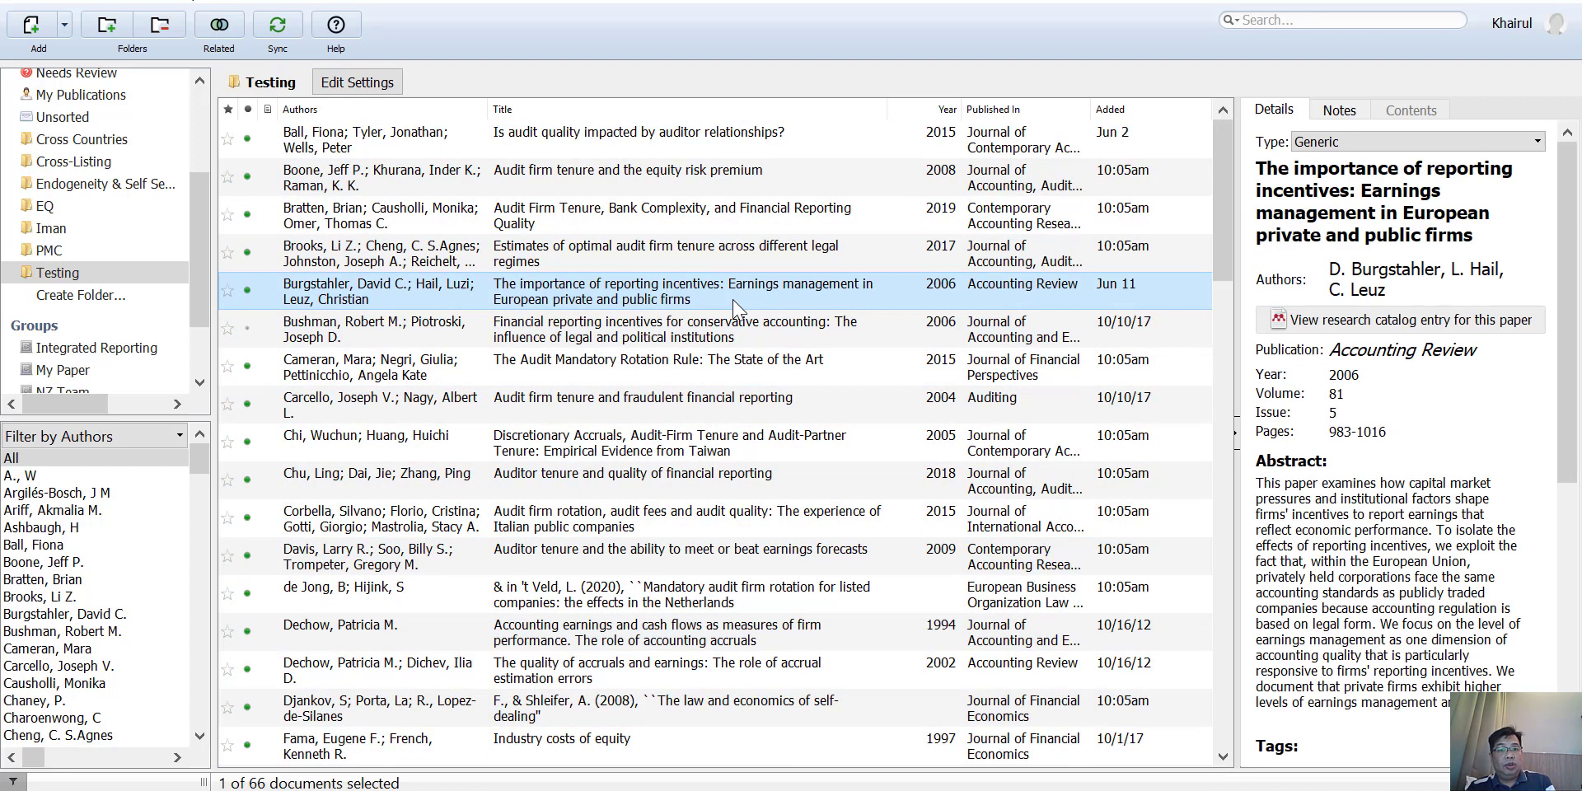
{"action": "mouse_move", "coordinate": [736, 298]}
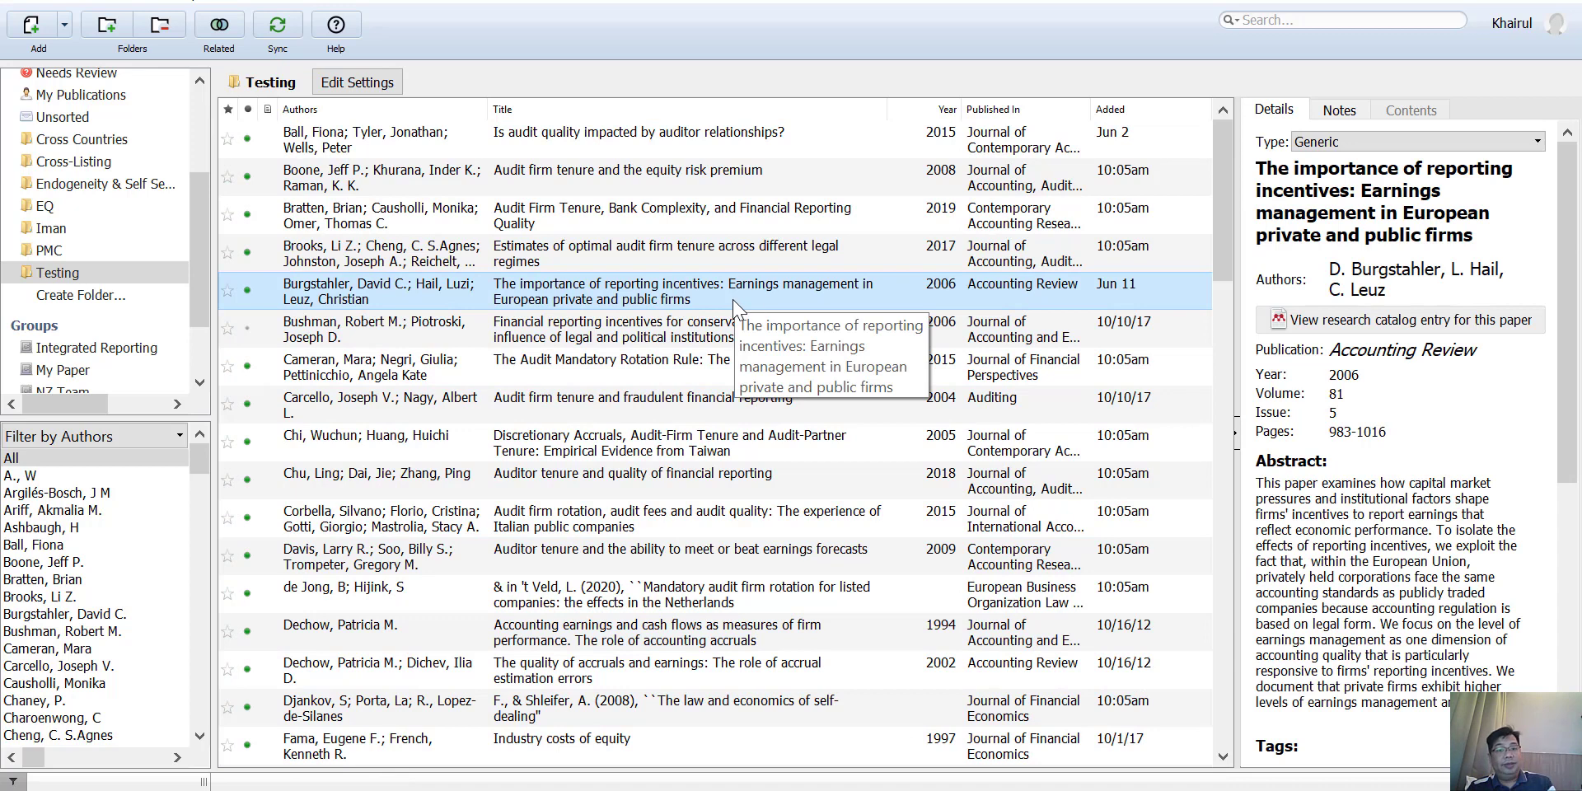